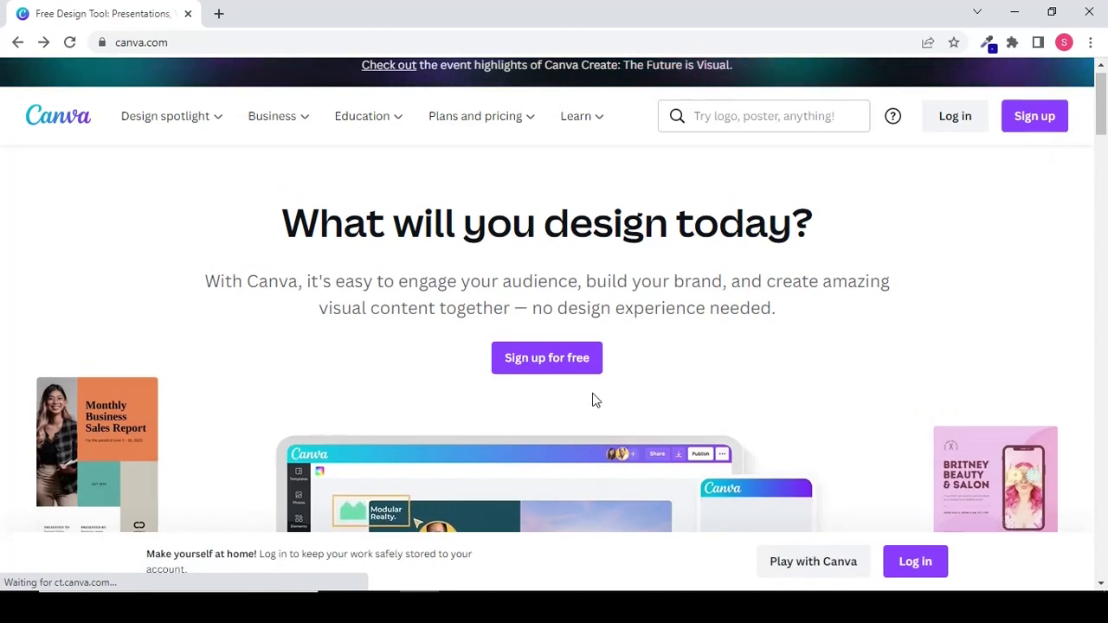
{"action": "mouse_move", "coordinate": [547, 357]}
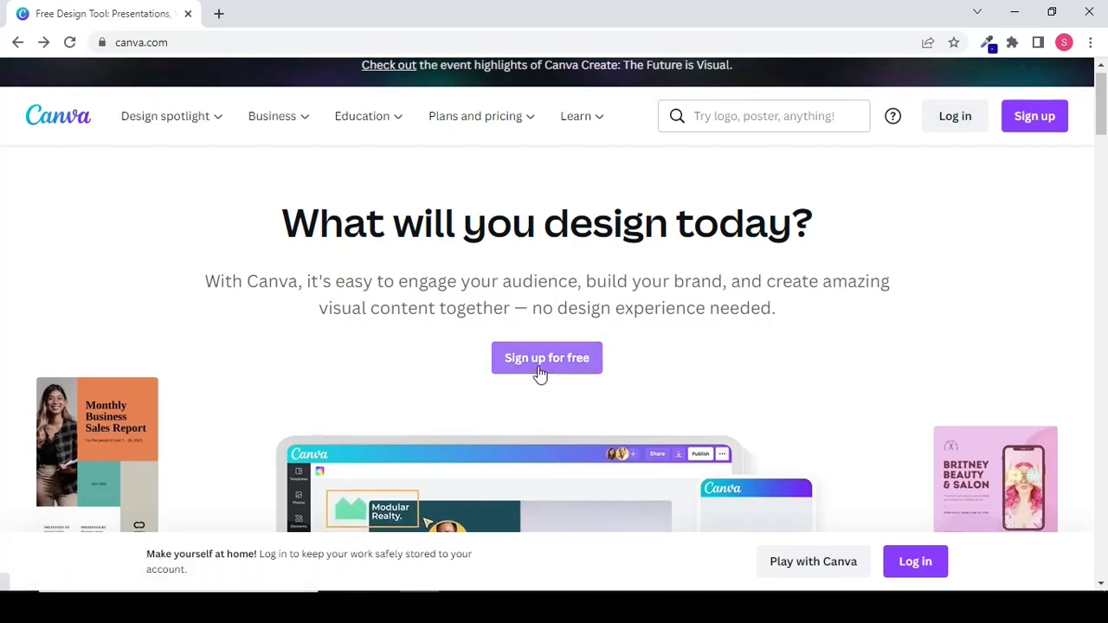
Sign in to Canva using the Continue with Google option
{"action": "left_click", "coordinate": [548, 357]}
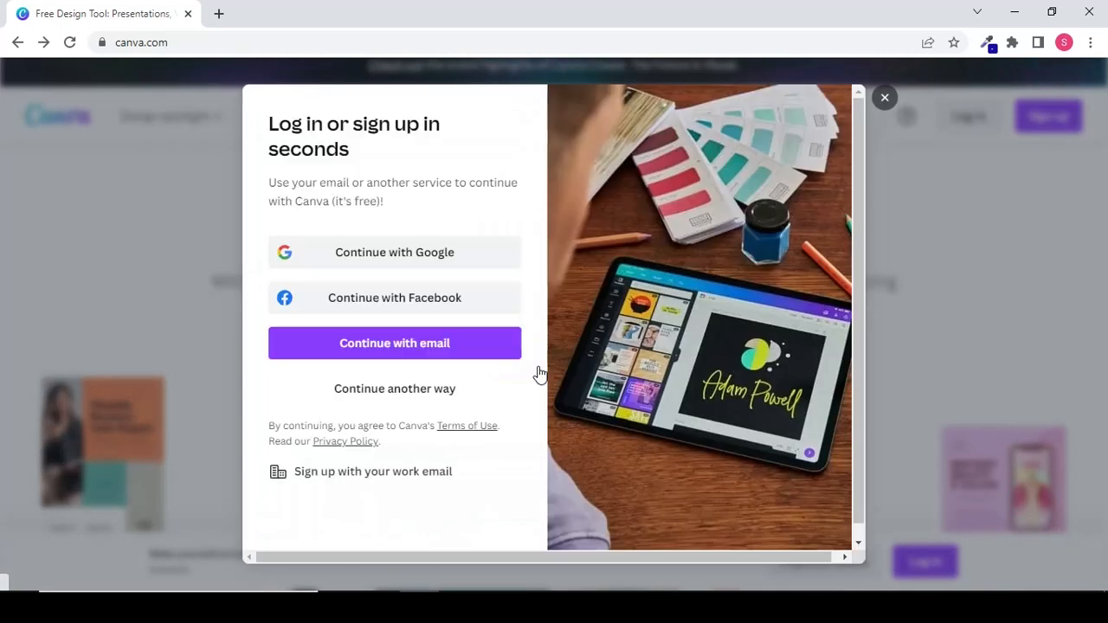
{"action": "mouse_move", "coordinate": [533, 325]}
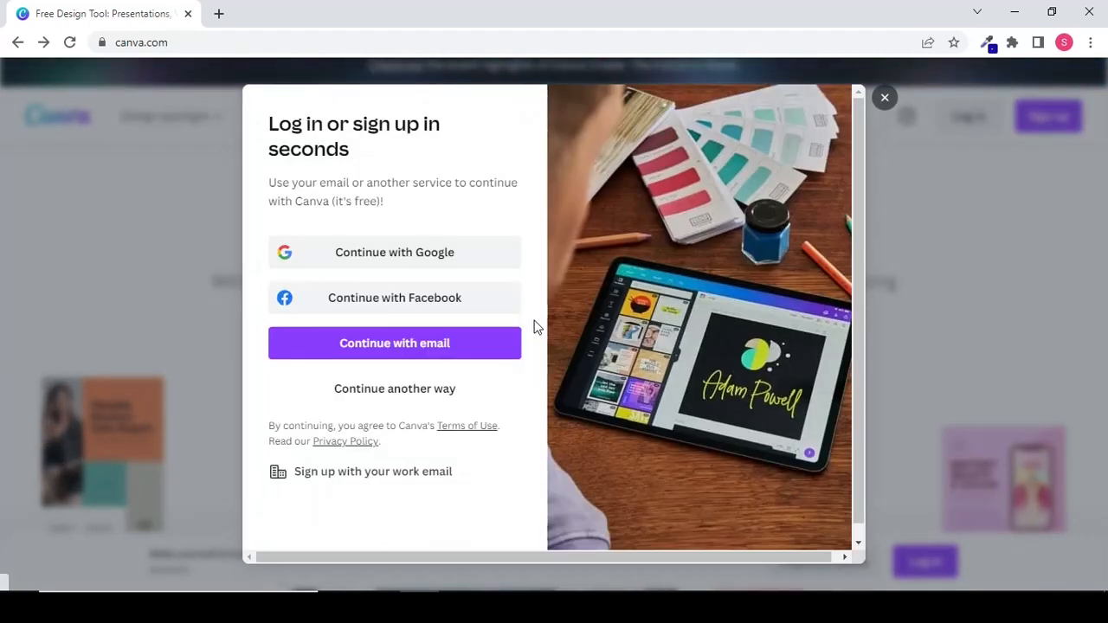
{"action": "mouse_move", "coordinate": [513, 301]}
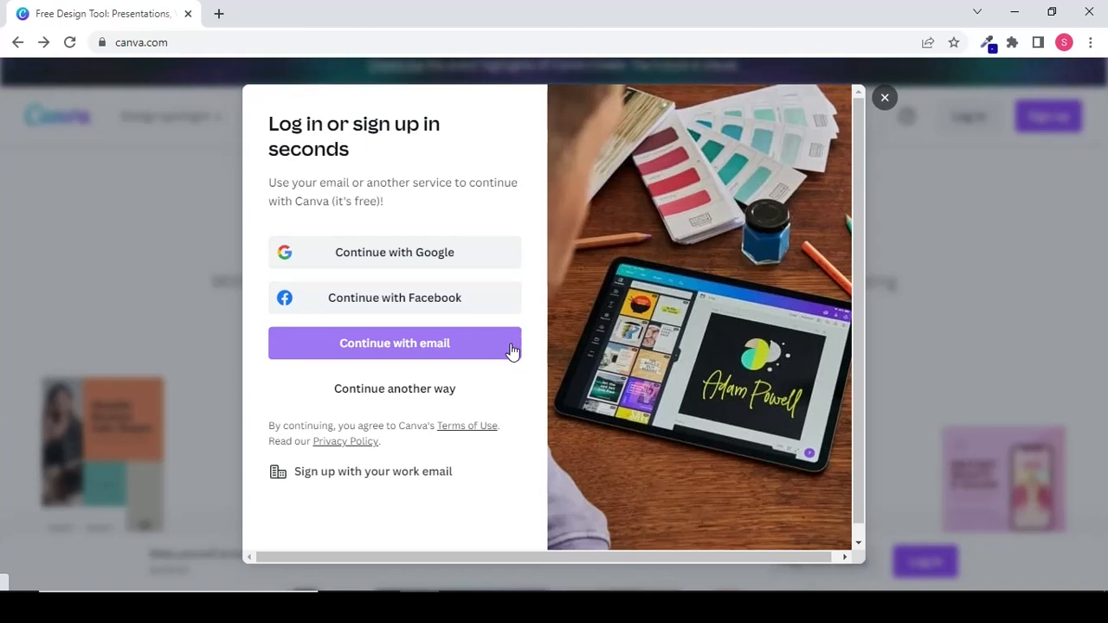
{"action": "mouse_move", "coordinate": [499, 263]}
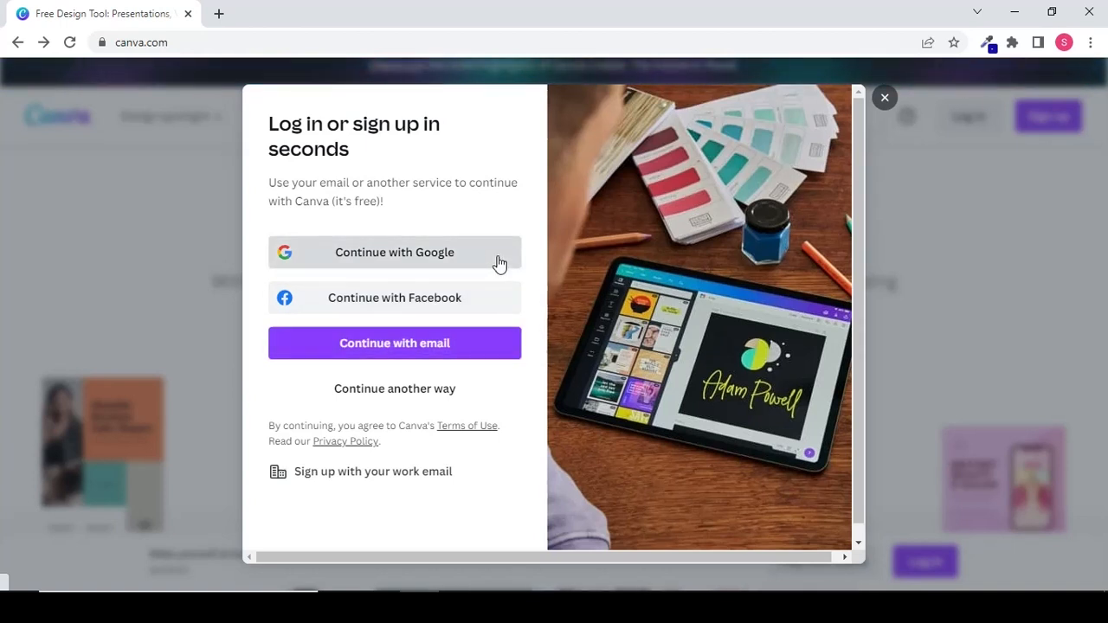
{"action": "left_click", "coordinate": [395, 253]}
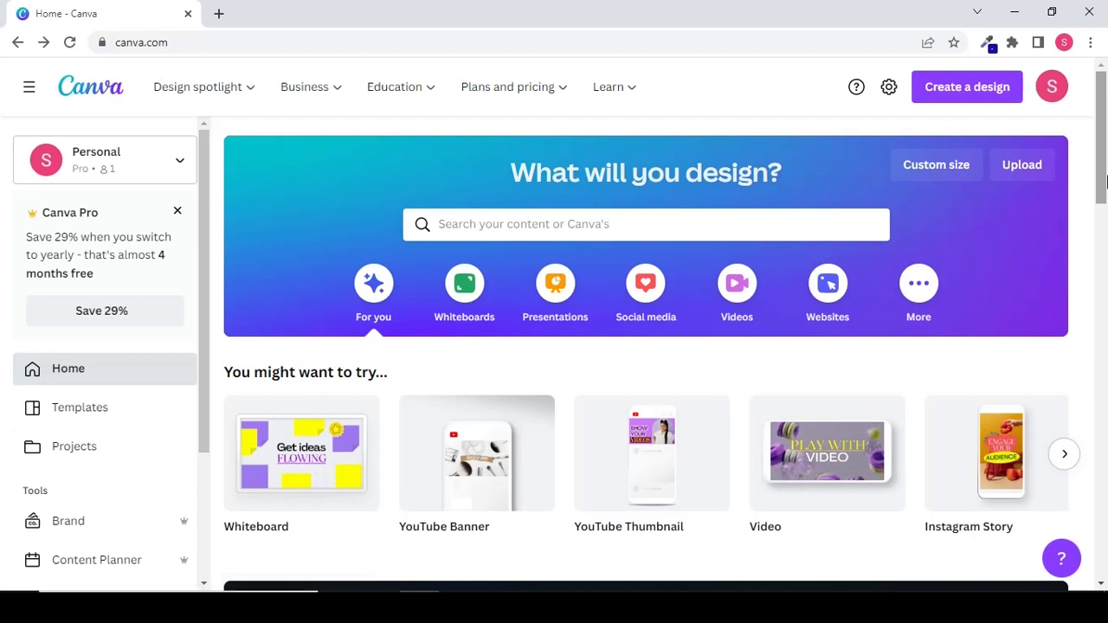
{"action": "mouse_move", "coordinate": [156, 387]}
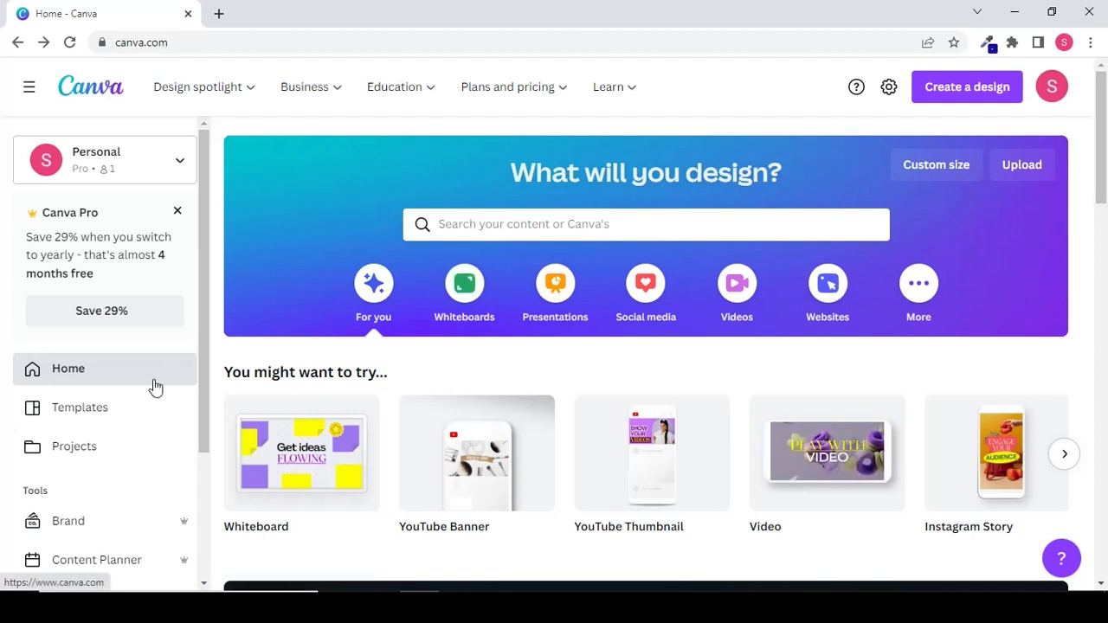
{"action": "mouse_move", "coordinate": [110, 387]}
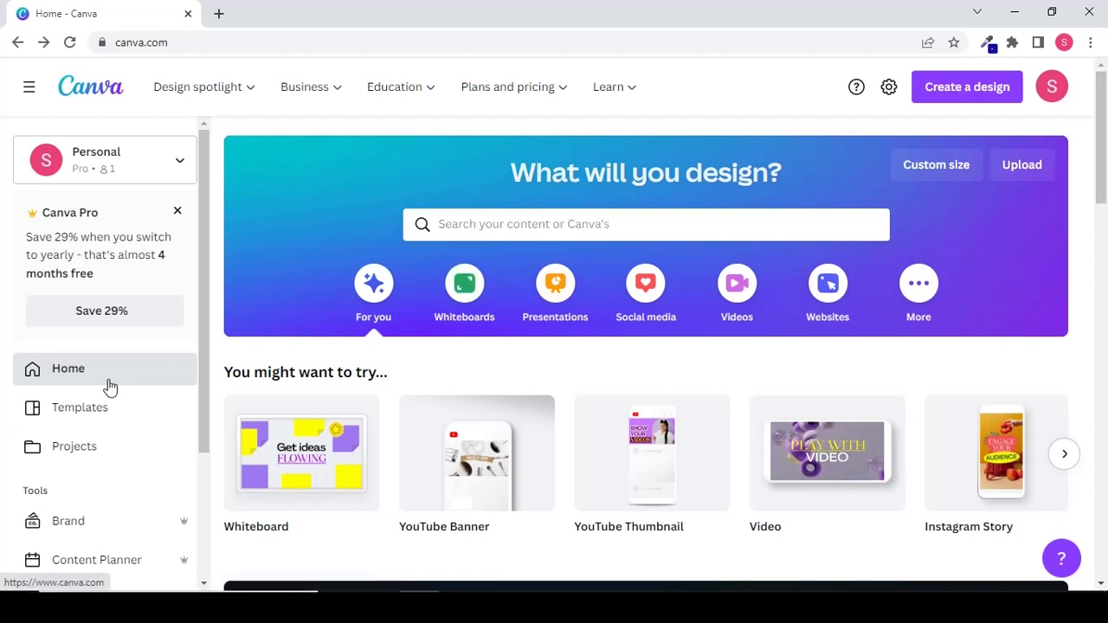
{"action": "mouse_move", "coordinate": [701, 338]}
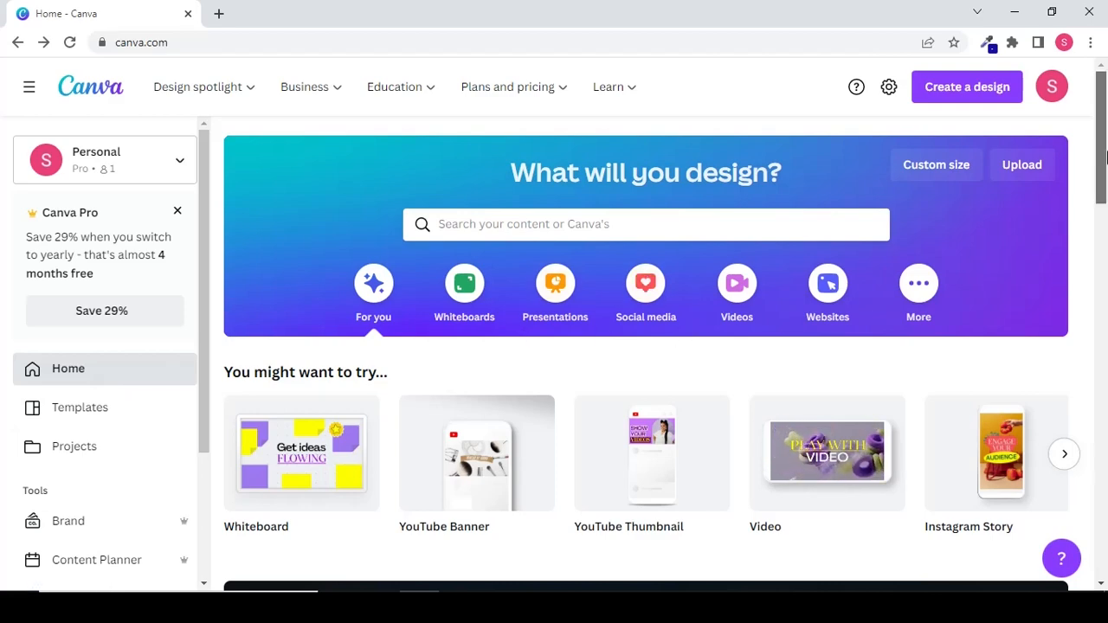
{"action": "scroll", "scroll_direction": "down", "scroll_amount": 3}
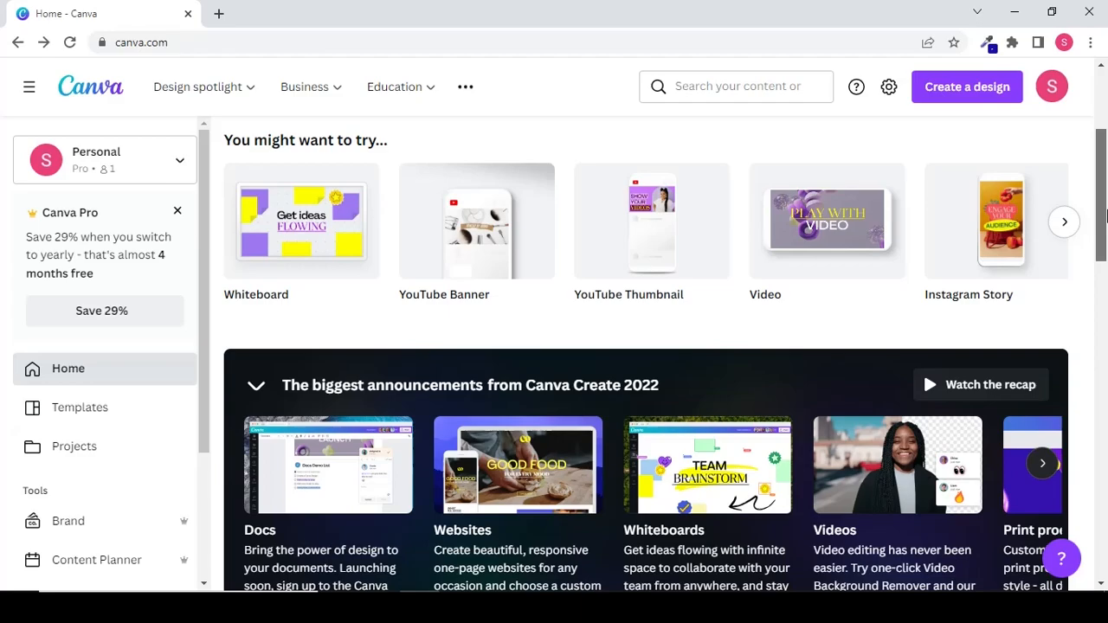
{"action": "scroll", "scroll_direction": "down", "scroll_amount": 3}
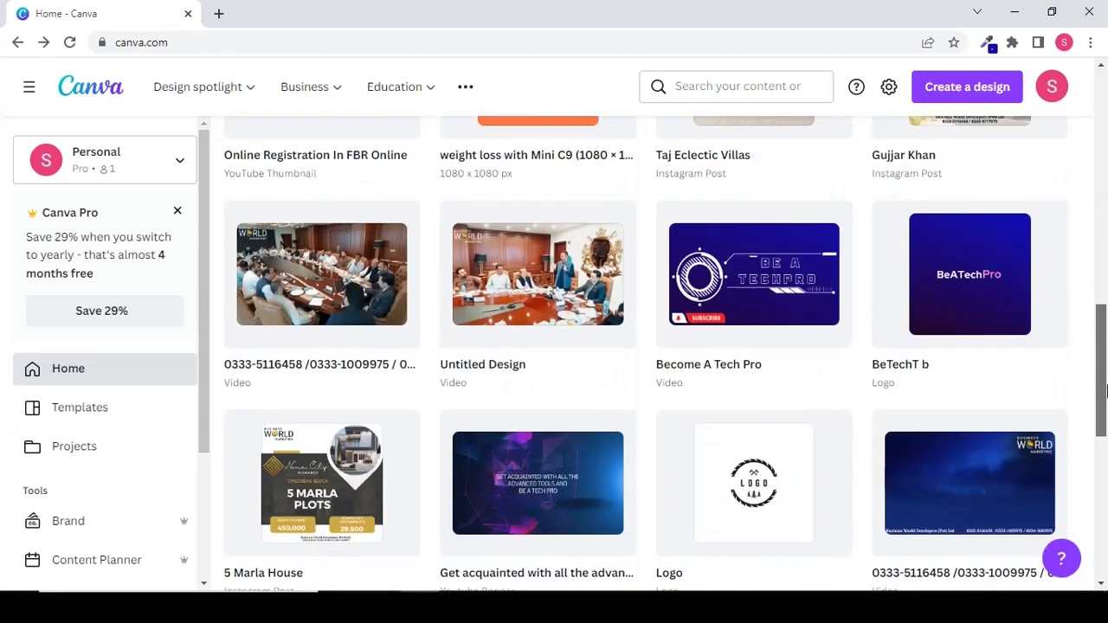
{"action": "scroll", "scroll_direction": "down", "scroll_amount": 3}
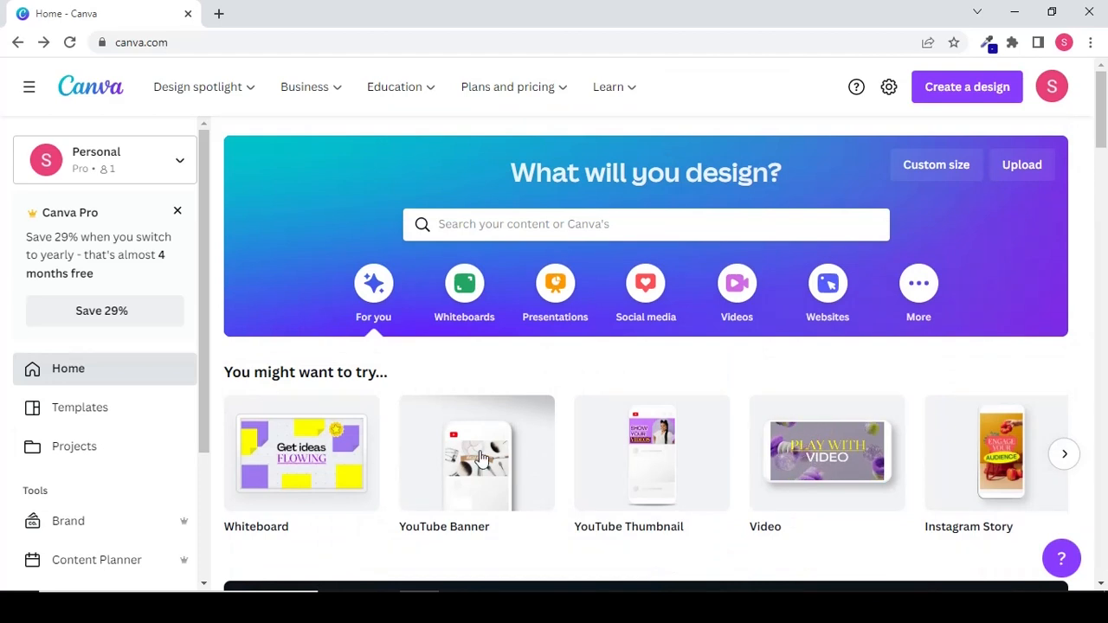
Browse the Templates gallery and expand the Social Media template types
{"action": "left_click", "coordinate": [80, 407]}
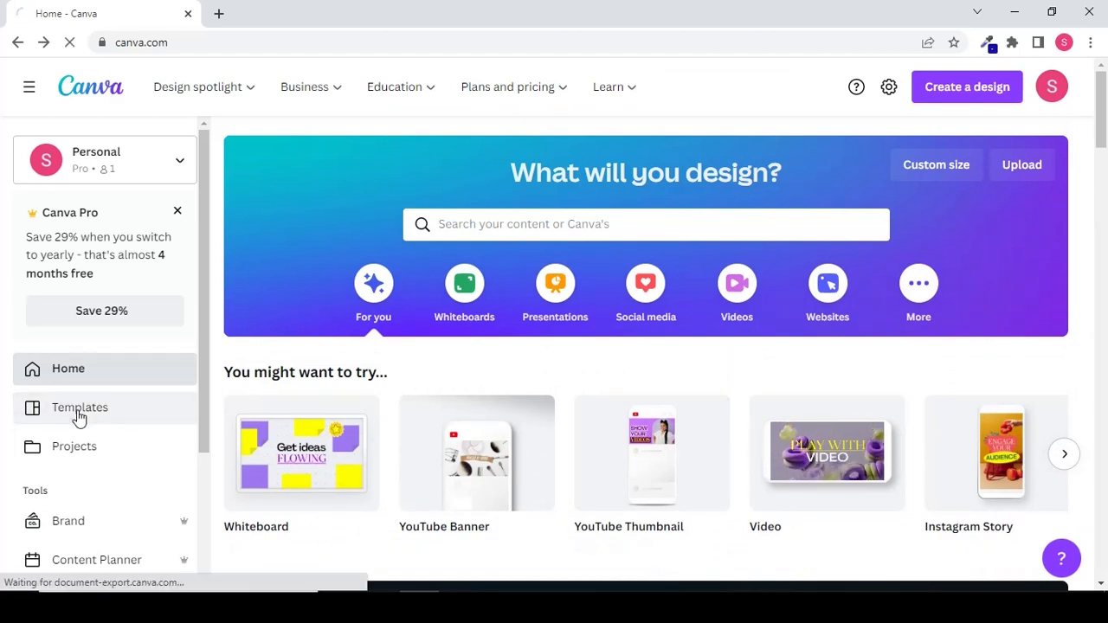
{"action": "left_click", "coordinate": [80, 409]}
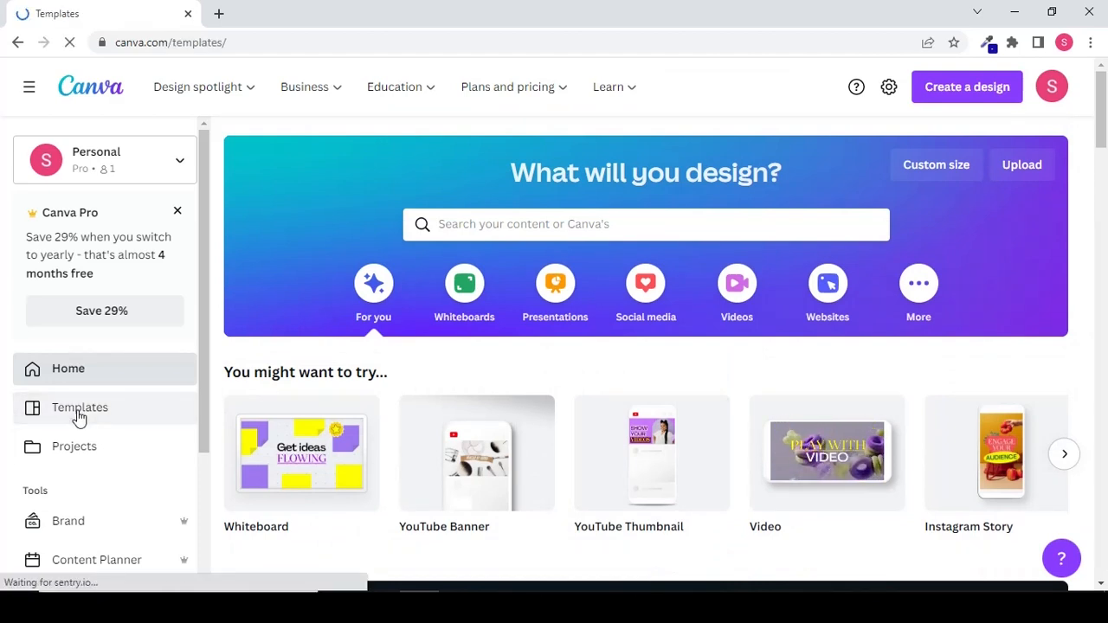
{"action": "left_click", "coordinate": [79, 407]}
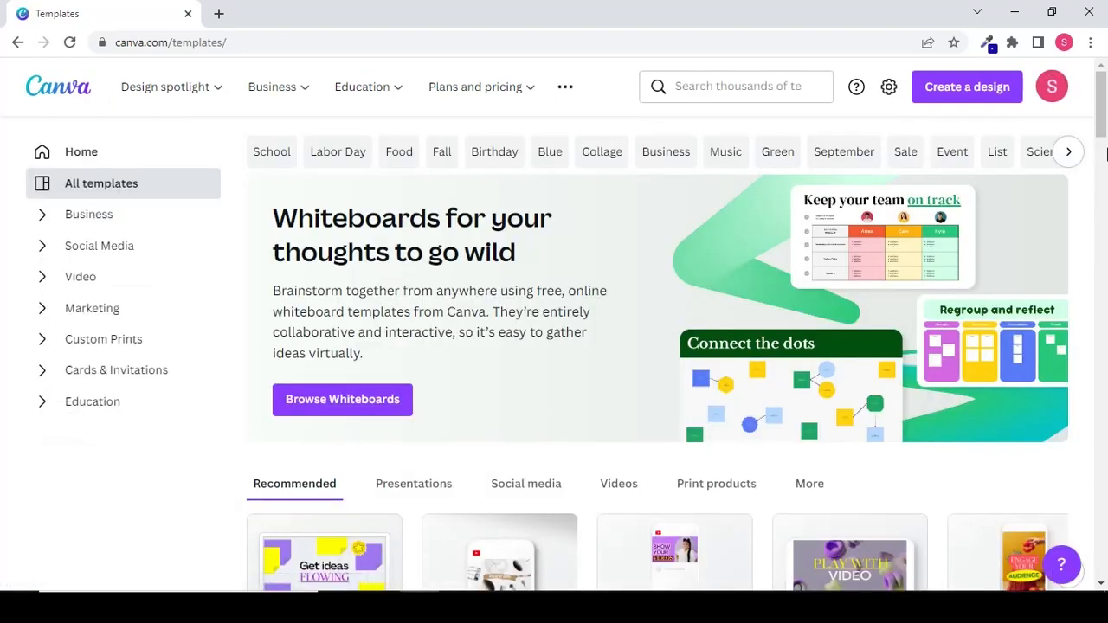
{"action": "scroll", "scroll_direction": "down", "scroll_amount": 3}
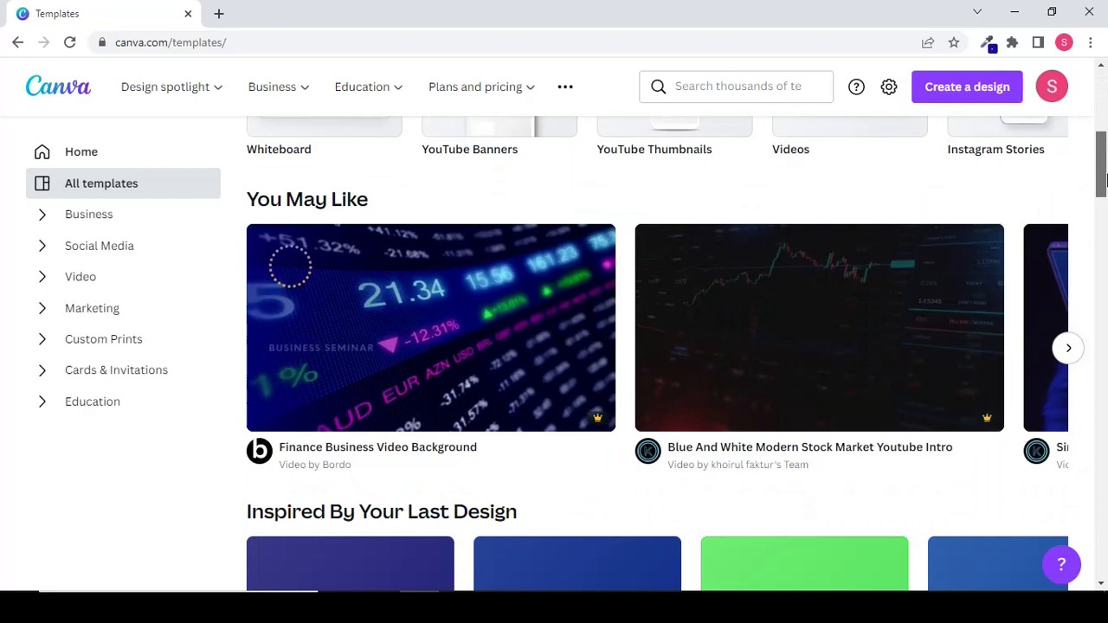
{"action": "scroll", "scroll_direction": "down", "scroll_amount": 3}
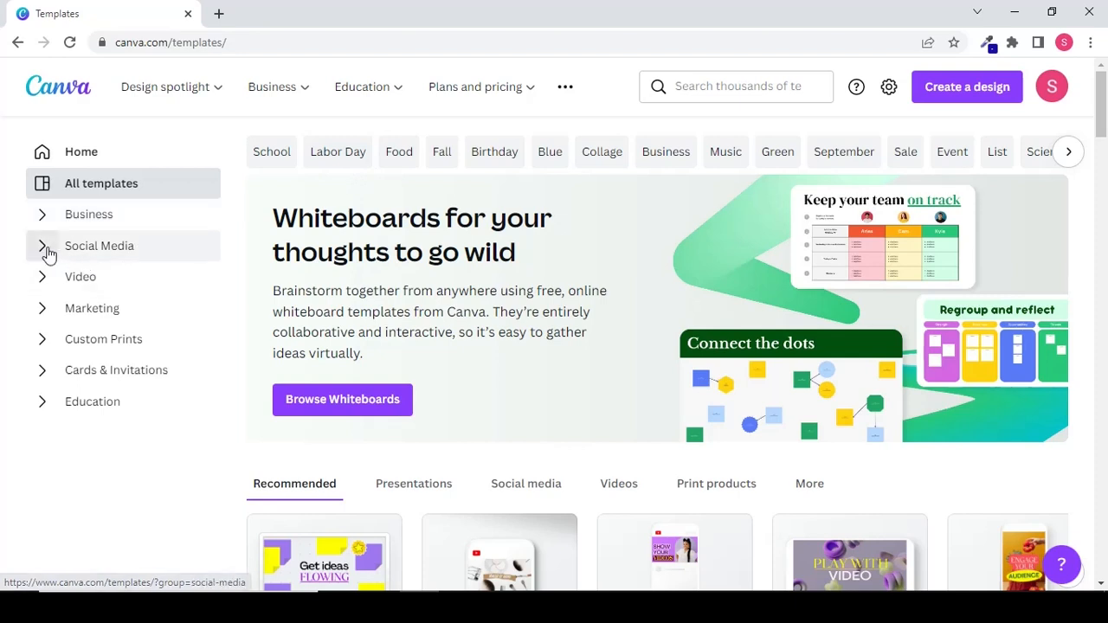
{"action": "left_click", "coordinate": [42, 246]}
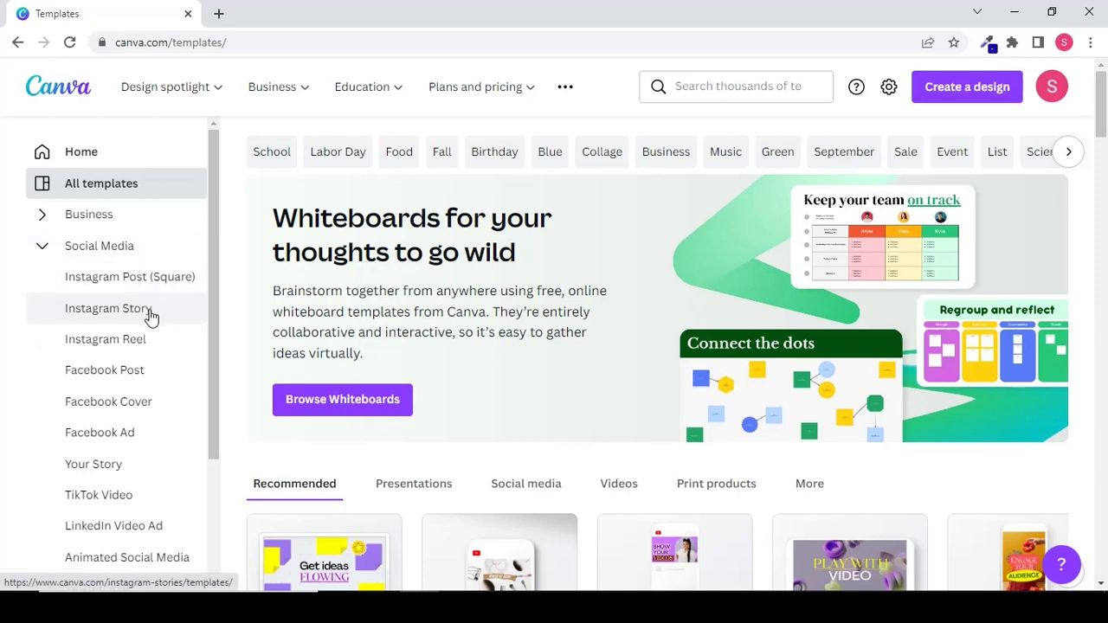
{"action": "mouse_move", "coordinate": [138, 402]}
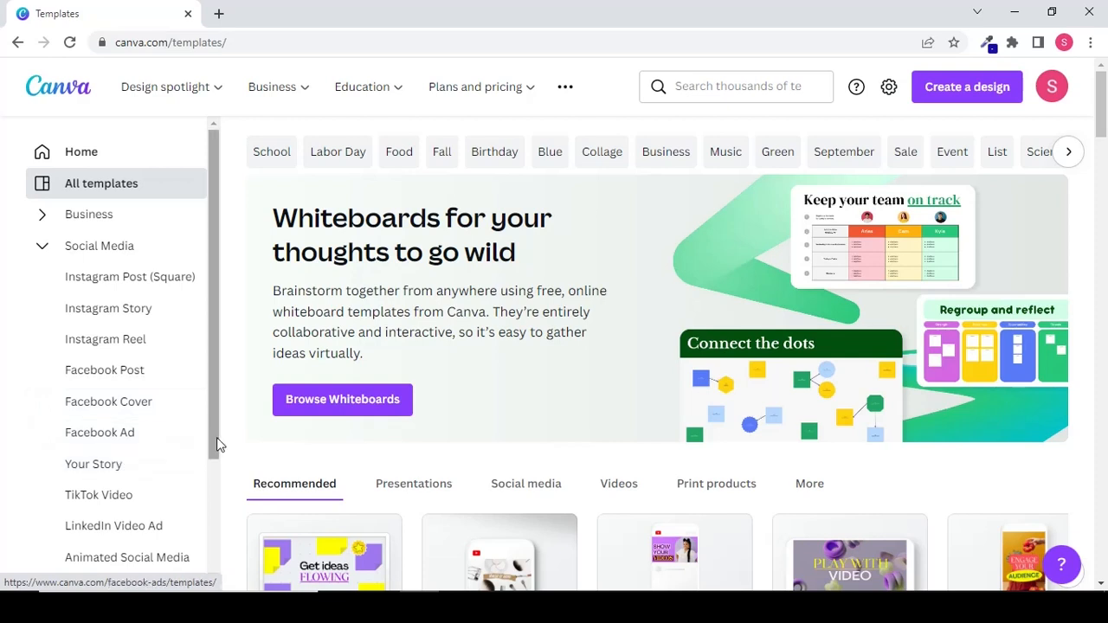
{"action": "scroll", "scroll_direction": "down", "scroll_amount": 3}
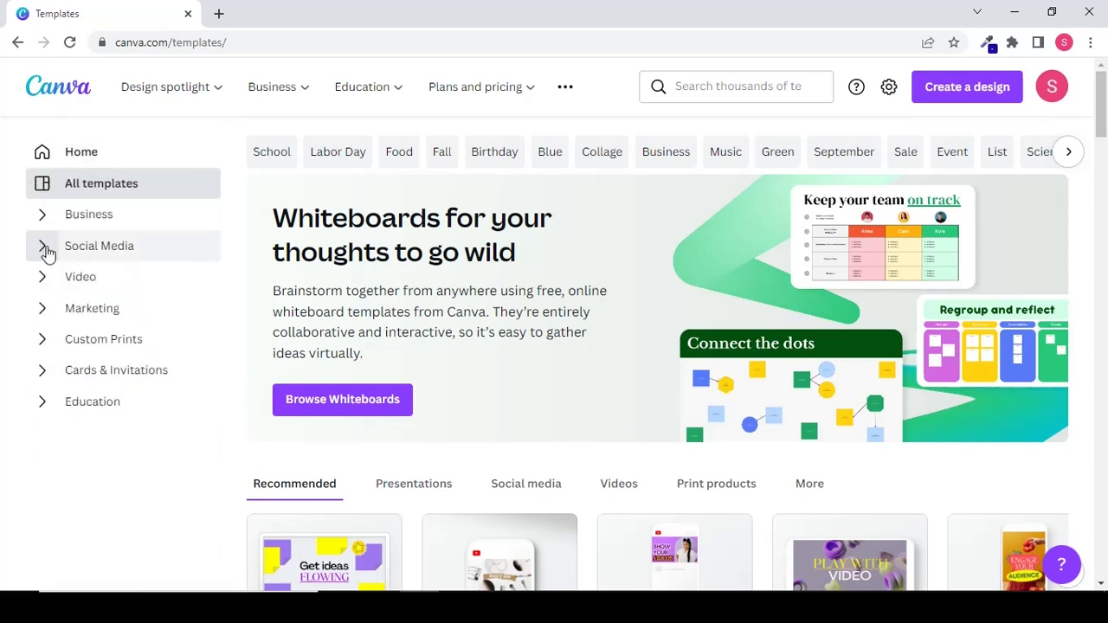
Show the Education collection with its Video subcategories, then return home
{"action": "left_click", "coordinate": [92, 402]}
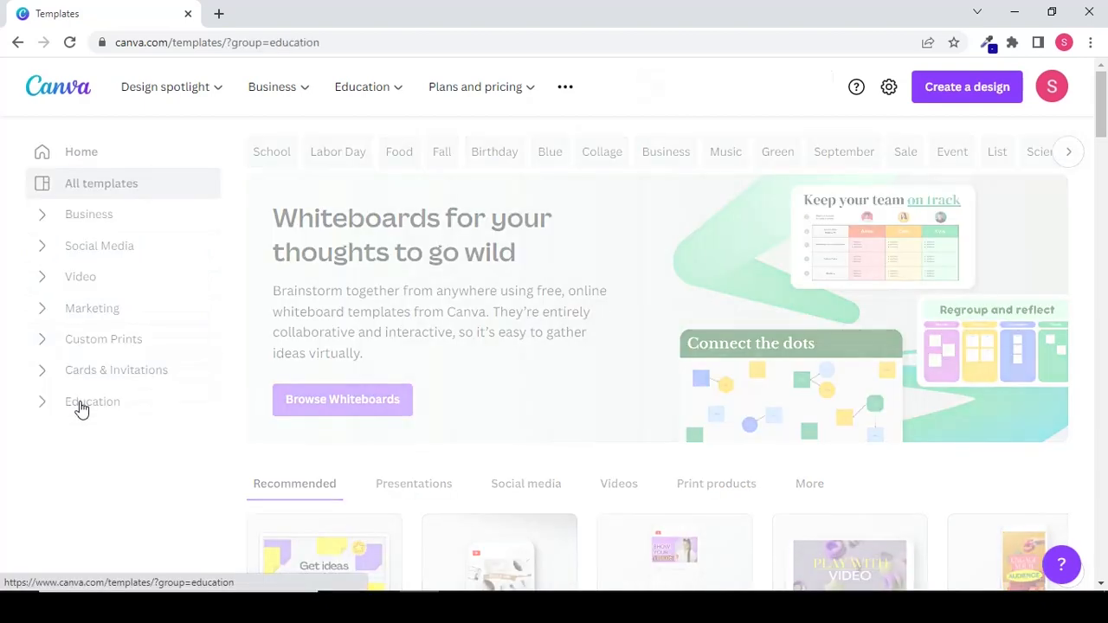
{"action": "left_click", "coordinate": [92, 402]}
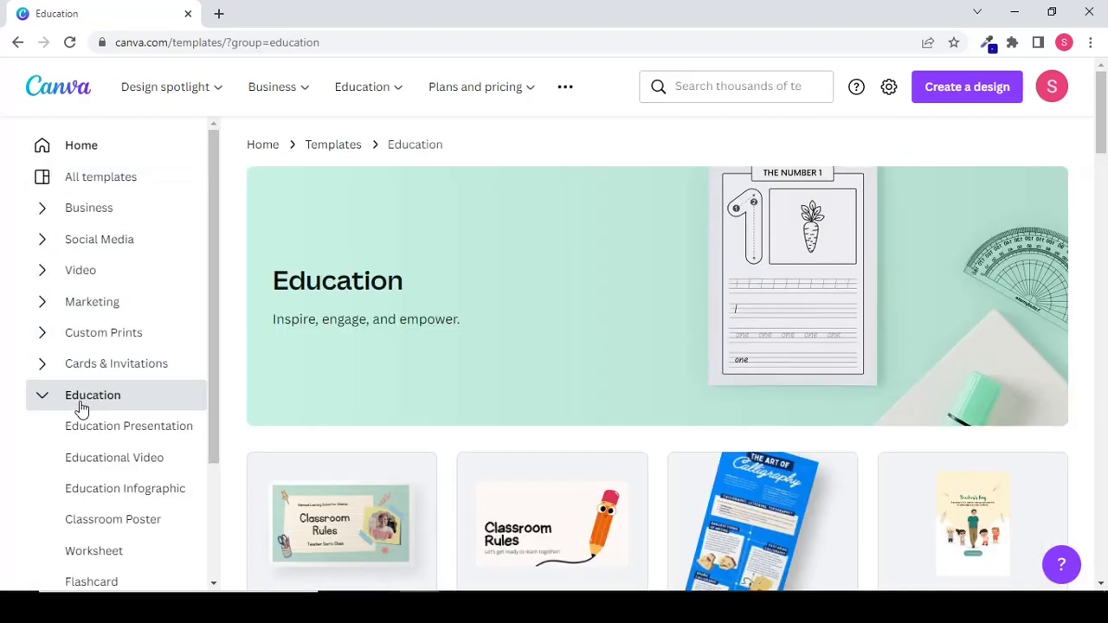
{"action": "scroll", "scroll_direction": "down", "scroll_amount": 3}
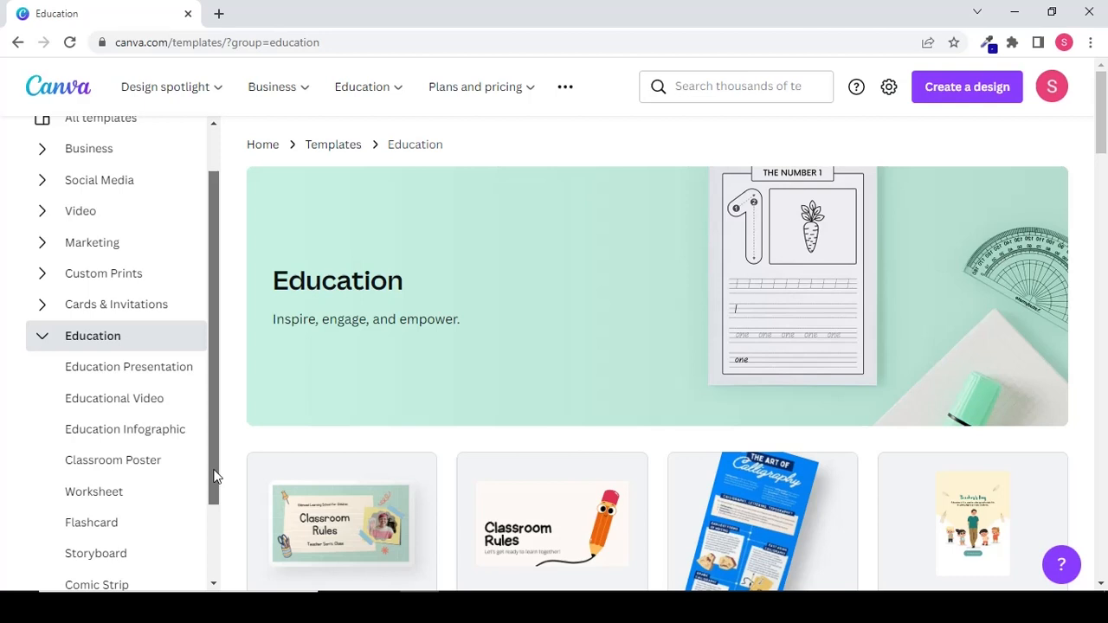
{"action": "scroll", "scroll_direction": "down", "scroll_amount": 3}
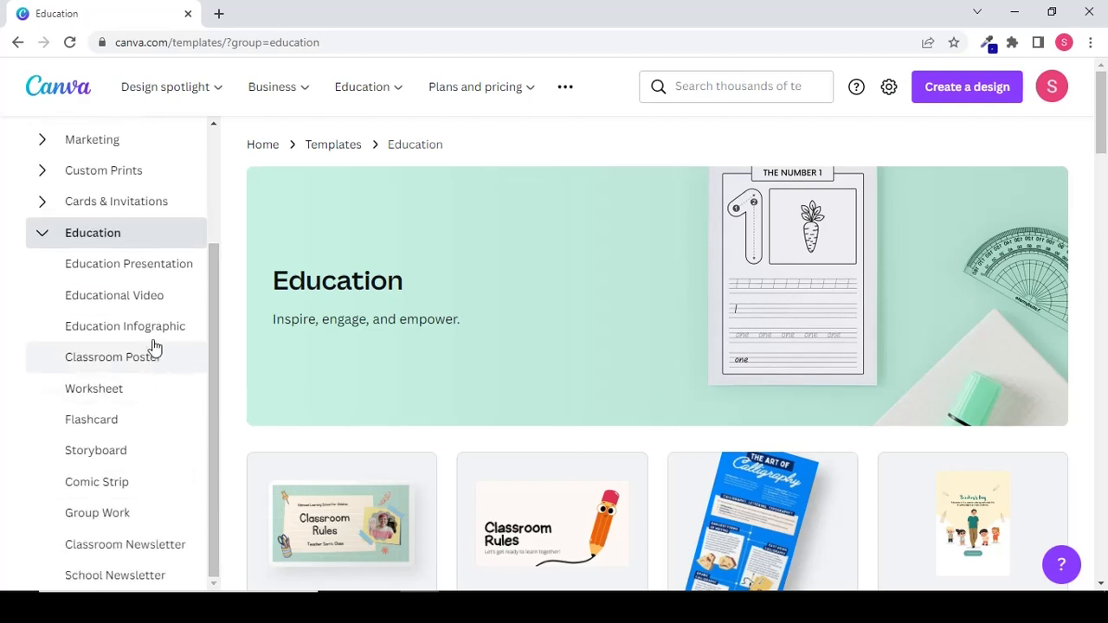
{"action": "mouse_move", "coordinate": [177, 372]}
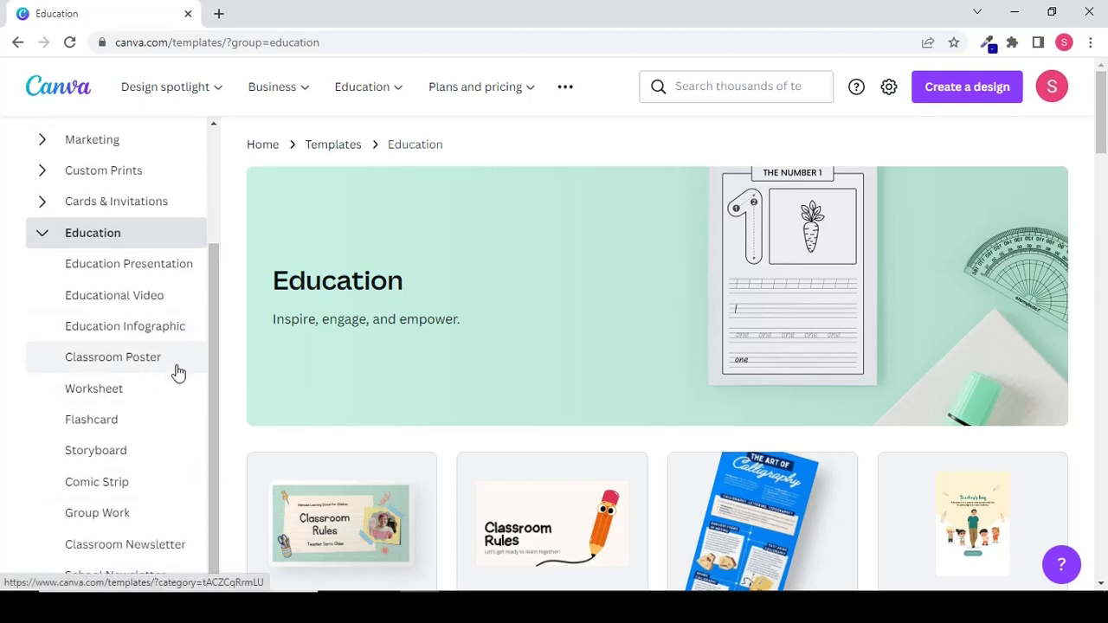
{"action": "mouse_move", "coordinate": [166, 481]}
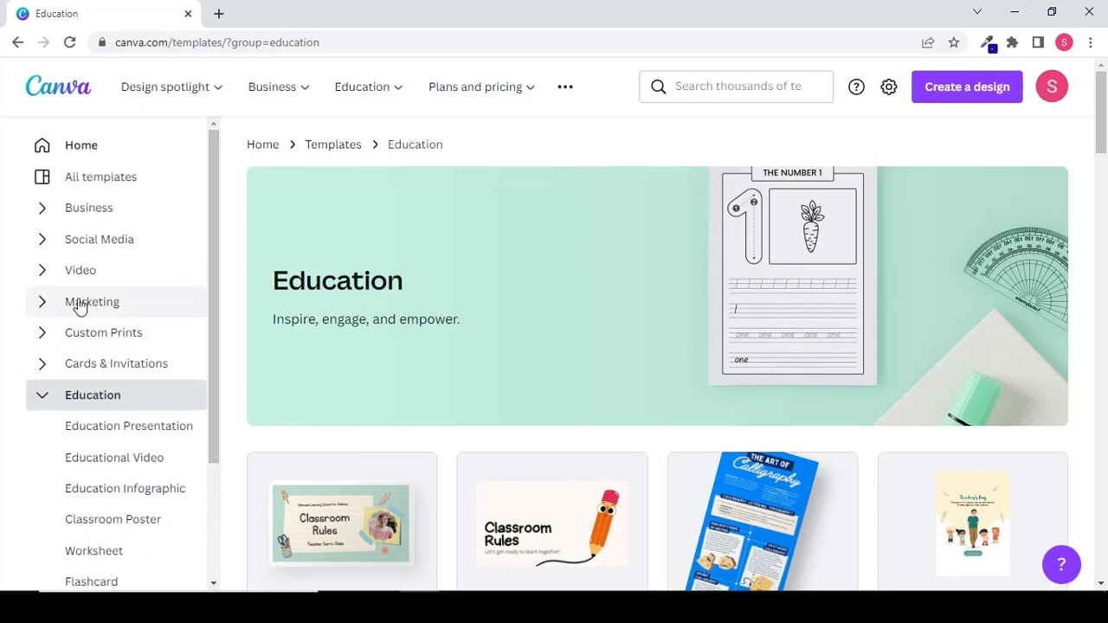
{"action": "left_click", "coordinate": [79, 270]}
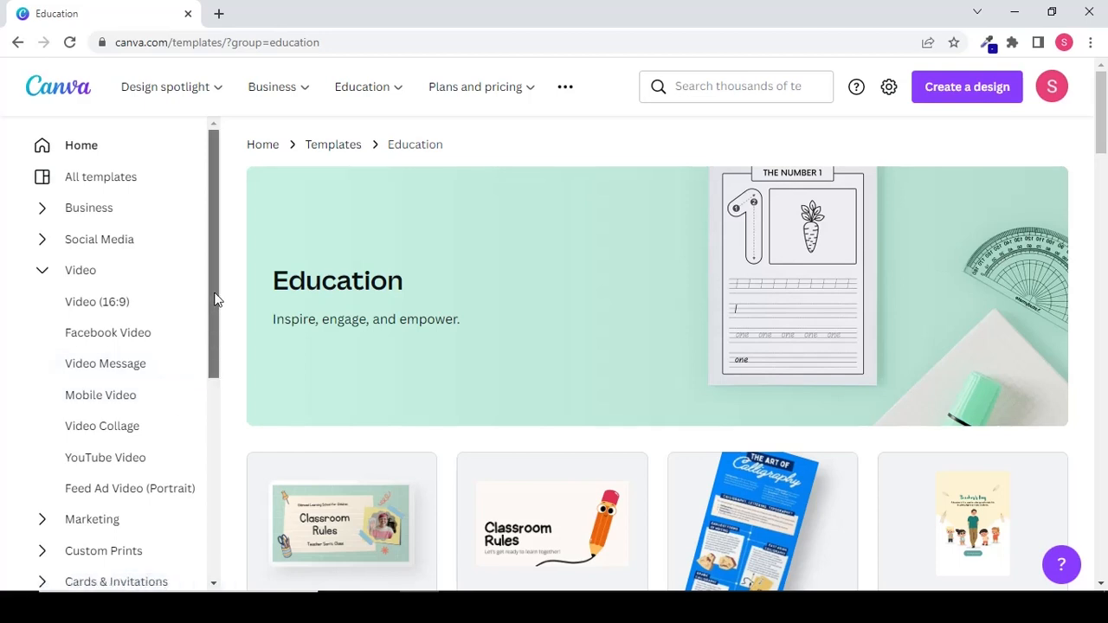
{"action": "left_click", "coordinate": [81, 145]}
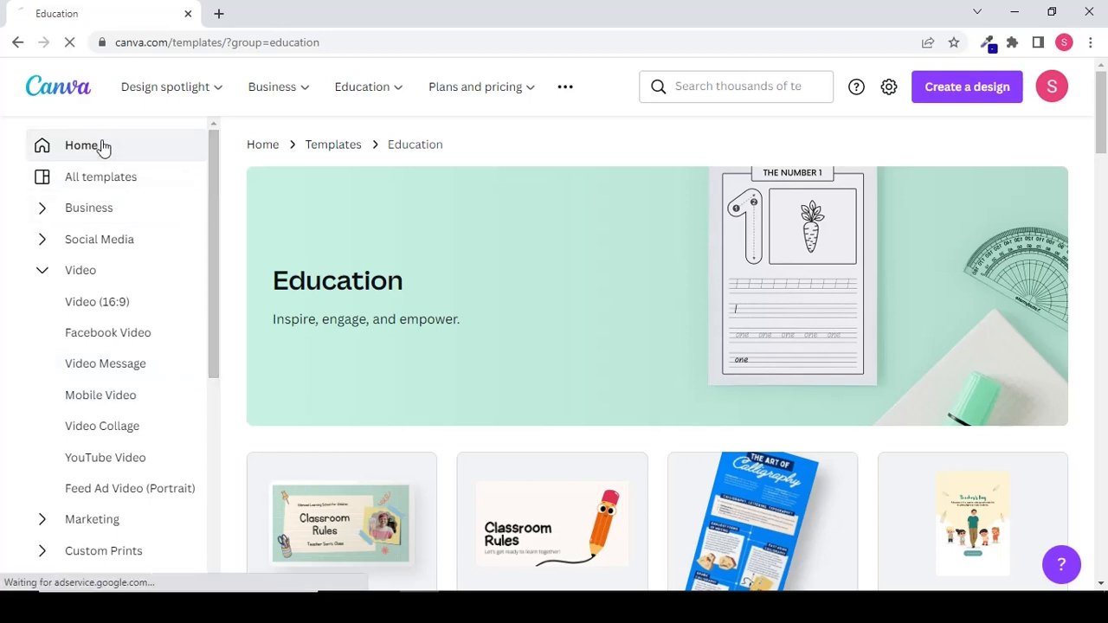
{"action": "left_click", "coordinate": [81, 145]}
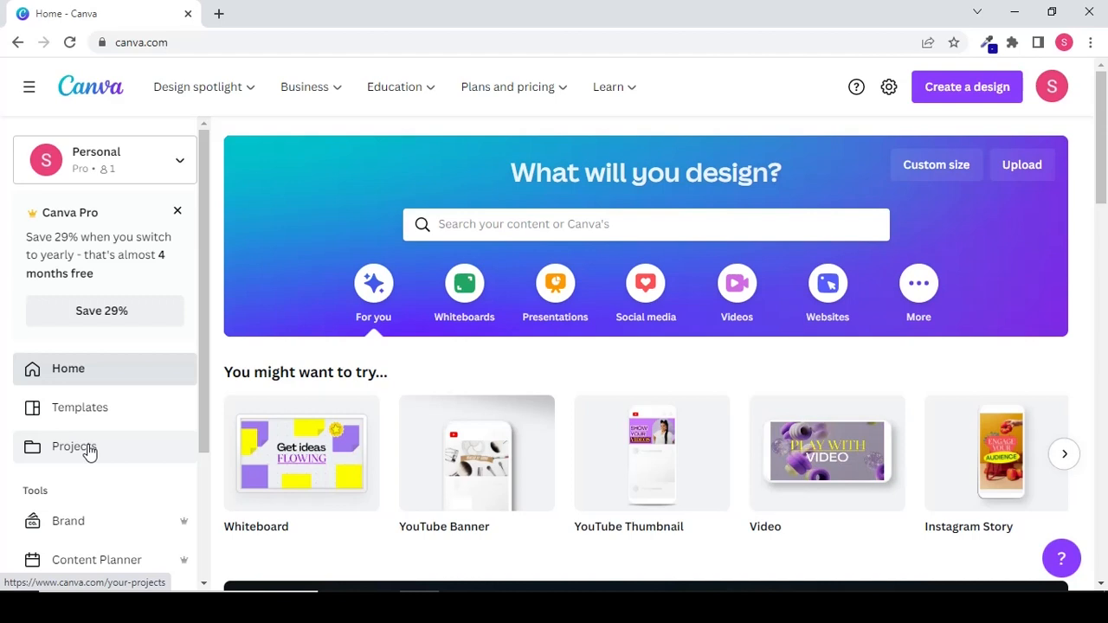
{"action": "mouse_move", "coordinate": [748, 385]}
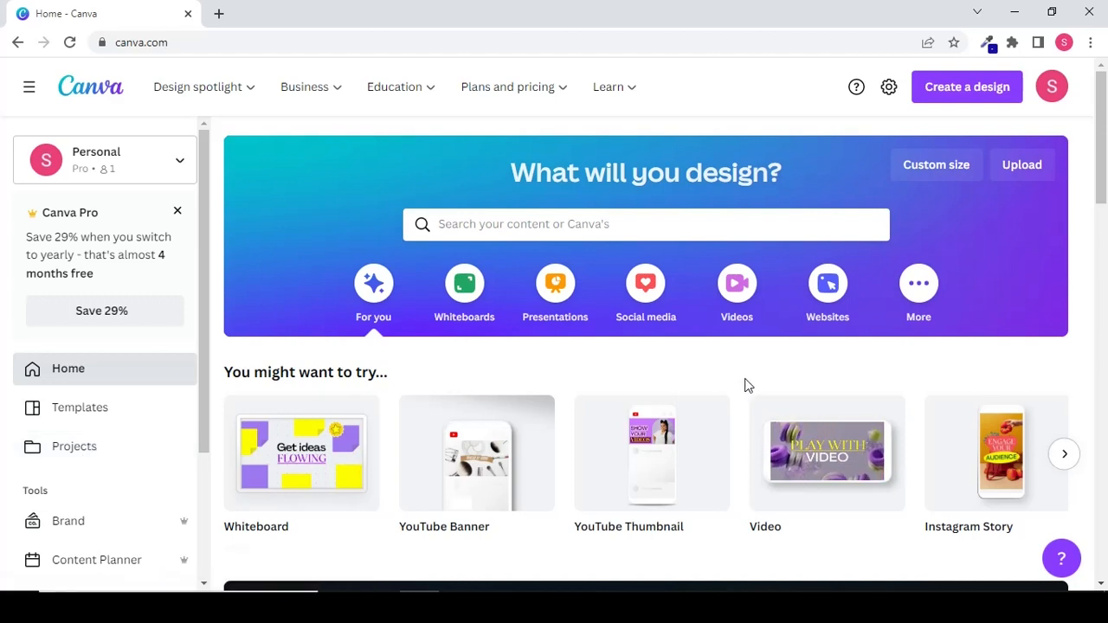
{"action": "mouse_move", "coordinate": [1060, 181]}
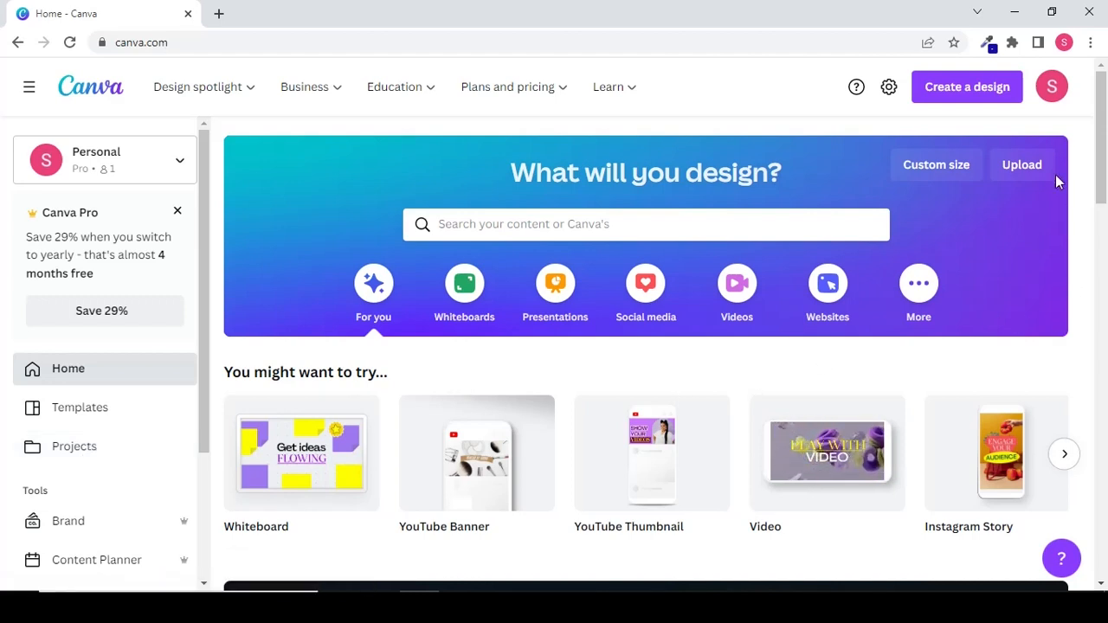
{"action": "mouse_move", "coordinate": [967, 86]}
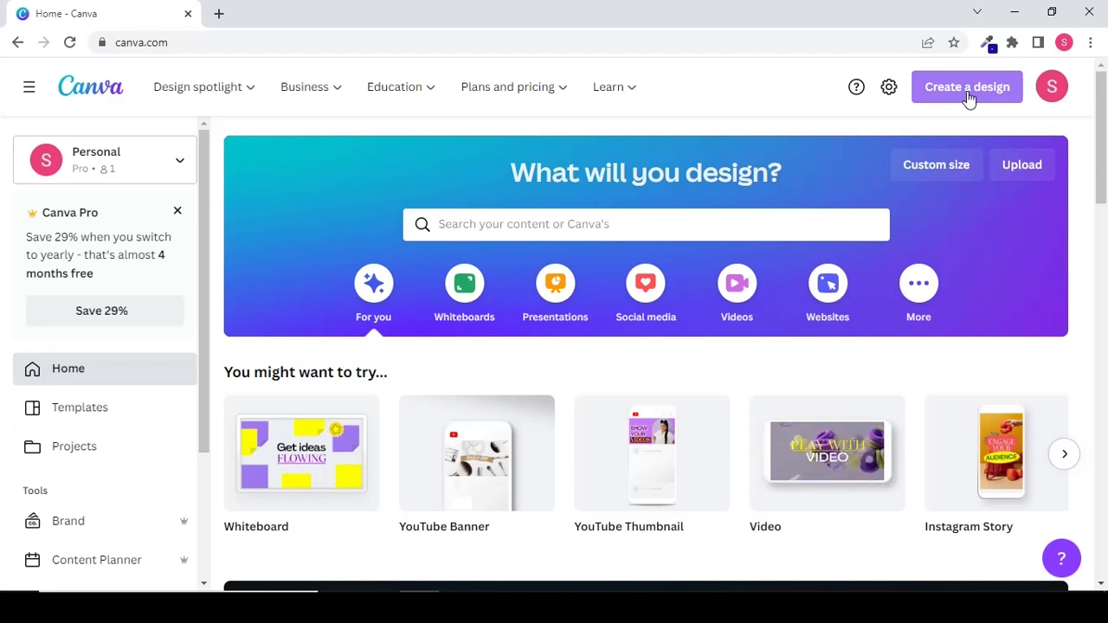
Create a new blank School Poster by searching 'classroom poster' in Create a design
{"action": "left_click", "coordinate": [966, 86]}
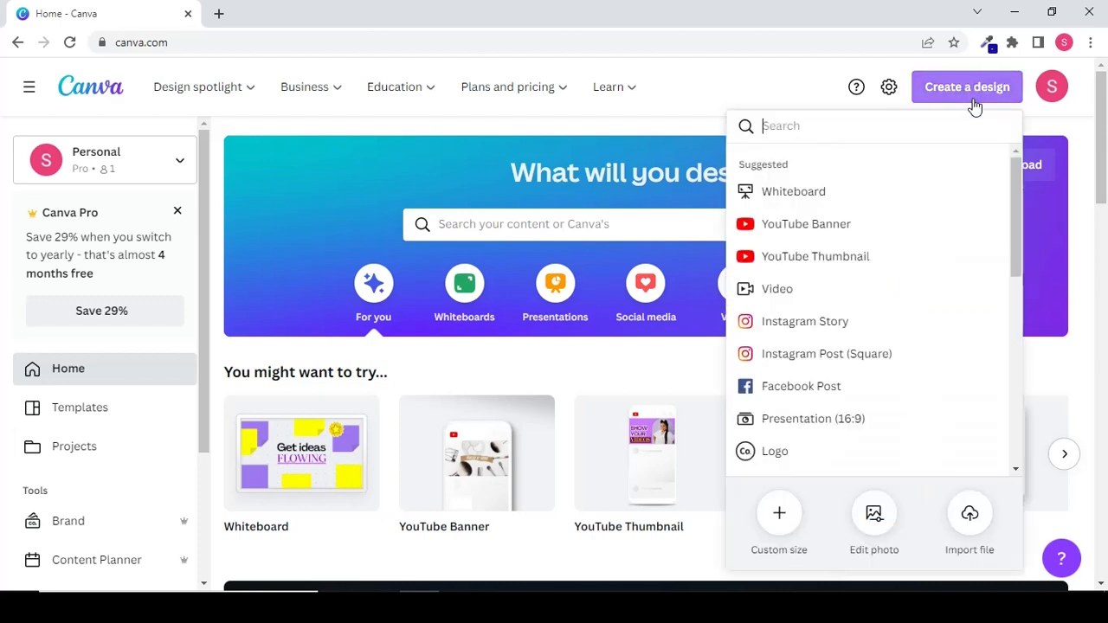
{"action": "scroll", "scroll_direction": "down", "scroll_amount": 3}
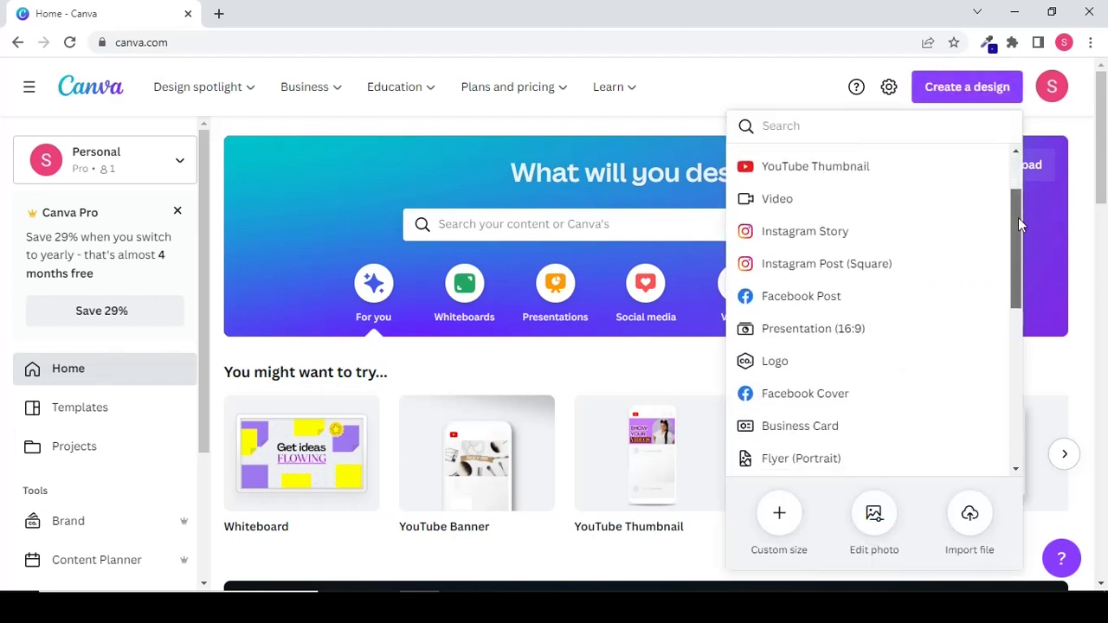
{"action": "scroll", "scroll_direction": "down", "scroll_amount": 3}
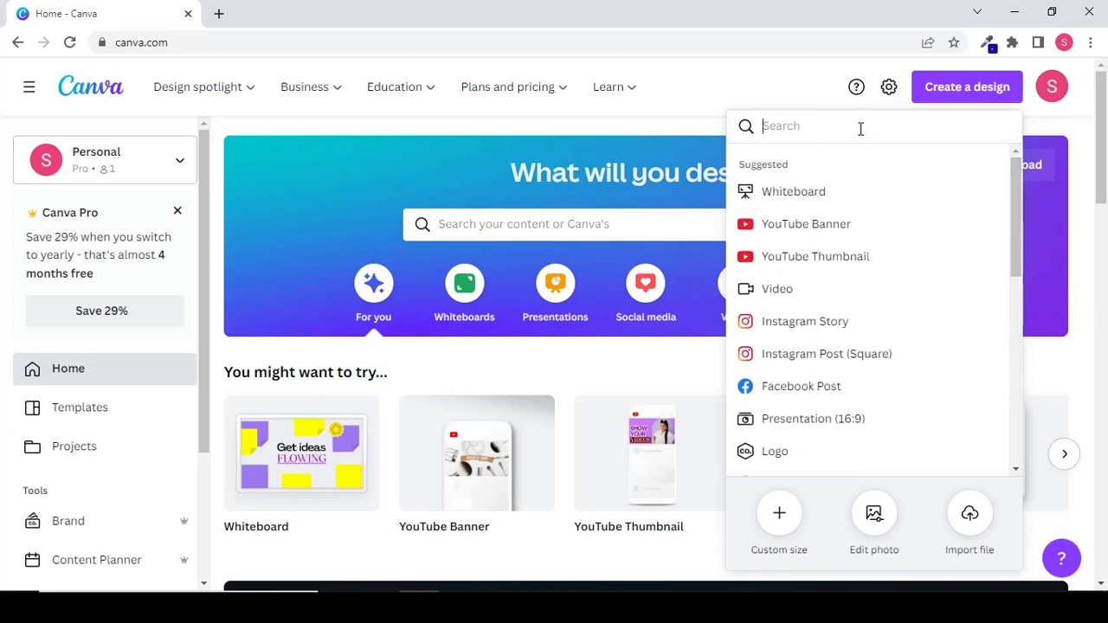
{"action": "type", "text": "classroom poster"}
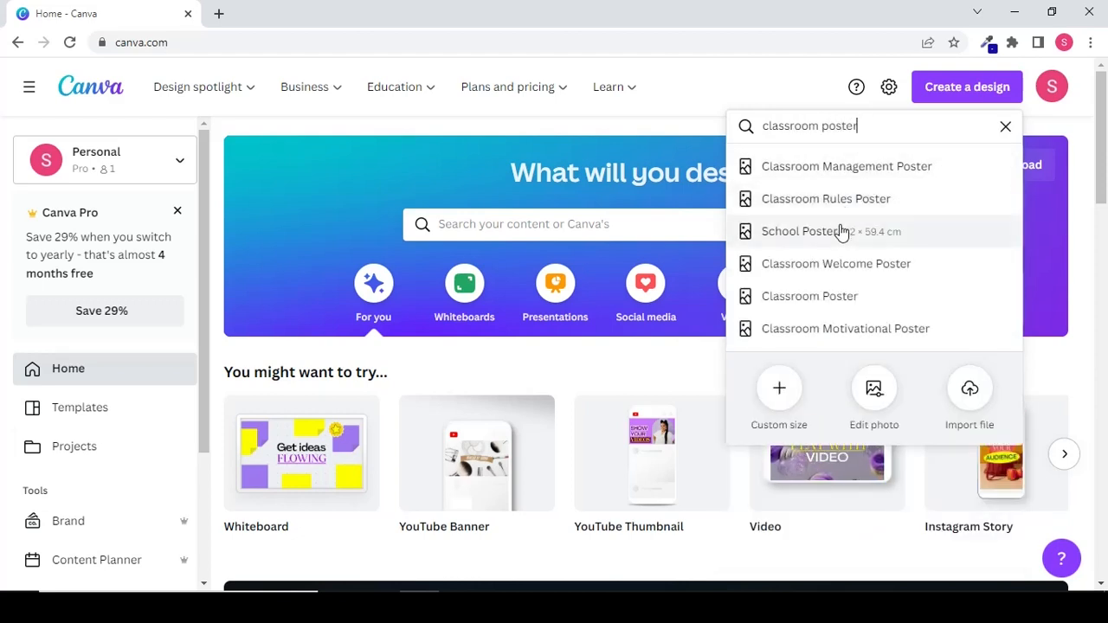
{"action": "mouse_move", "coordinate": [811, 296]}
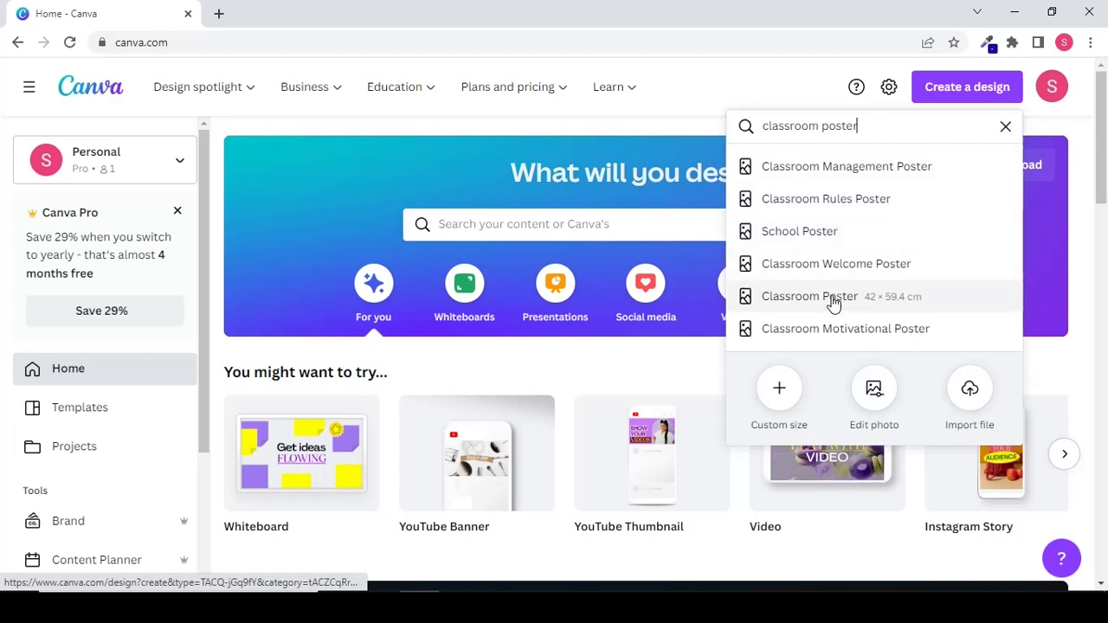
{"action": "mouse_move", "coordinate": [834, 244]}
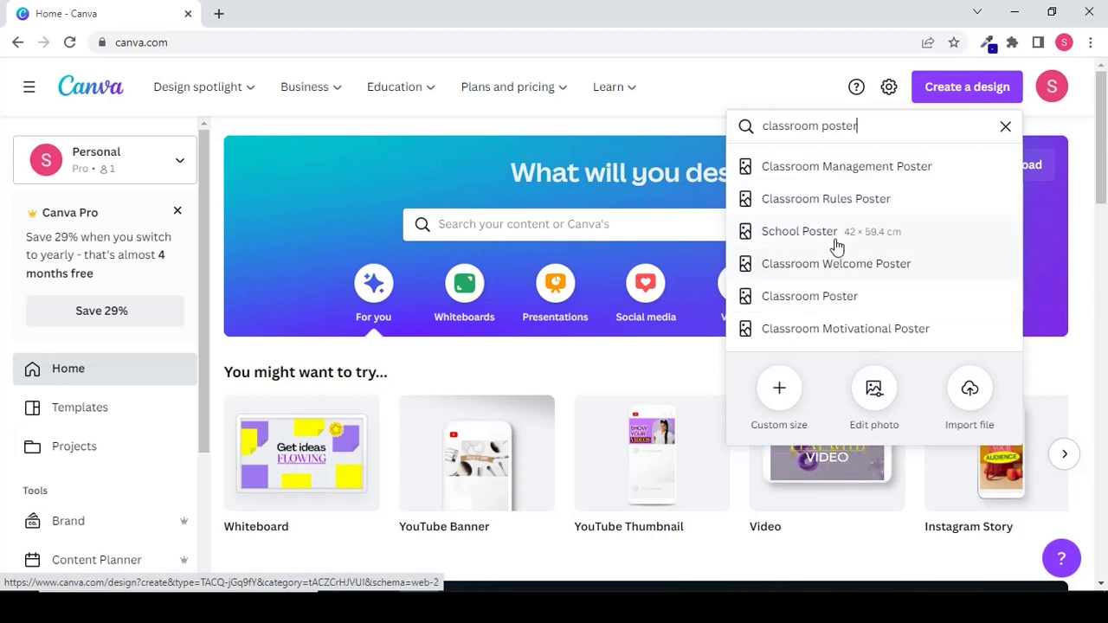
{"action": "left_click", "coordinate": [799, 232]}
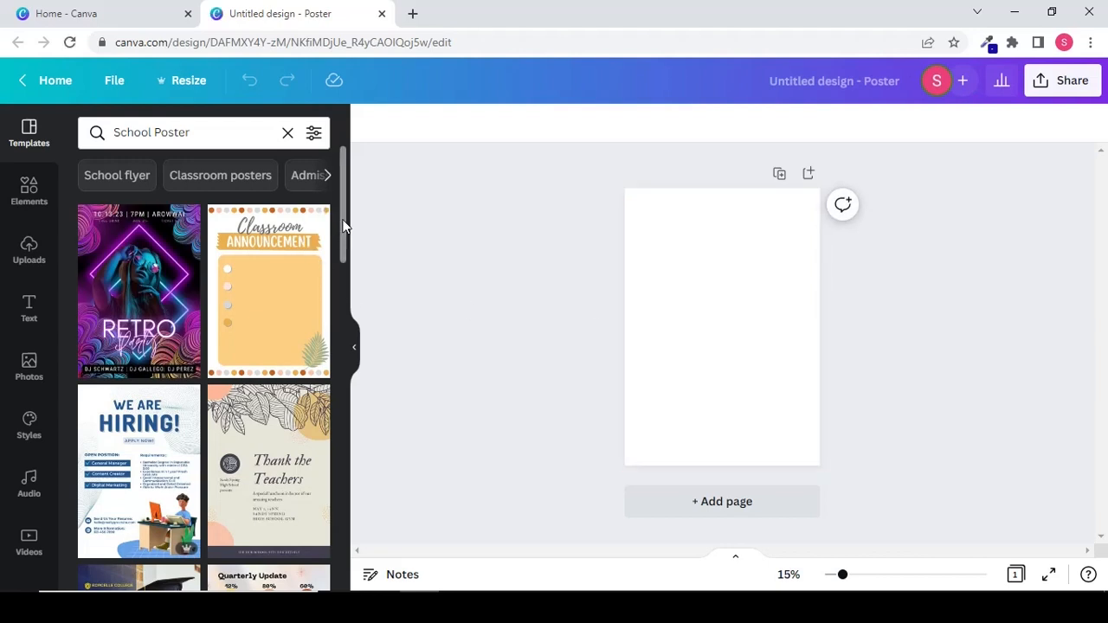
Apply the Classroom Rules template to the blank poster page
{"action": "scroll", "scroll_direction": "down", "scroll_amount": 3}
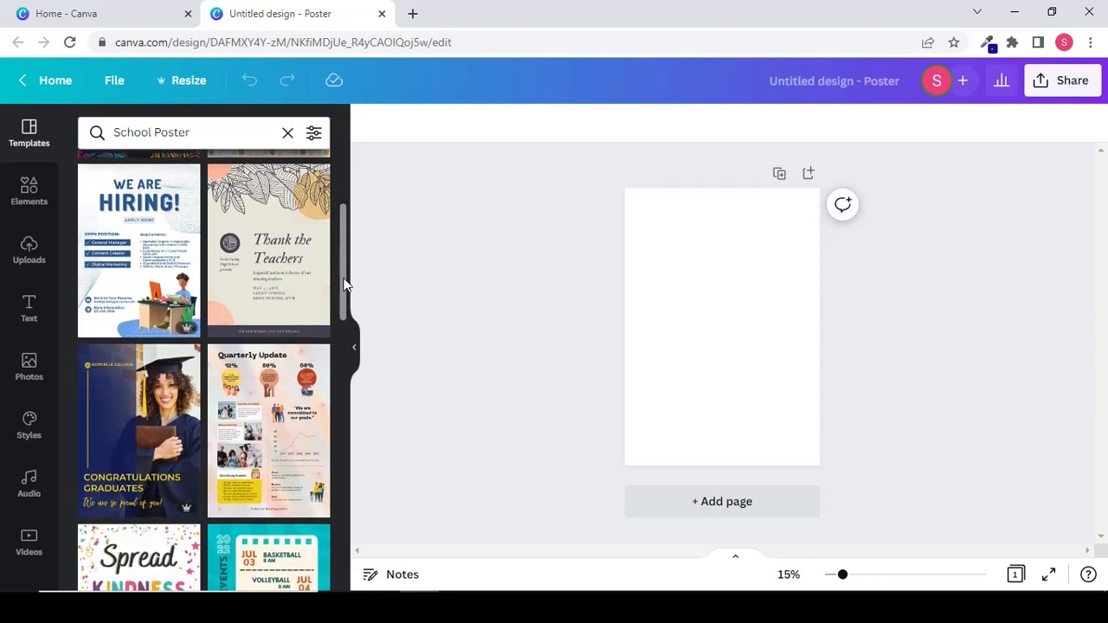
{"action": "scroll", "scroll_direction": "down", "scroll_amount": 3}
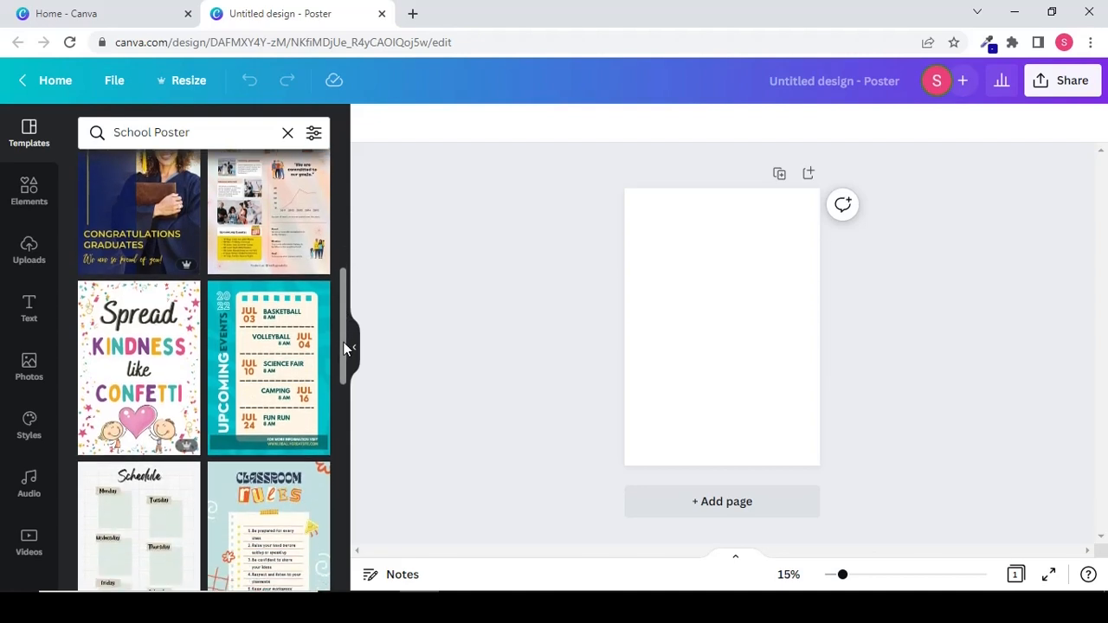
{"action": "scroll", "scroll_direction": "down", "scroll_amount": 3}
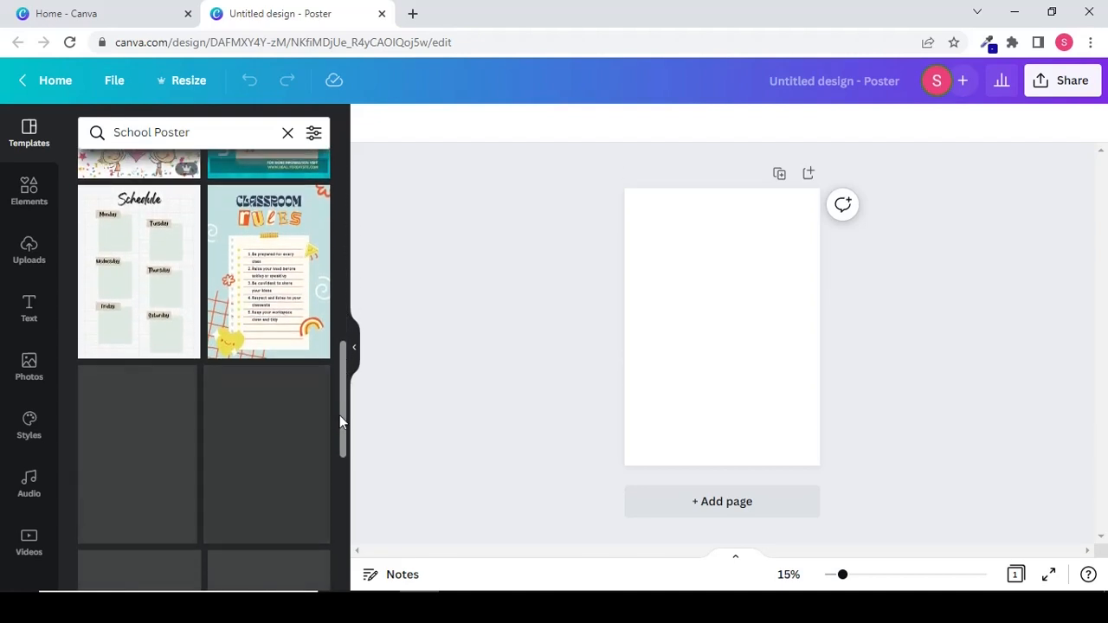
{"action": "scroll", "scroll_direction": "down", "scroll_amount": 3}
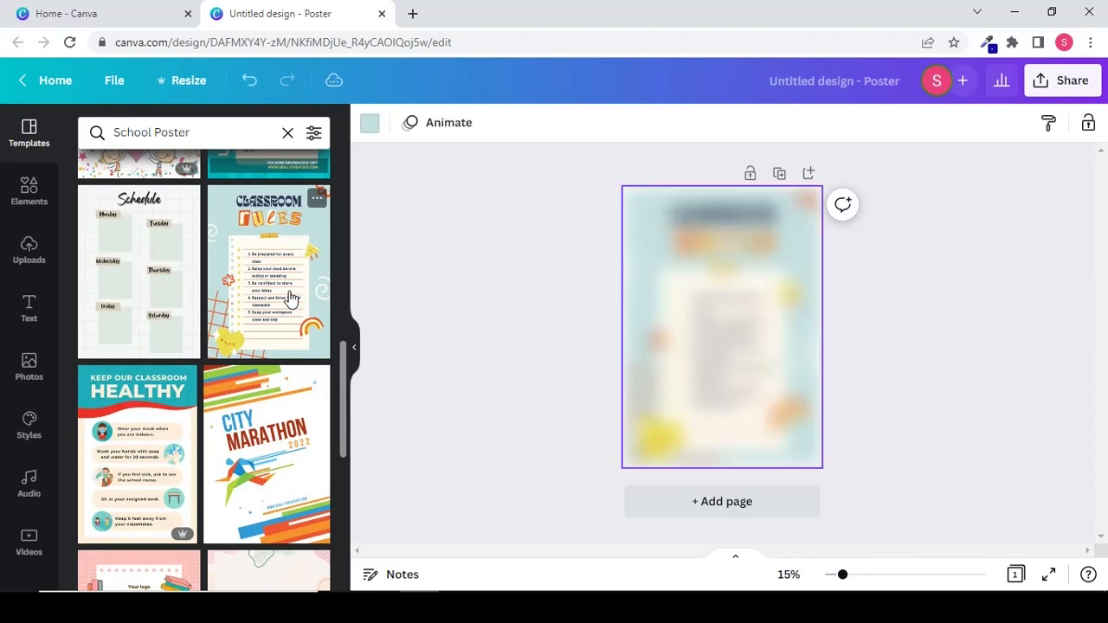
{"action": "left_click", "coordinate": [267, 270]}
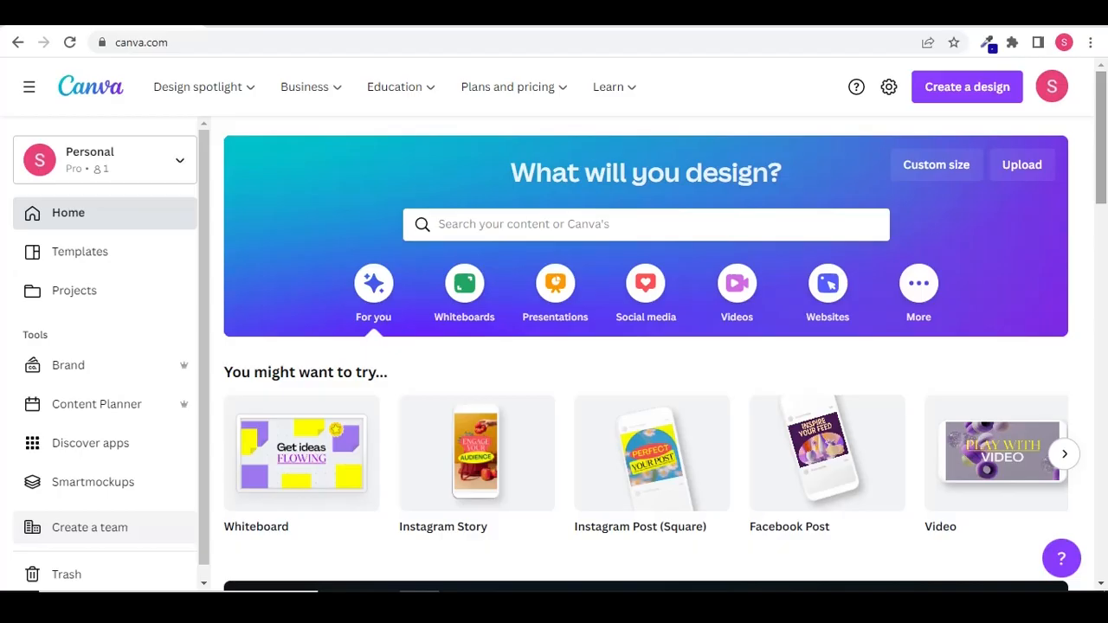
Create a new blank Instagram Post (Square) design
{"action": "left_click", "coordinate": [967, 87]}
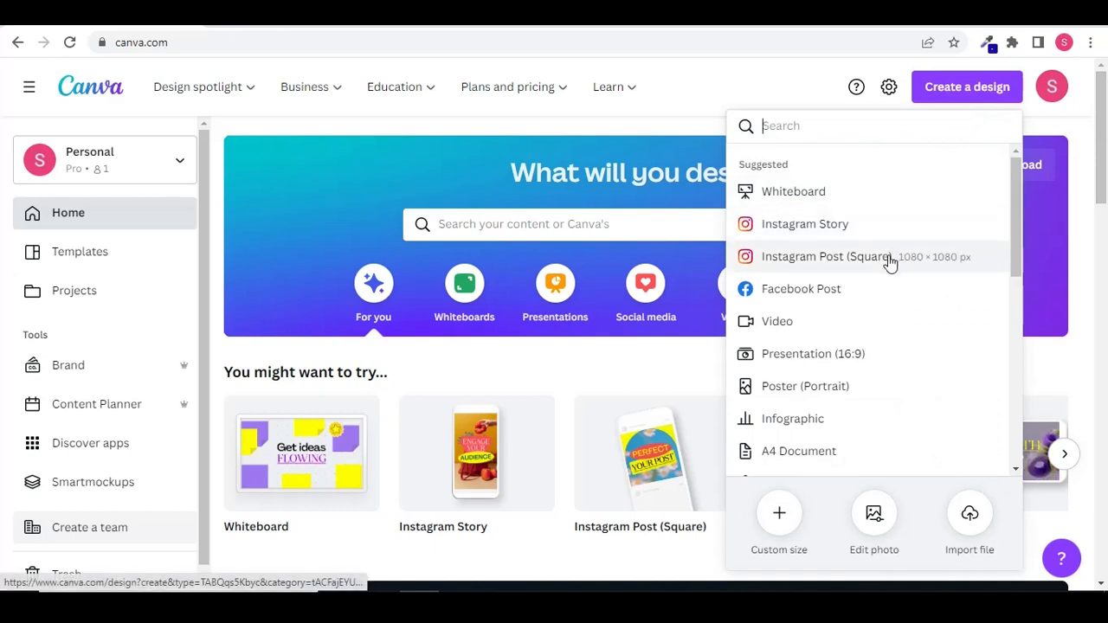
{"action": "left_click", "coordinate": [828, 256]}
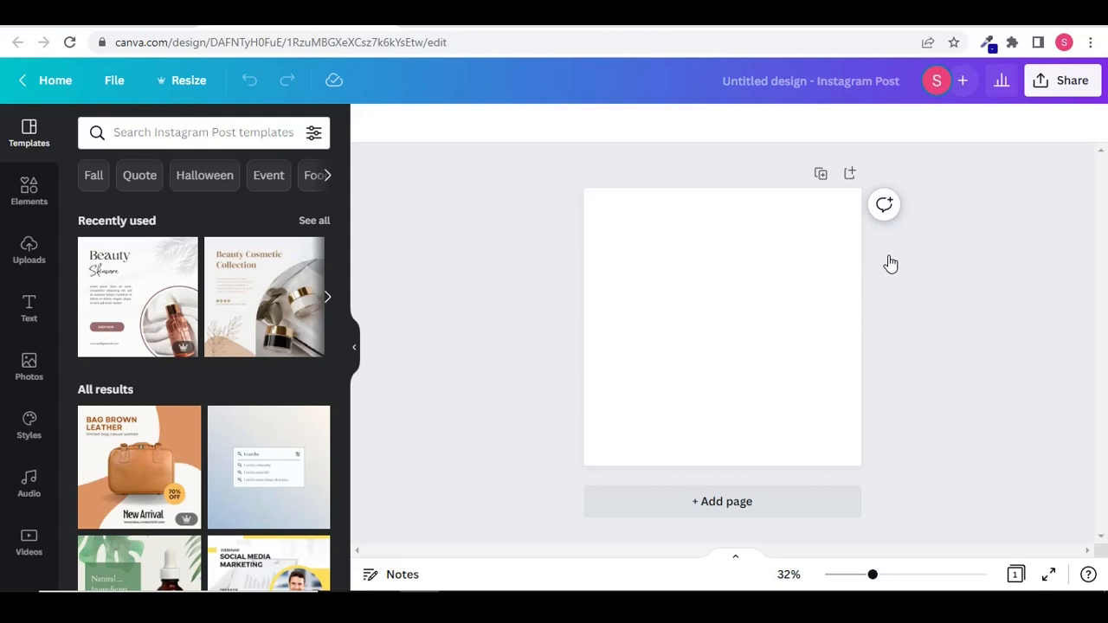
{"action": "mouse_move", "coordinate": [395, 281]}
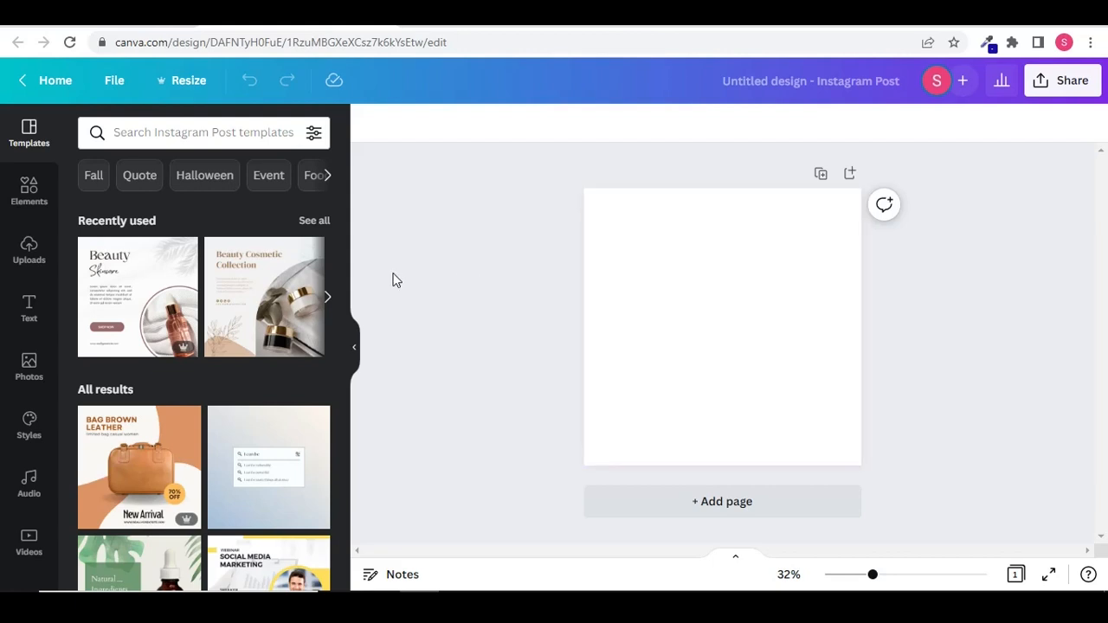
Show recent Instagram post template searches such as beauty and fashion
{"action": "scroll", "scroll_direction": "down", "scroll_amount": 3}
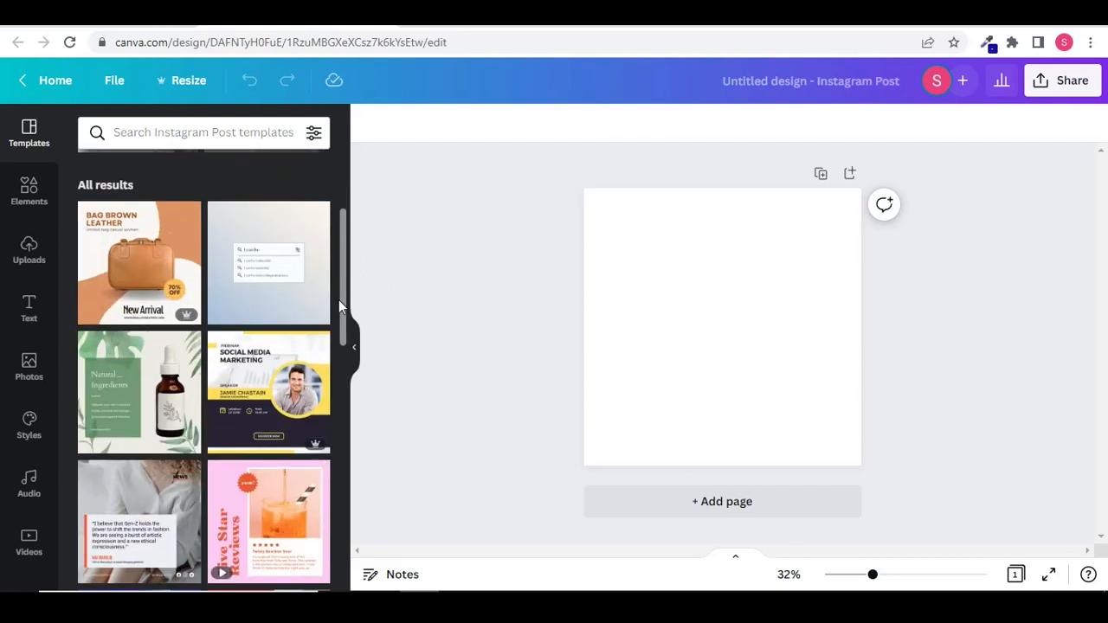
{"action": "scroll", "scroll_direction": "down", "scroll_amount": 3}
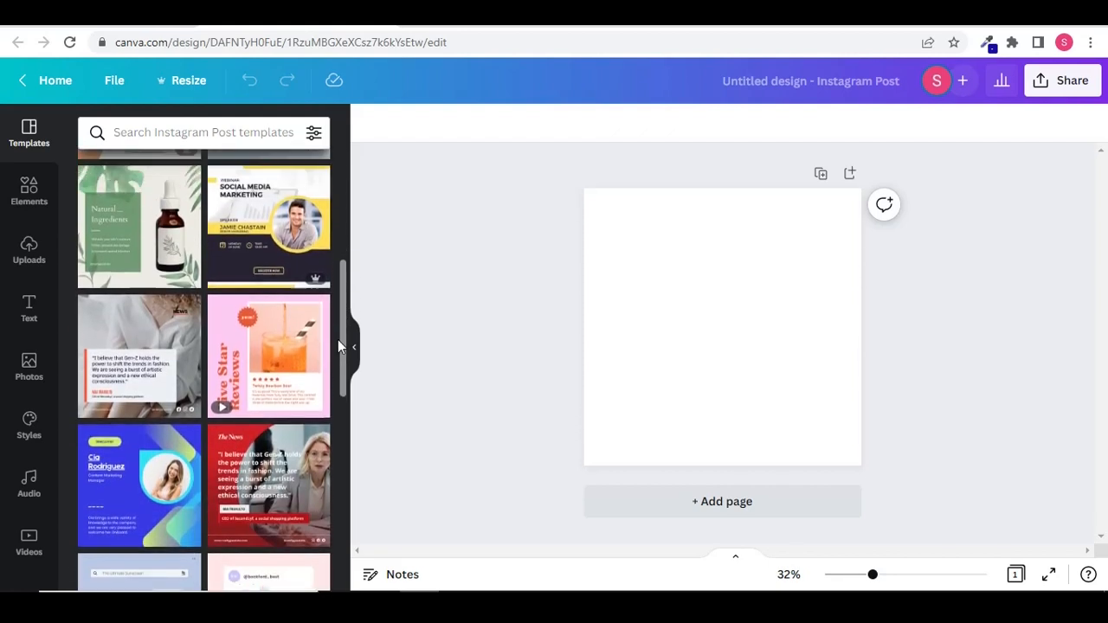
{"action": "left_click", "coordinate": [203, 132]}
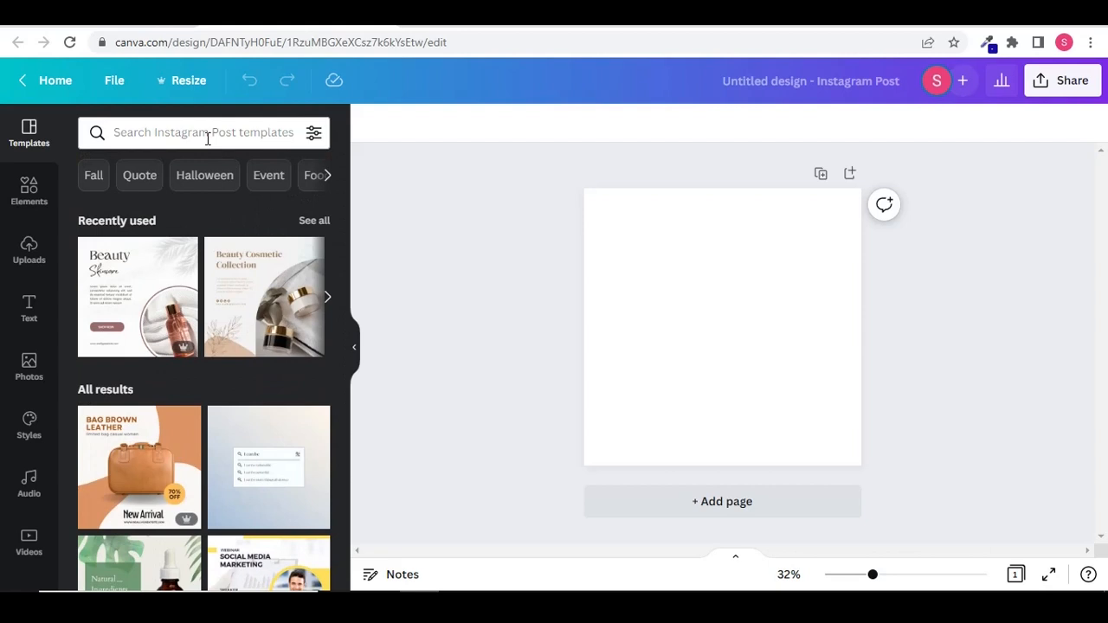
{"action": "left_click", "coordinate": [205, 132]}
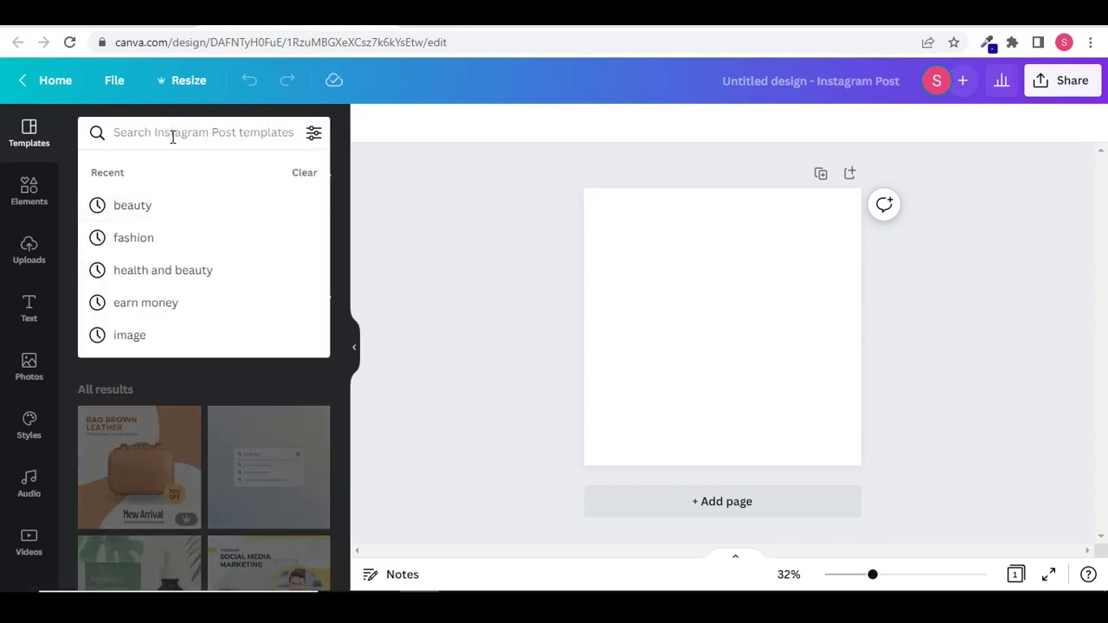
{"action": "mouse_move", "coordinate": [132, 204]}
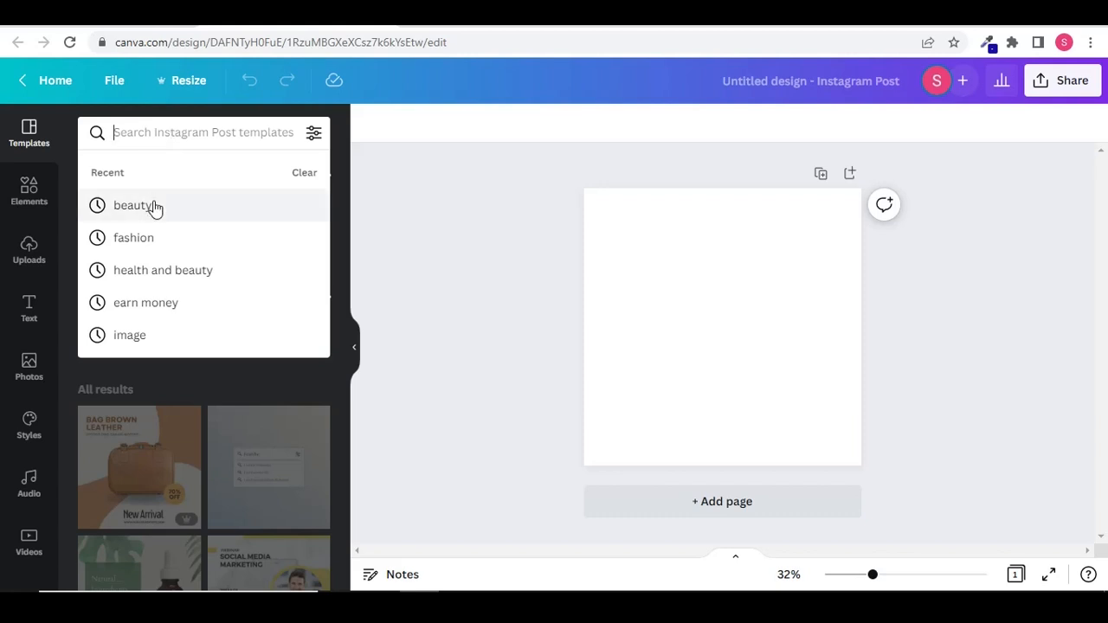
{"action": "left_click", "coordinate": [139, 204]}
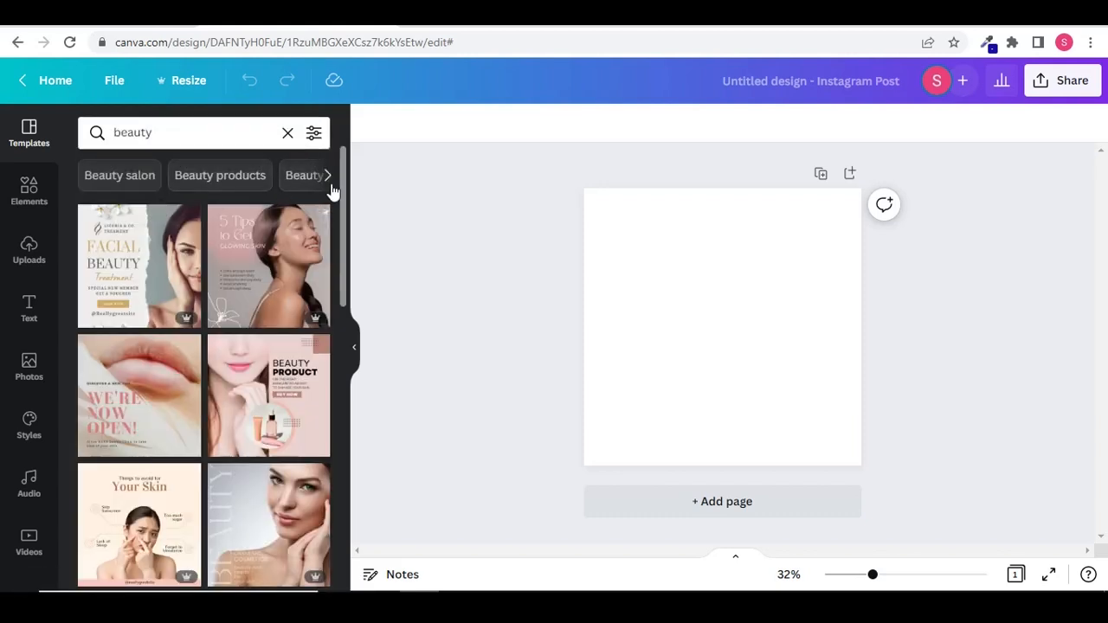
{"action": "left_click", "coordinate": [328, 175]}
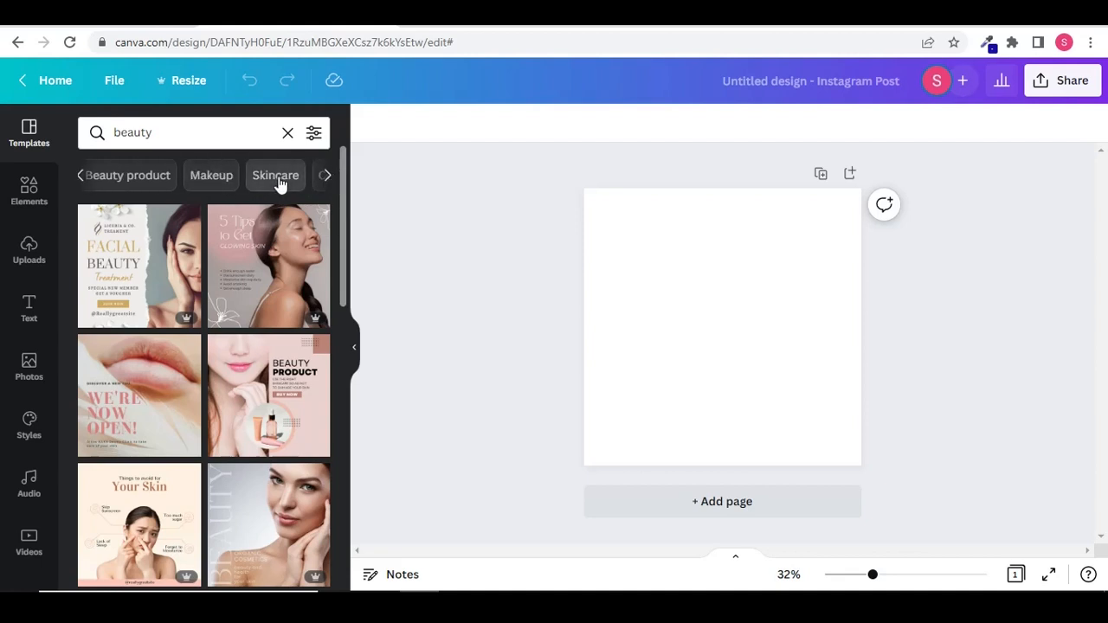
{"action": "left_click", "coordinate": [275, 175]}
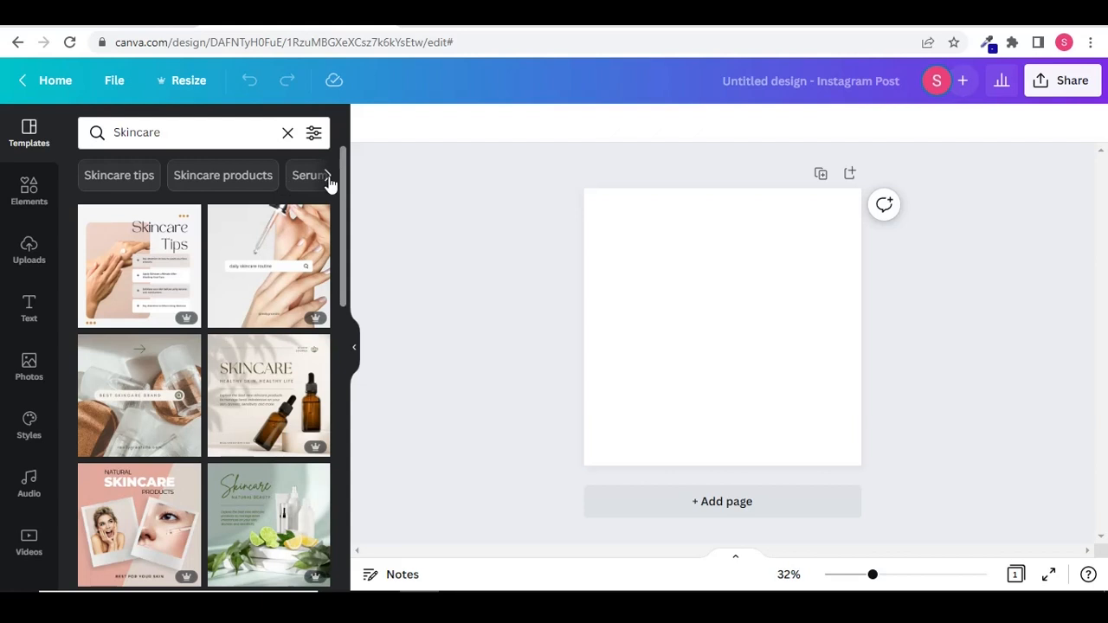
{"action": "scroll", "scroll_direction": "down", "scroll_amount": 3}
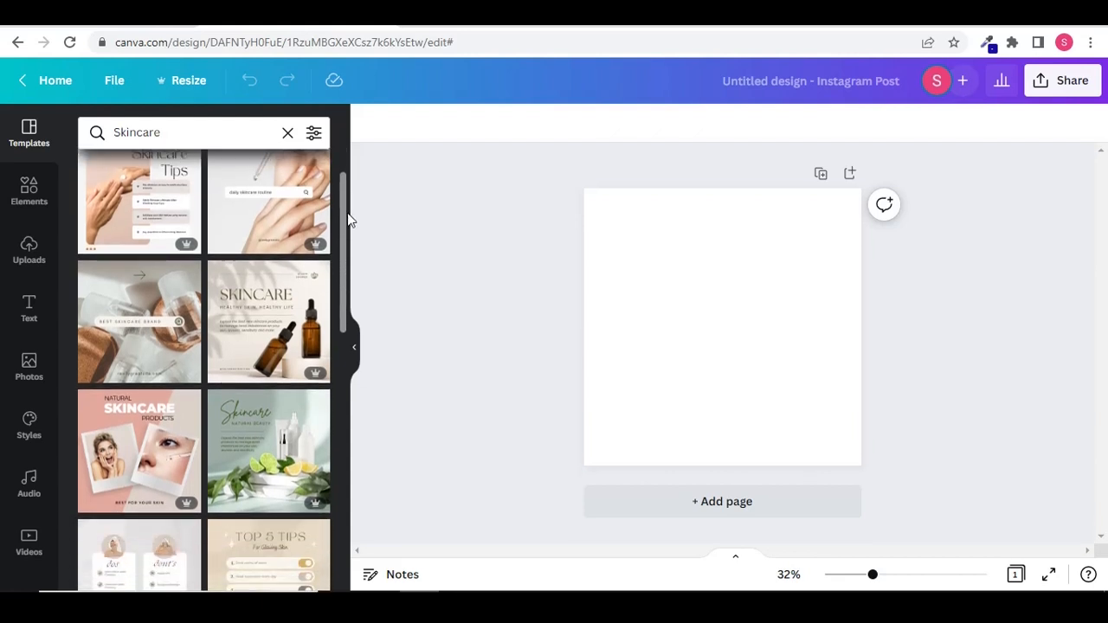
{"action": "scroll", "scroll_direction": "down", "scroll_amount": 3}
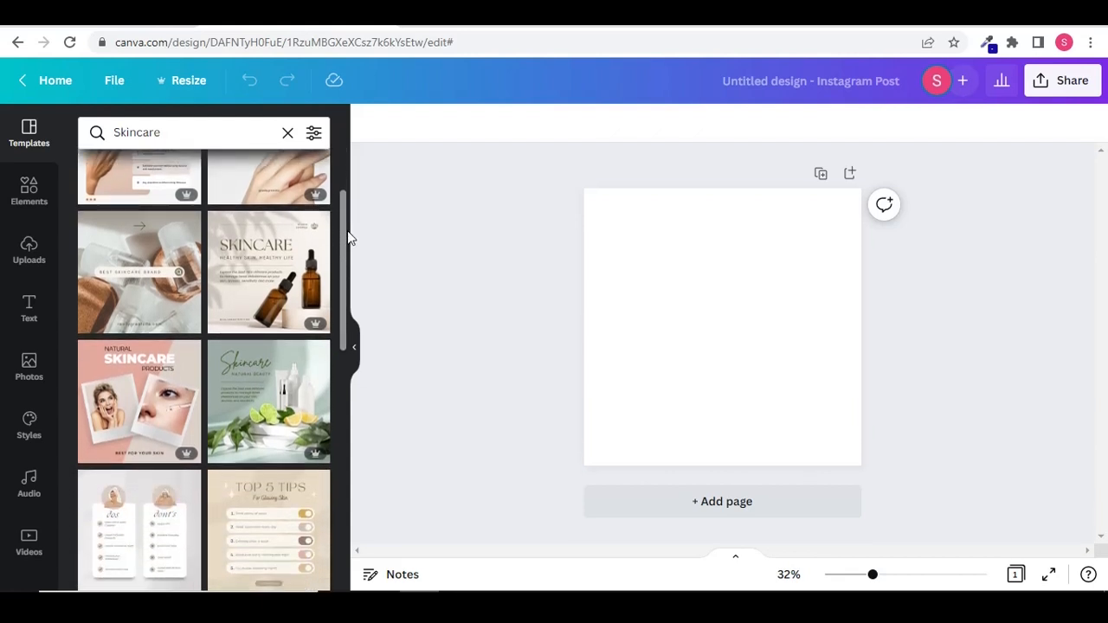
{"action": "scroll", "scroll_direction": "down", "scroll_amount": 3}
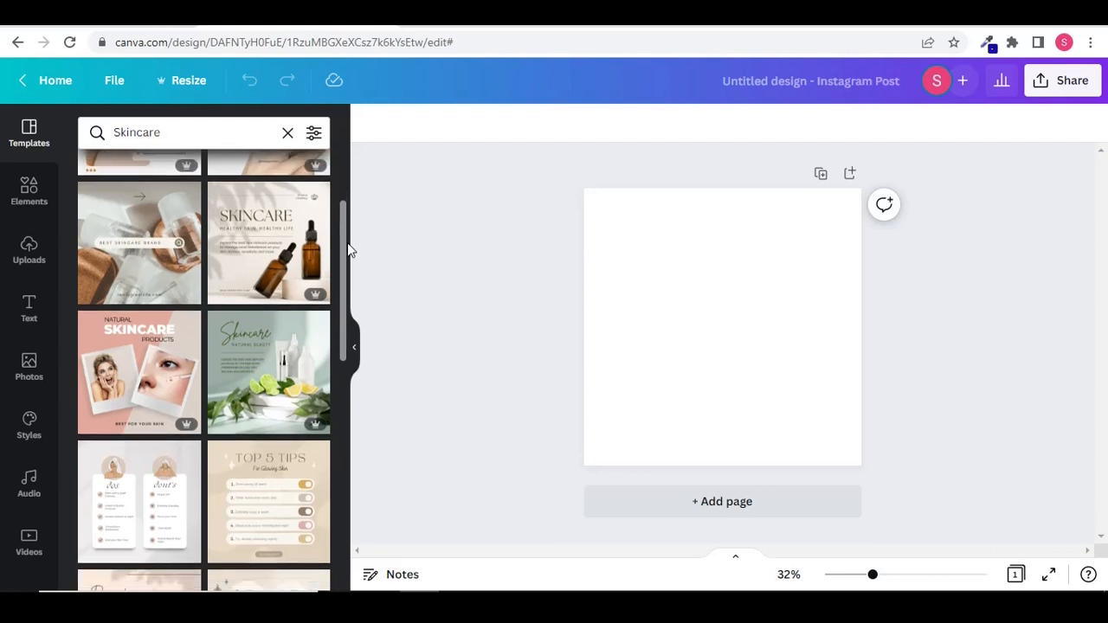
{"action": "scroll", "scroll_direction": "down", "scroll_amount": 3}
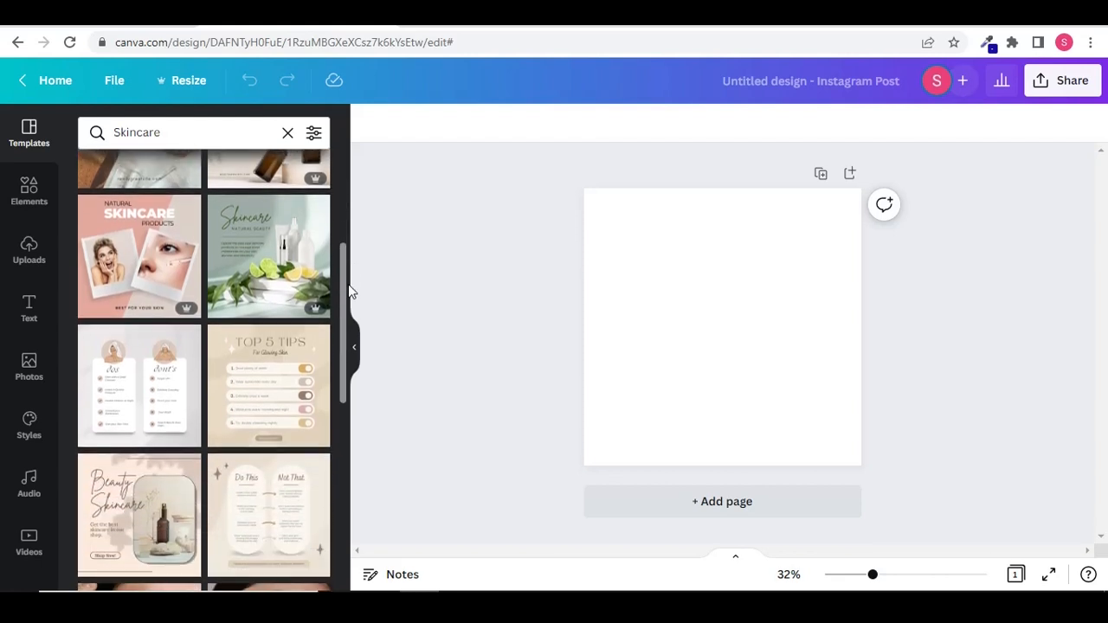
{"action": "scroll", "scroll_direction": "down", "scroll_amount": 3}
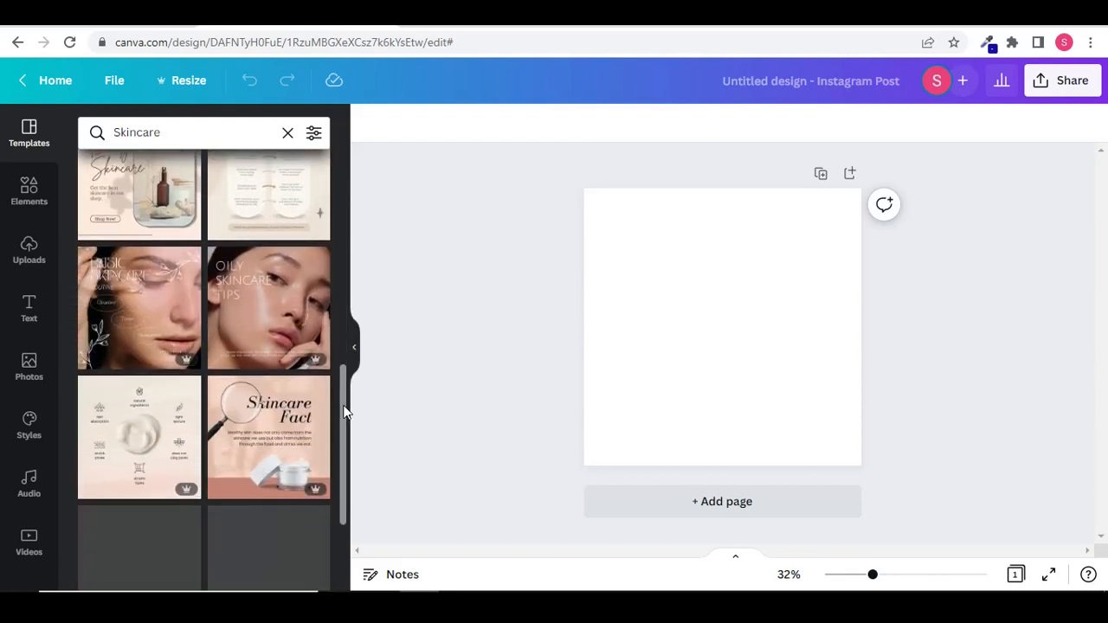
{"action": "scroll", "scroll_direction": "down", "scroll_amount": 3}
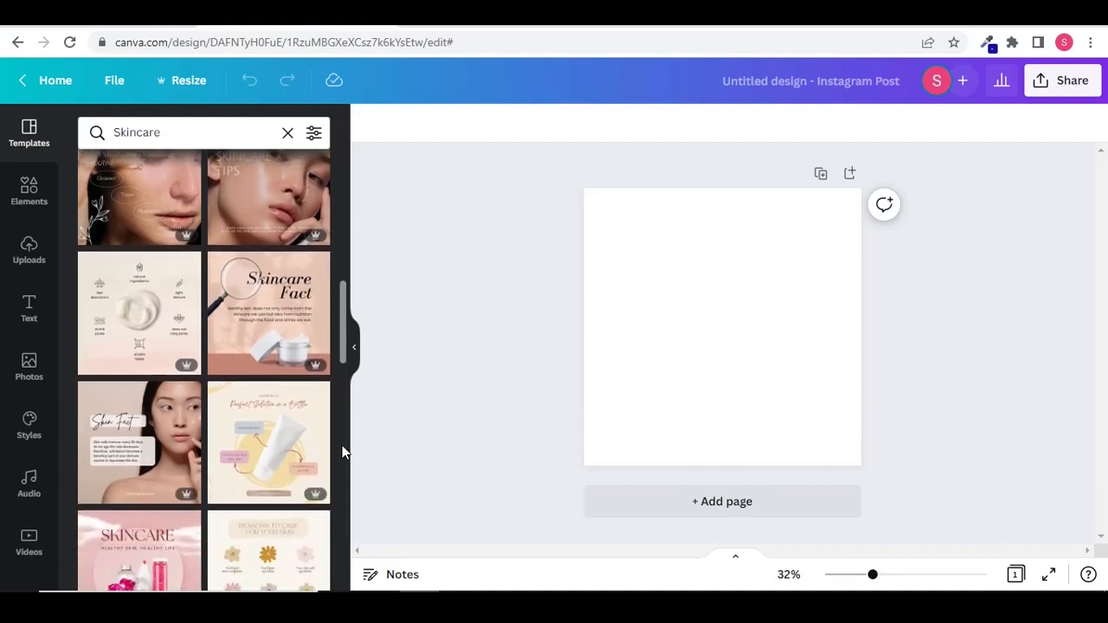
{"action": "scroll", "scroll_direction": "down", "scroll_amount": 3}
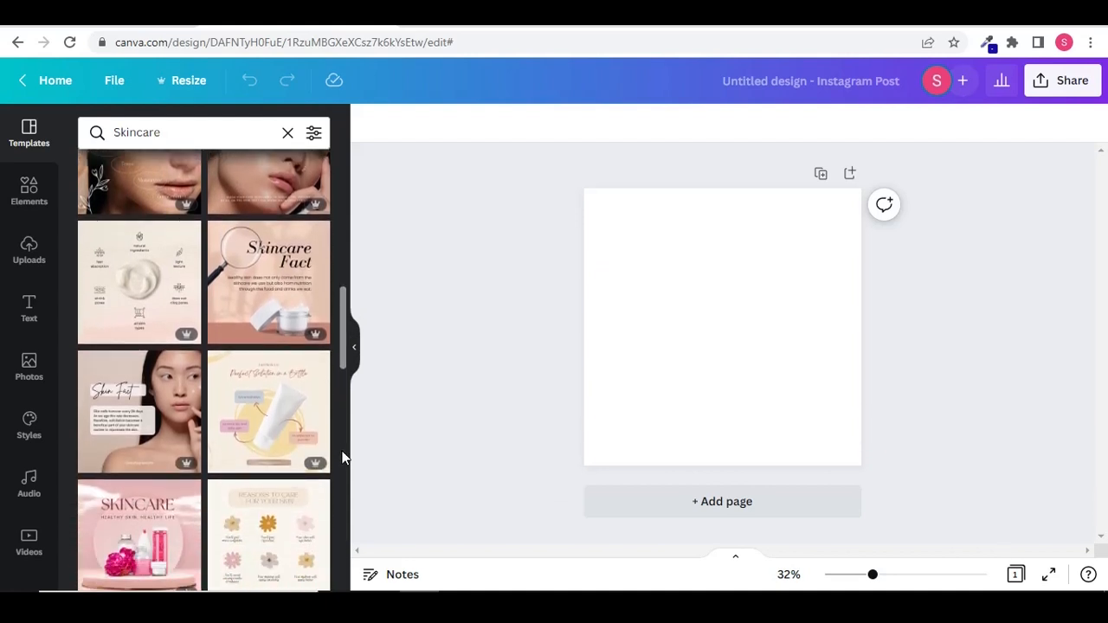
{"action": "scroll", "scroll_direction": "down", "scroll_amount": 3}
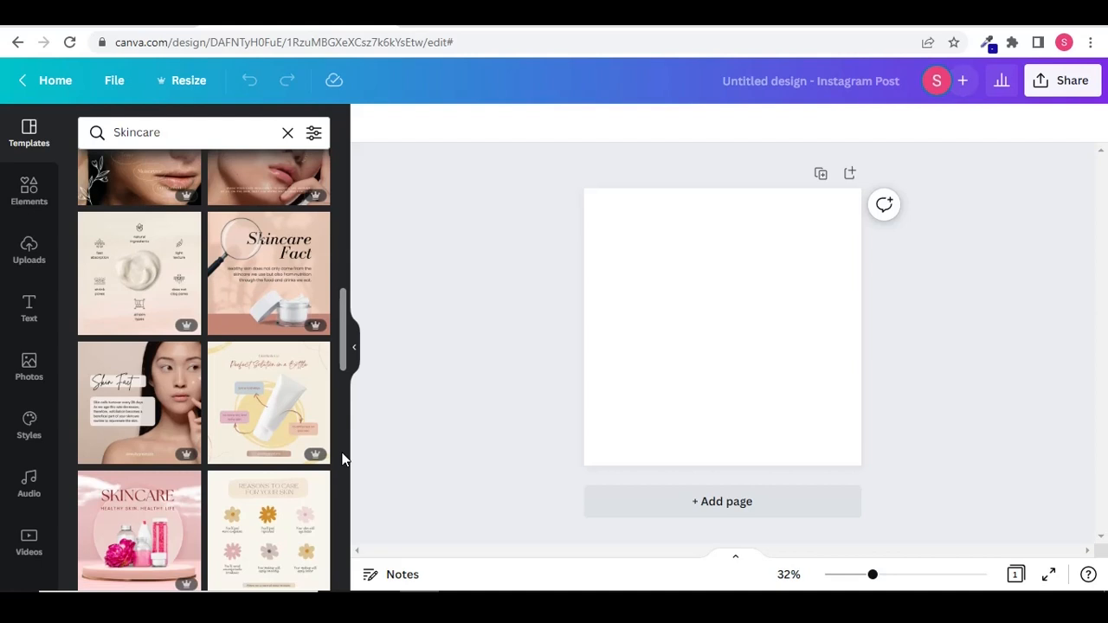
{"action": "mouse_move", "coordinate": [290, 417]}
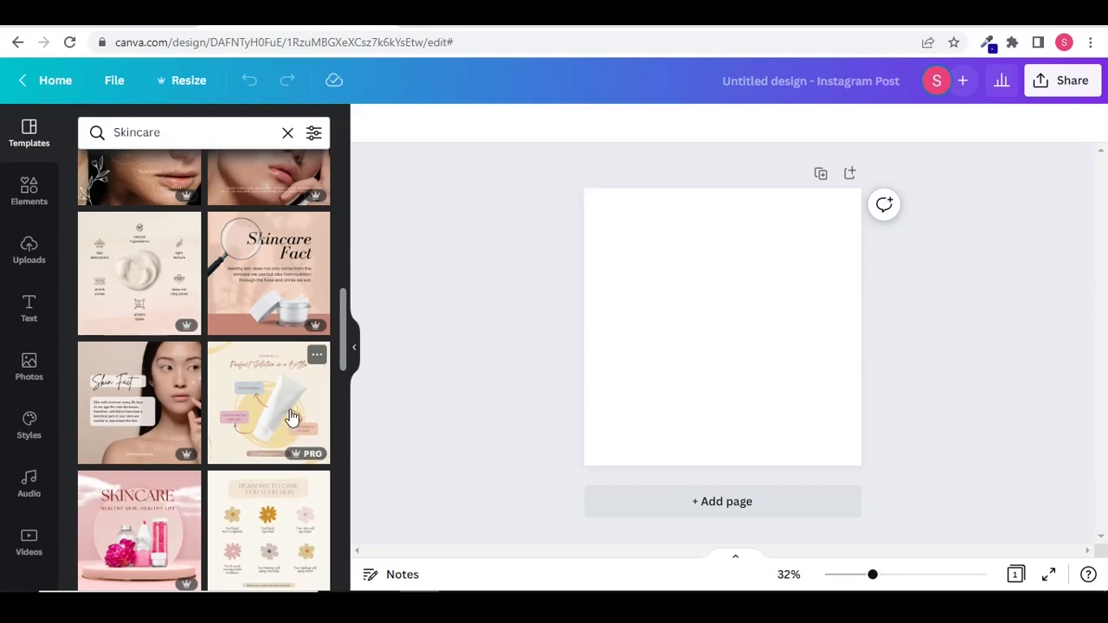
Apply the 'Perfect Solution in a Bottle' template and zoom the post to about 43%
{"action": "left_click", "coordinate": [268, 402]}
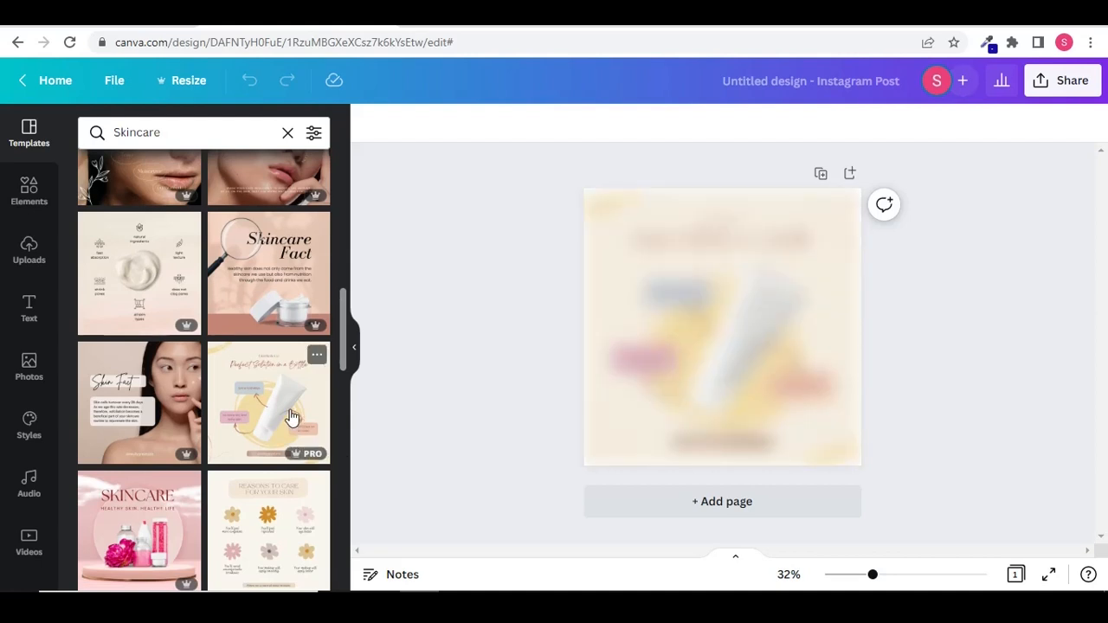
{"action": "left_click", "coordinate": [268, 402]}
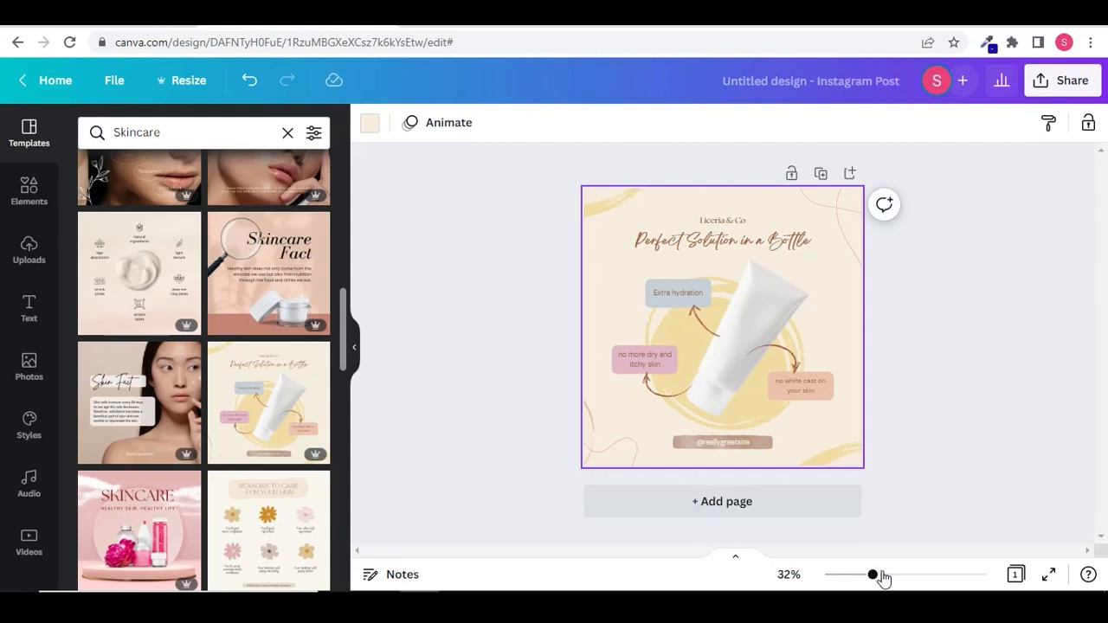
{"action": "left_click_drag", "start_coordinate": [873, 575], "coordinate": [887, 575]}
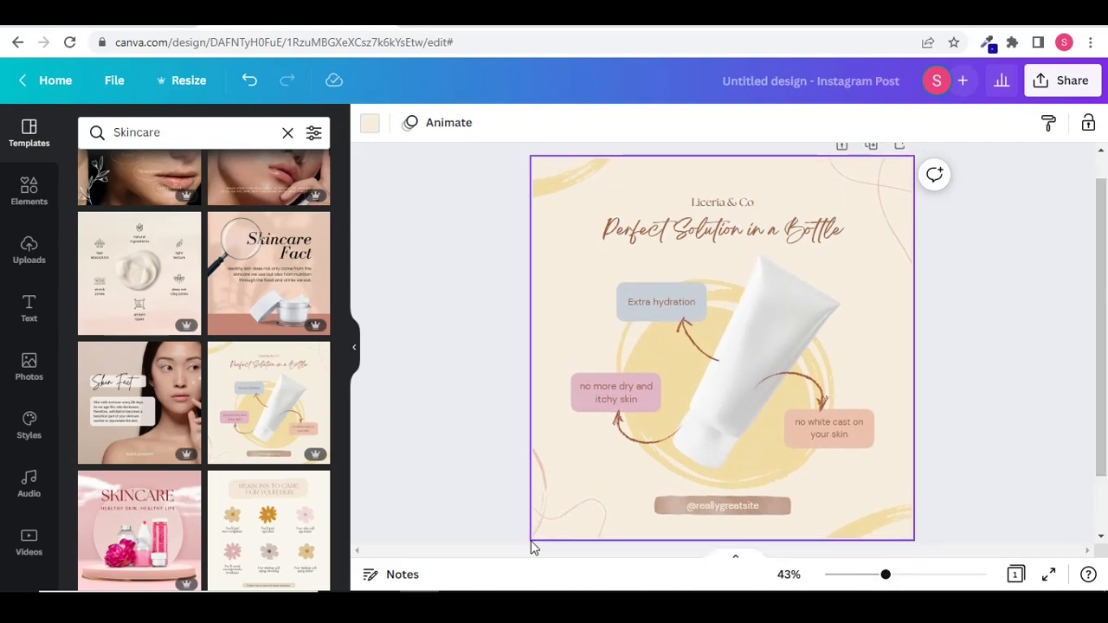
{"action": "mouse_move", "coordinate": [562, 384]}
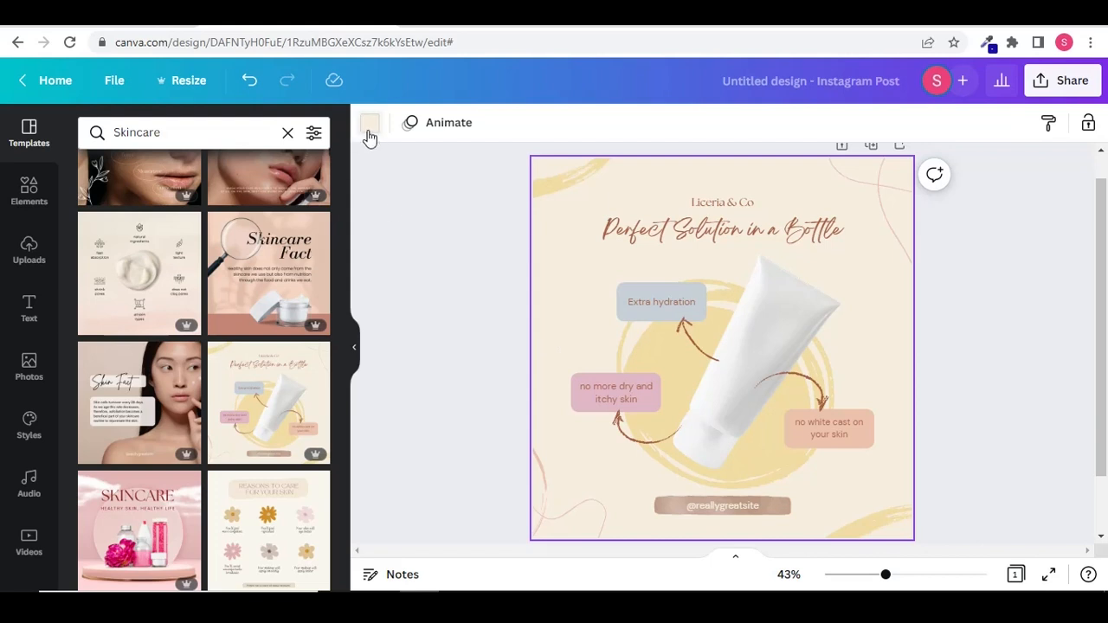
{"action": "mouse_move", "coordinate": [369, 121]}
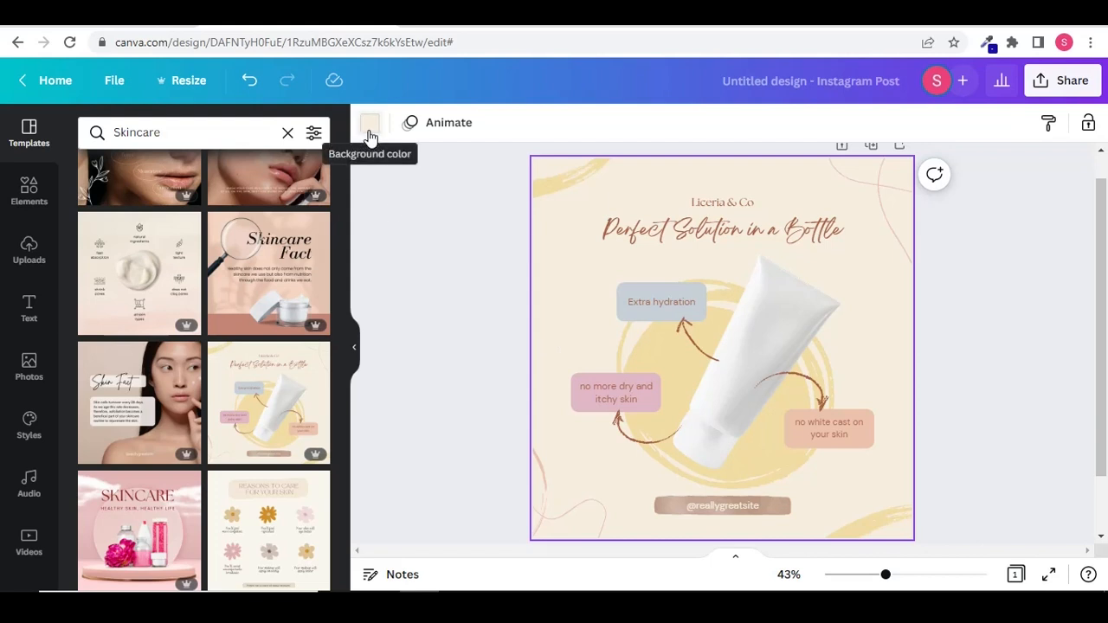
Try pink, purple and mauve backgrounds, then settle on pale yellow from Document Colors
{"action": "left_click", "coordinate": [369, 123]}
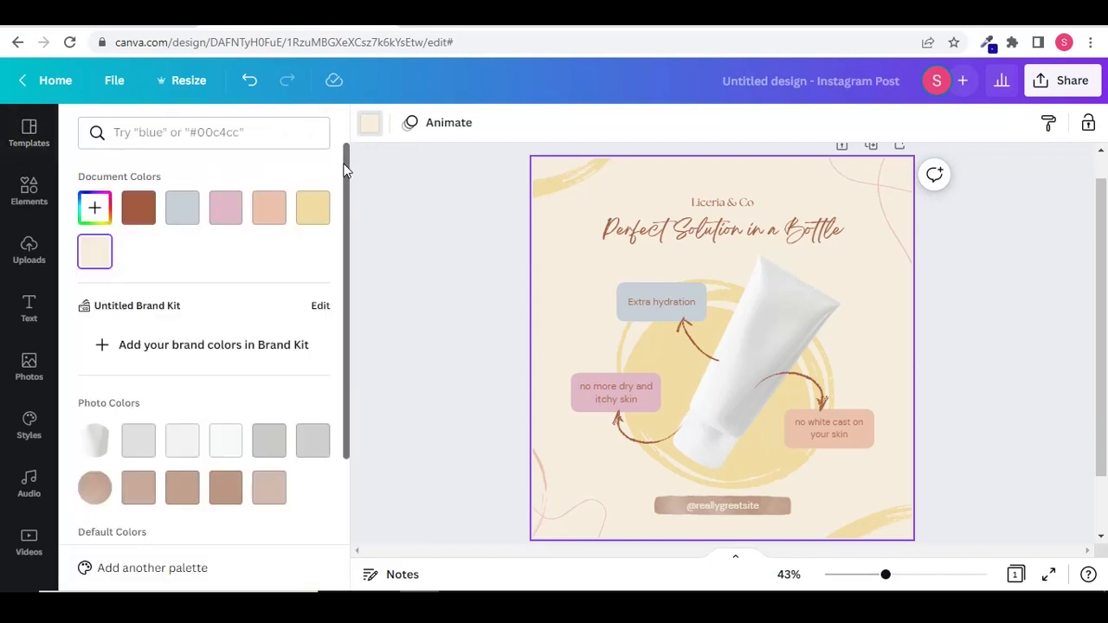
{"action": "scroll", "scroll_direction": "down", "scroll_amount": 3}
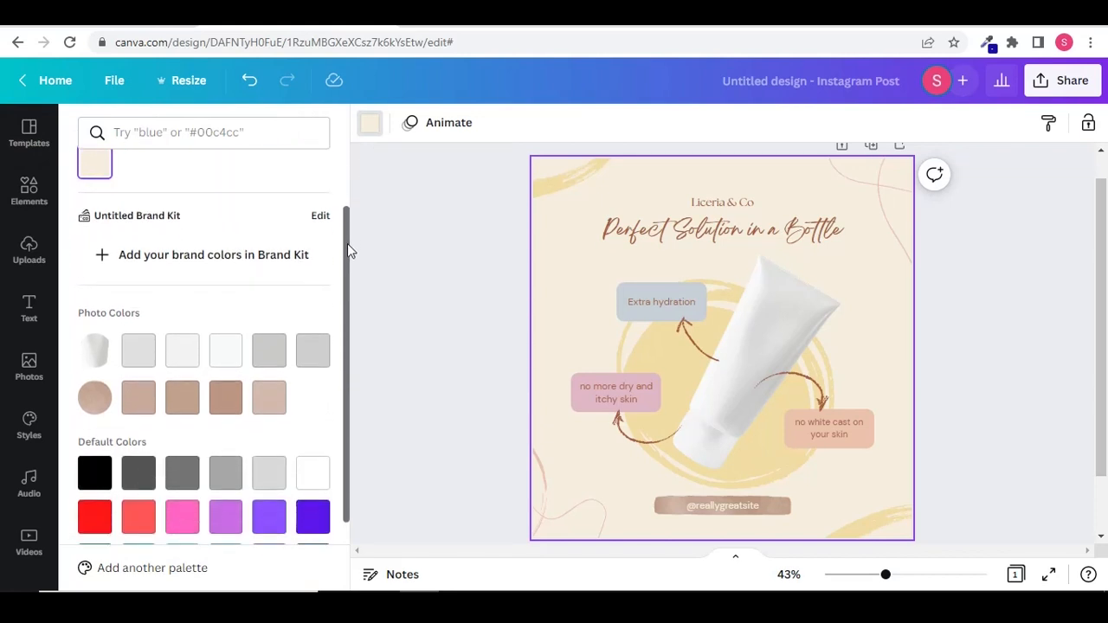
{"action": "scroll", "scroll_direction": "down", "scroll_amount": 3}
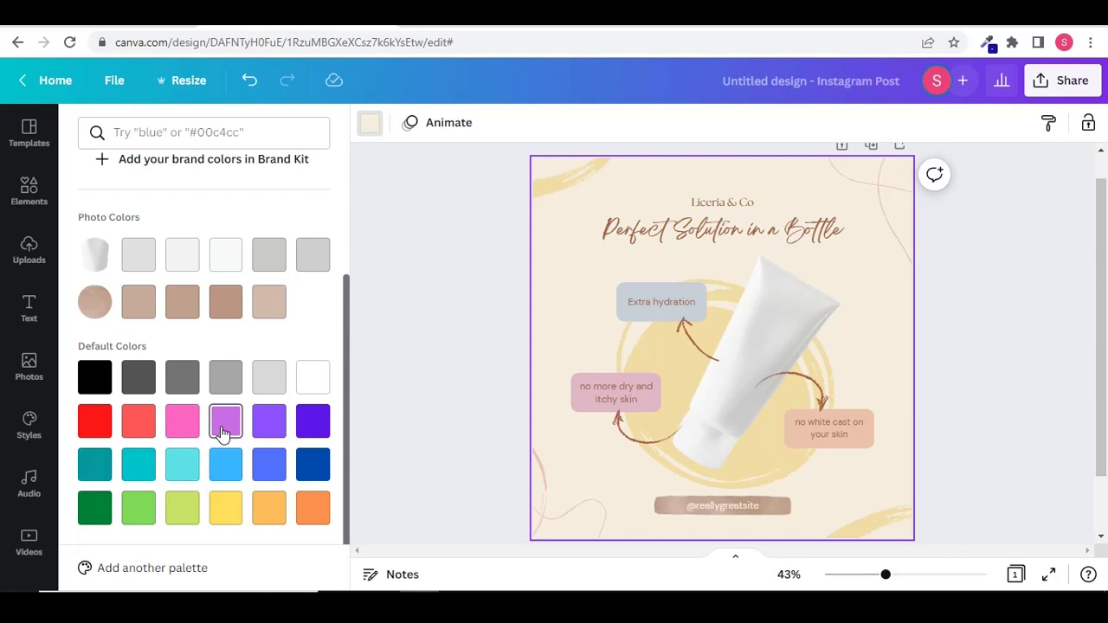
{"action": "mouse_move", "coordinate": [312, 464]}
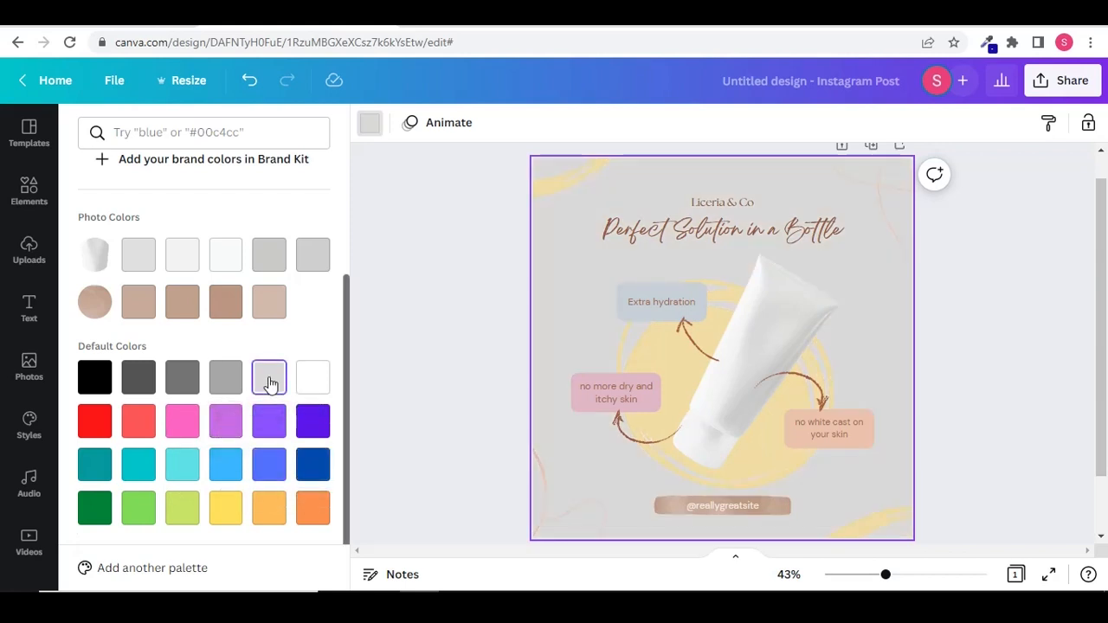
{"action": "left_click", "coordinate": [182, 421]}
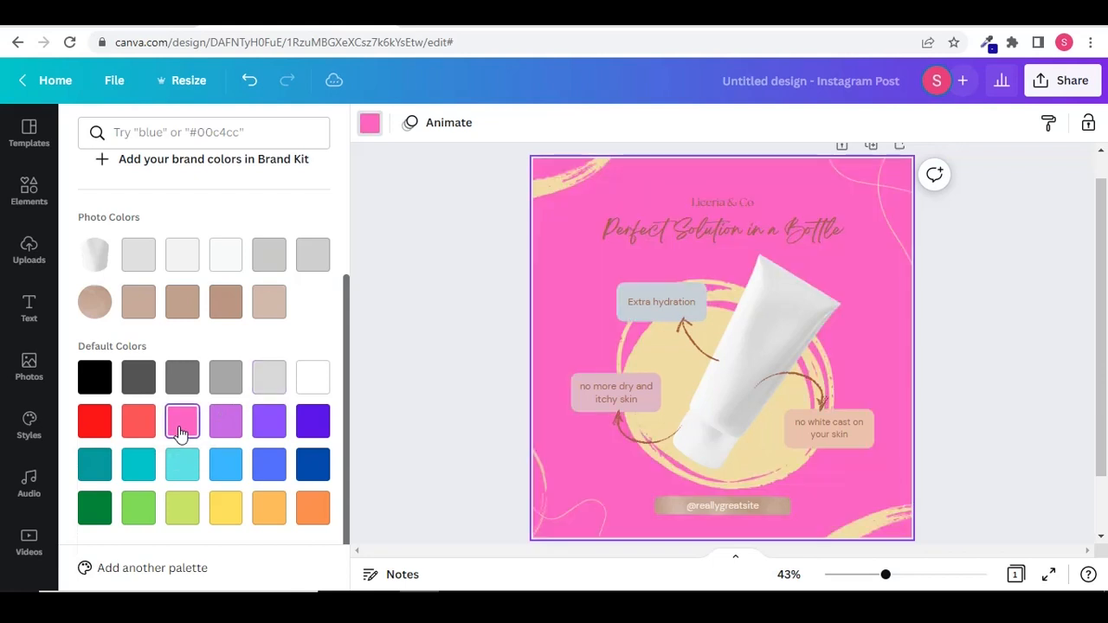
{"action": "mouse_move", "coordinate": [225, 507]}
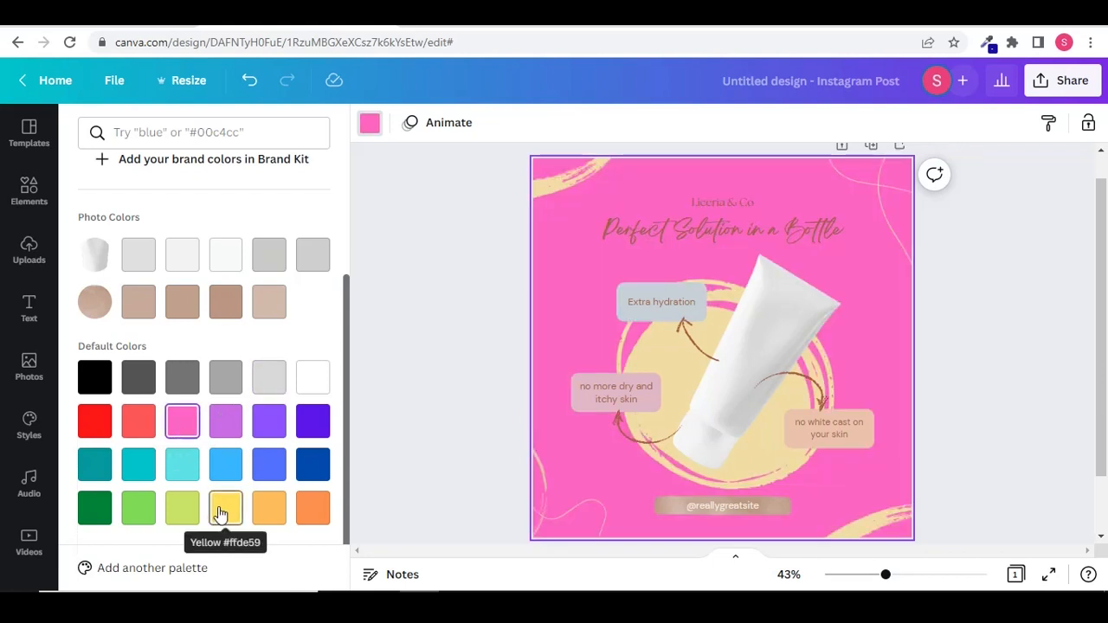
{"action": "left_click", "coordinate": [225, 421]}
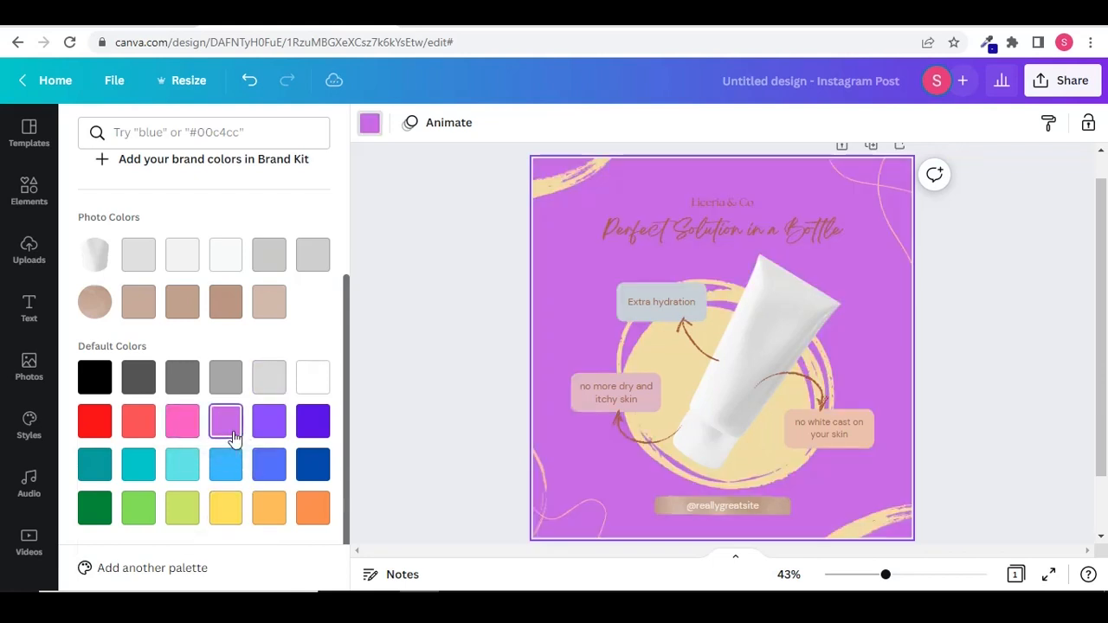
{"action": "left_click", "coordinate": [182, 301]}
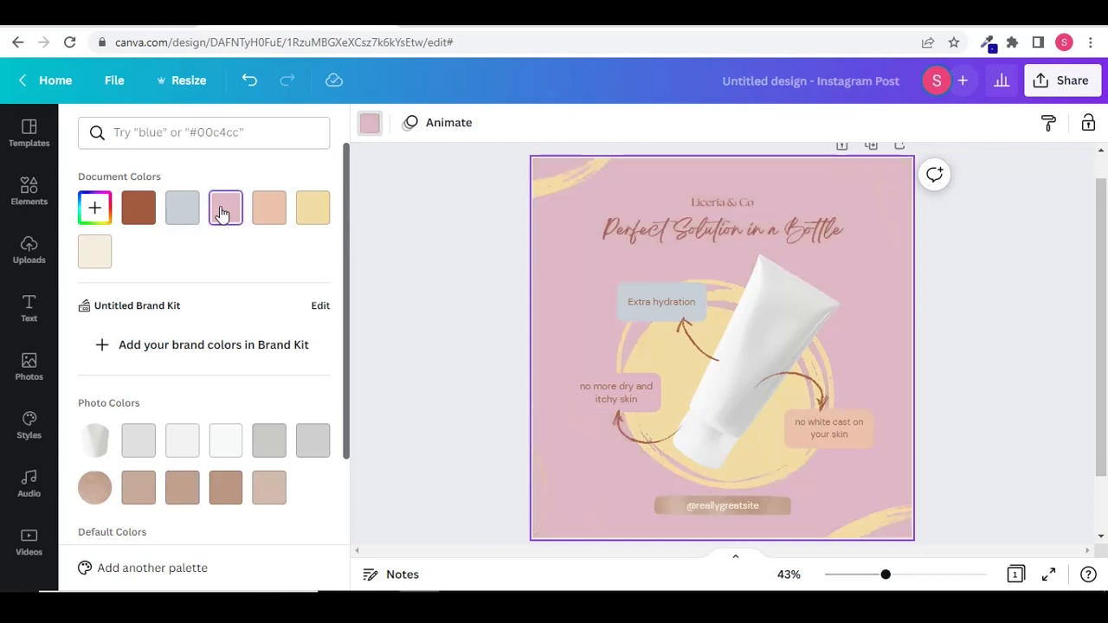
{"action": "left_click", "coordinate": [312, 207]}
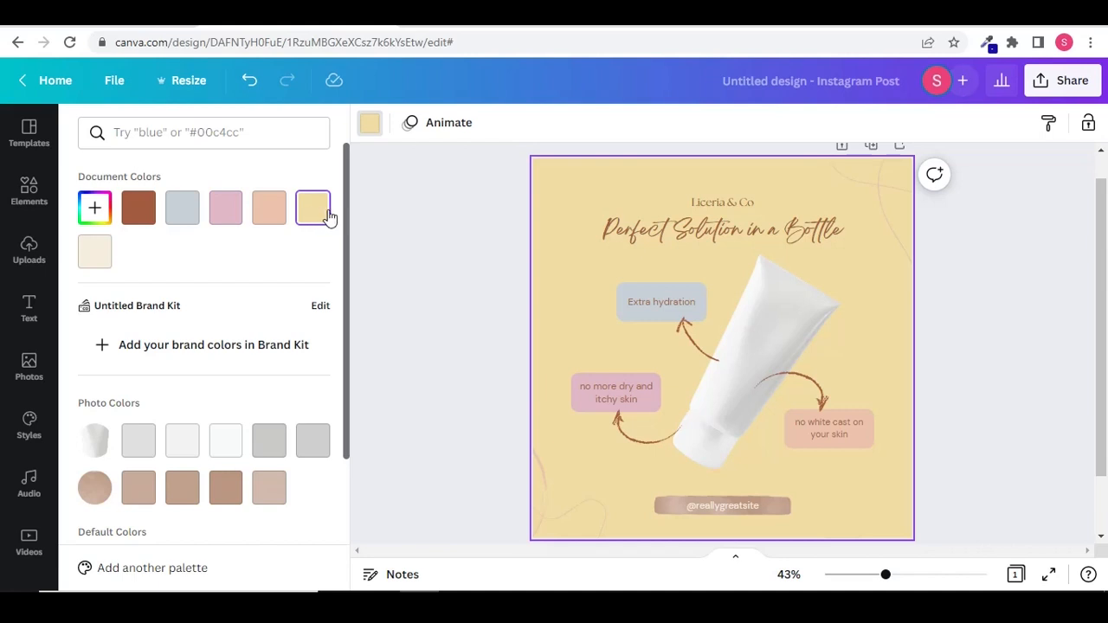
{"action": "left_click", "coordinate": [720, 230]}
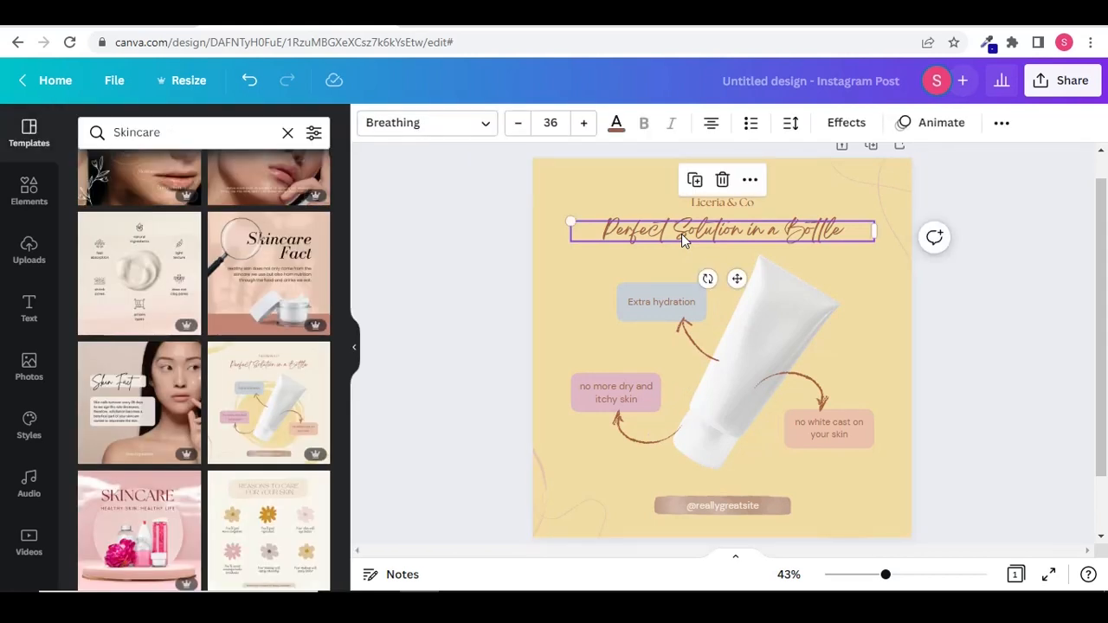
{"action": "mouse_move", "coordinate": [583, 121]}
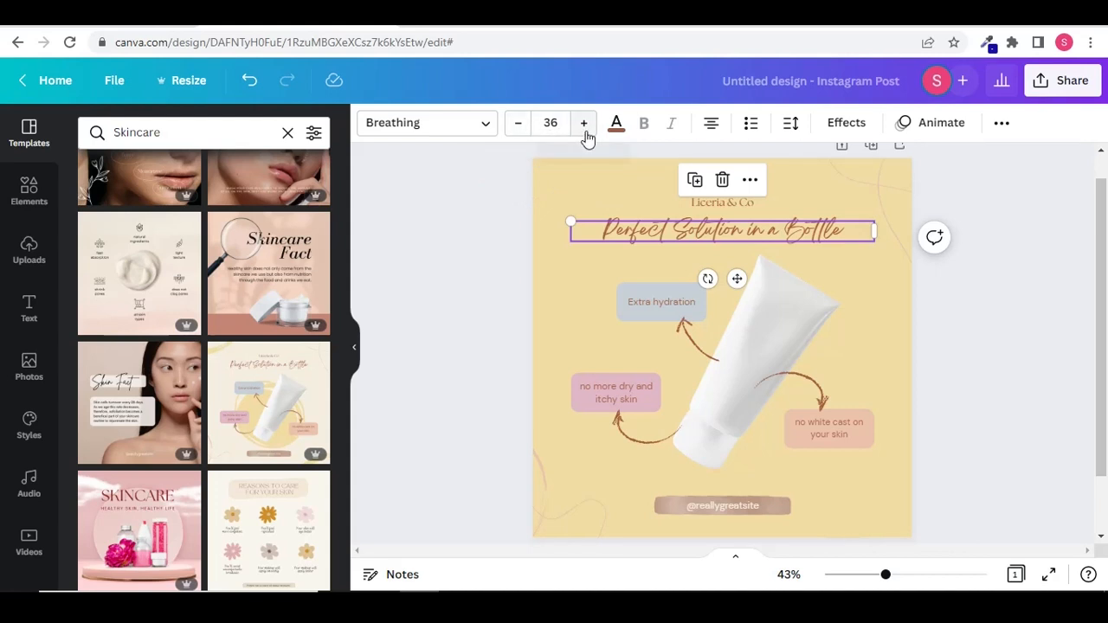
{"action": "mouse_move", "coordinate": [583, 123]}
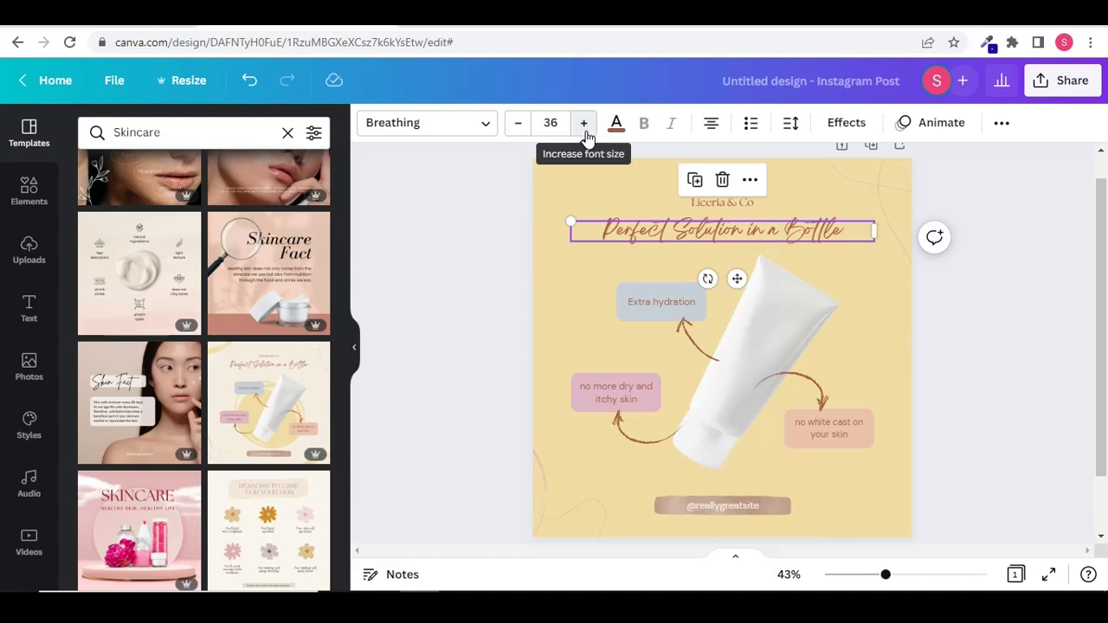
Raise the headline font size from 36 to 45
{"action": "left_click", "coordinate": [584, 122]}
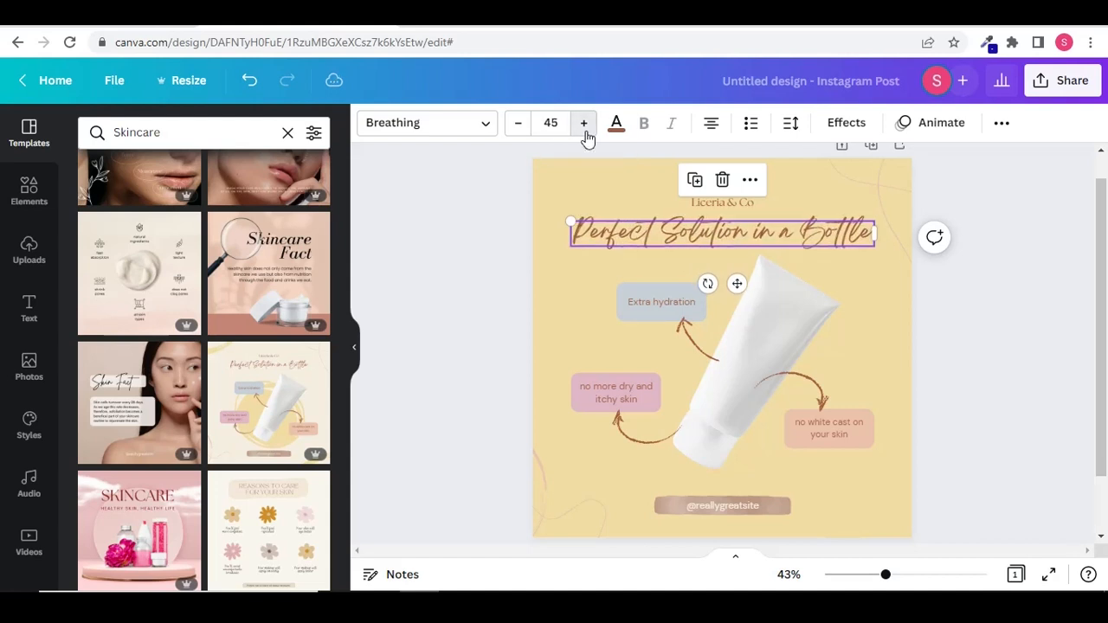
{"action": "left_click", "coordinate": [583, 123]}
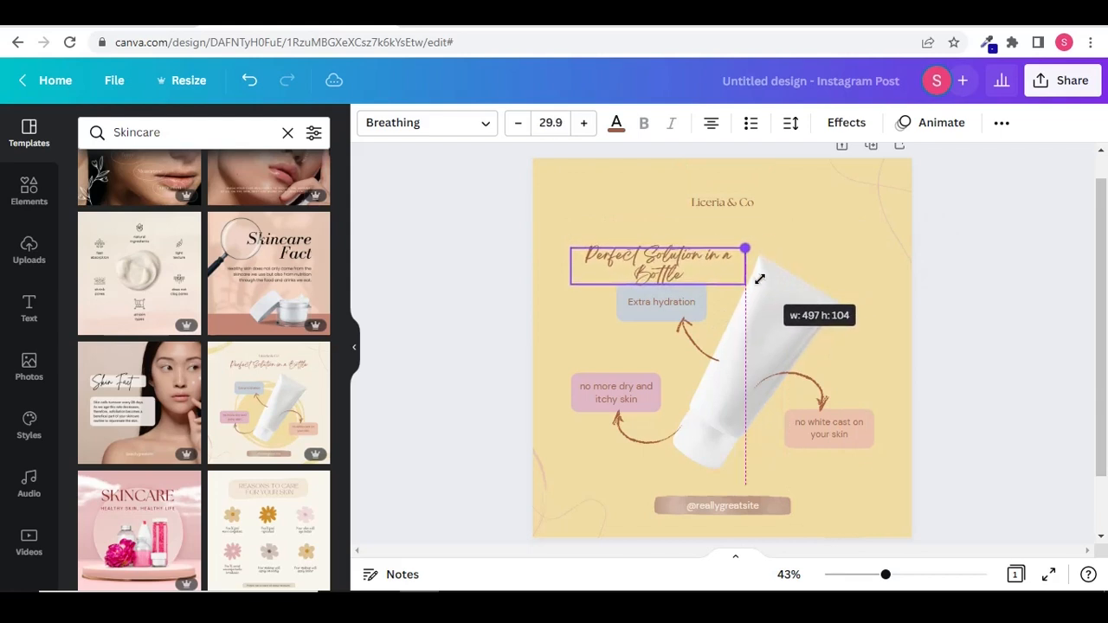
Scale the headline larger across two lines above the tube by its corner handle
{"action": "left_click_drag", "start_coordinate": [745, 249], "coordinate": [841, 229]}
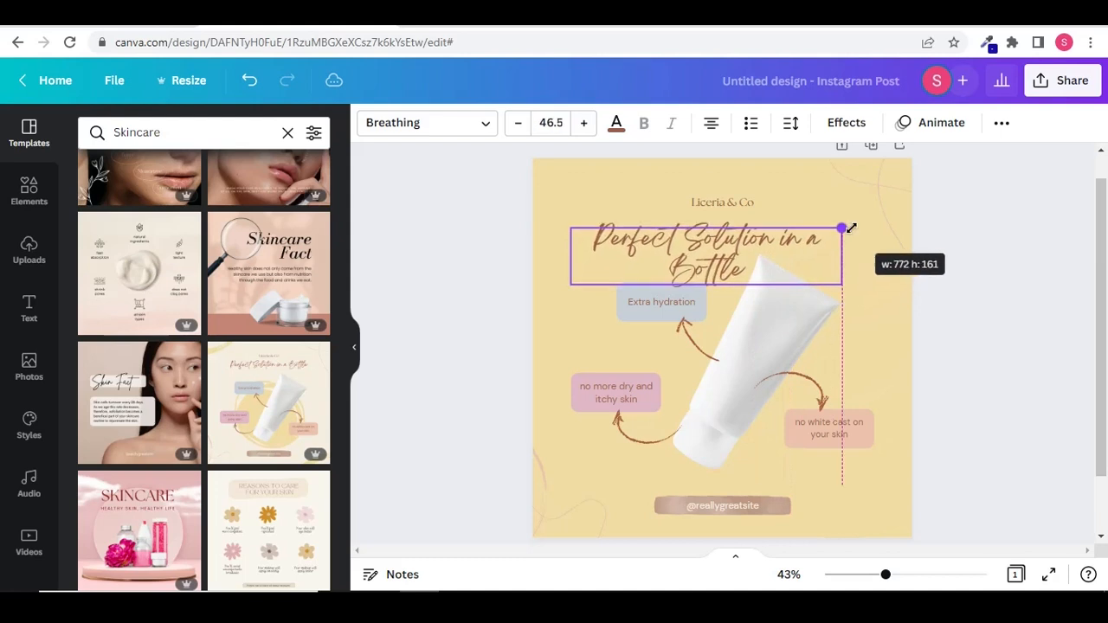
{"action": "left_click_drag", "start_coordinate": [842, 229], "coordinate": [864, 219]}
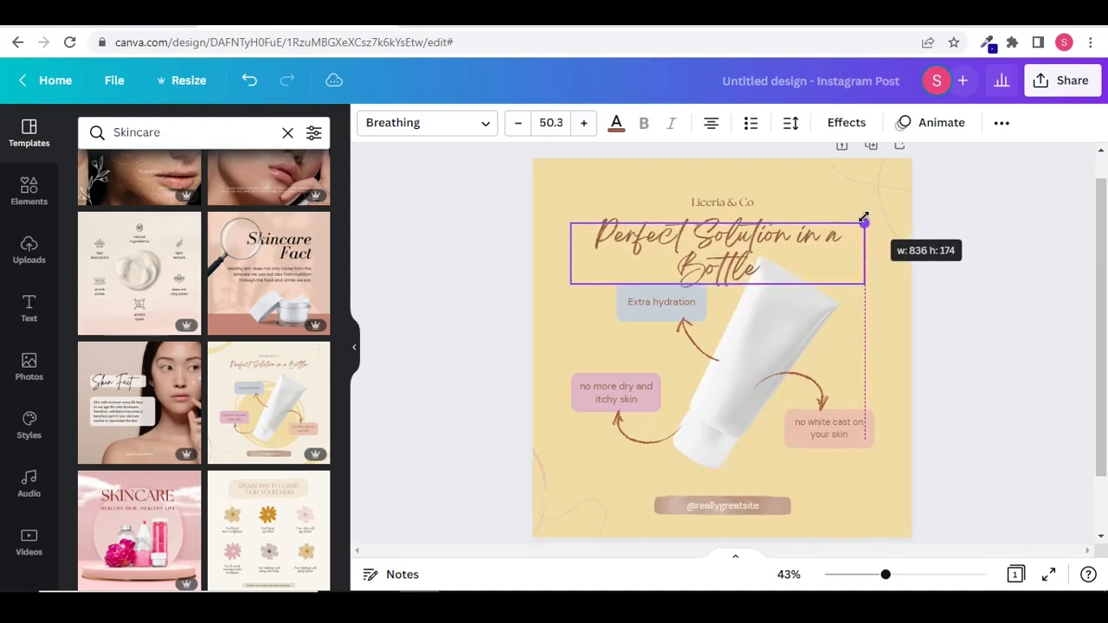
{"action": "left_click_drag", "start_coordinate": [864, 219], "coordinate": [817, 241]}
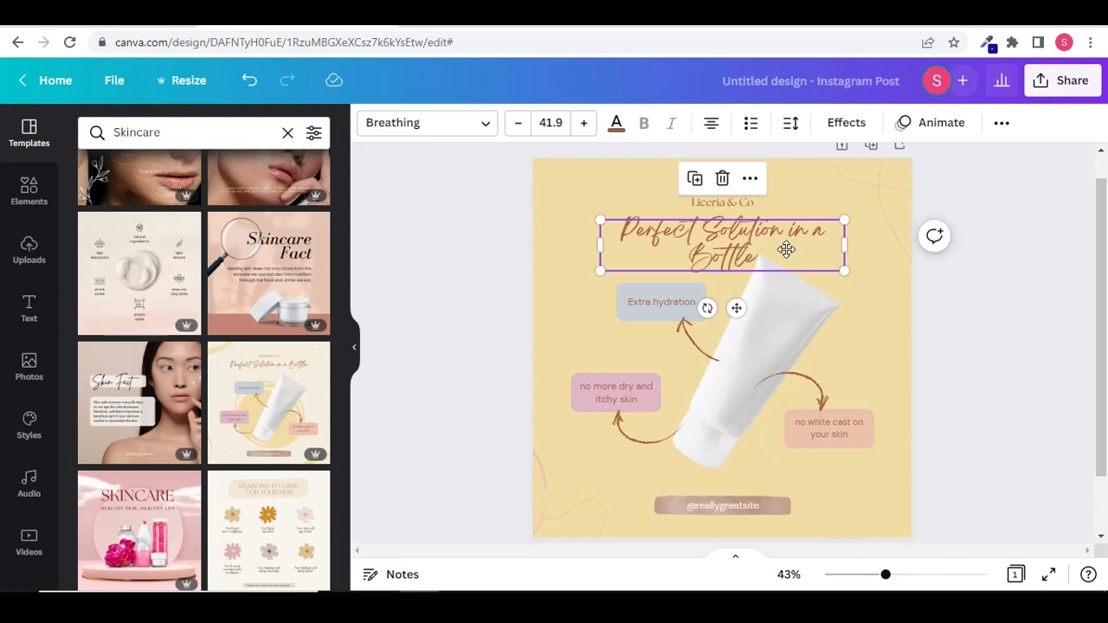
{"action": "left_click", "coordinate": [509, 261]}
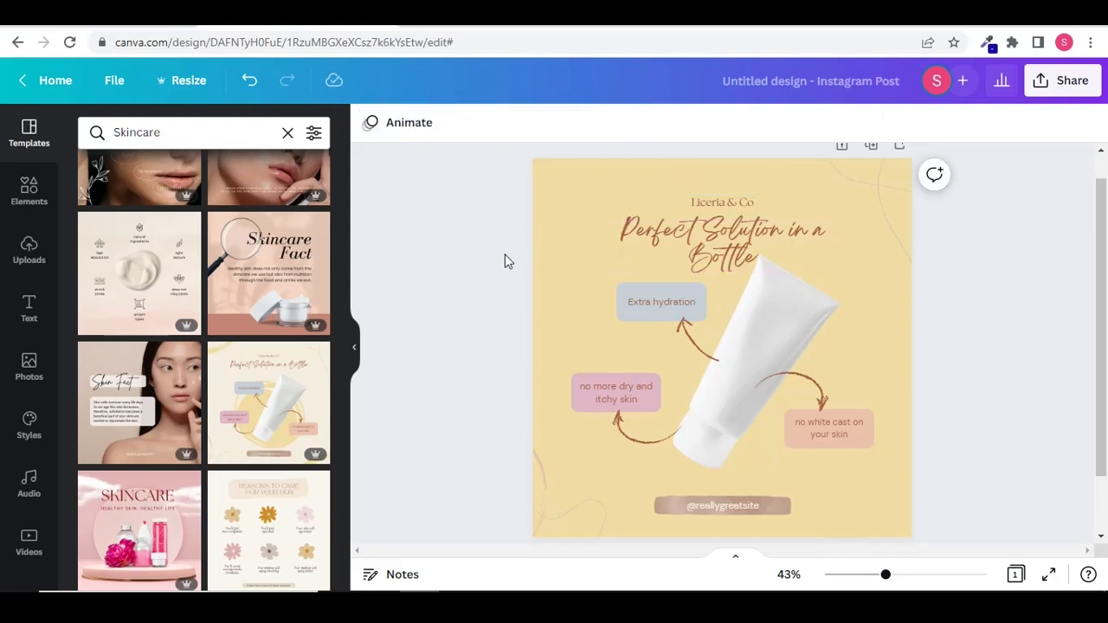
Try The Seasons and Kalam Bold on the headline, then settle on Black Mango Medium
{"action": "left_click", "coordinate": [720, 242]}
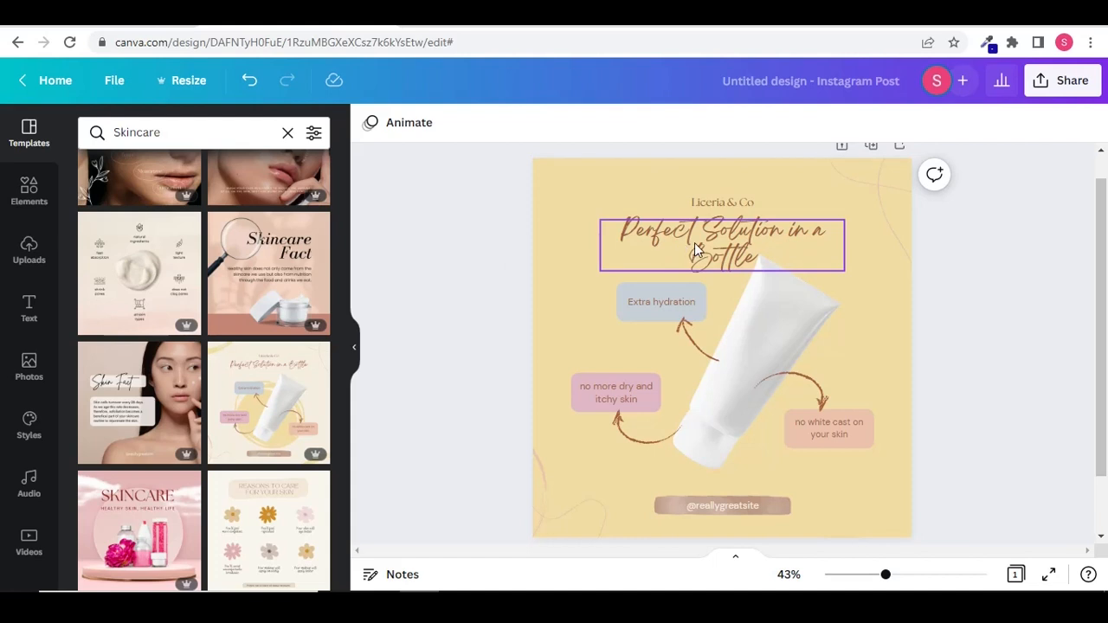
{"action": "left_click", "coordinate": [722, 246]}
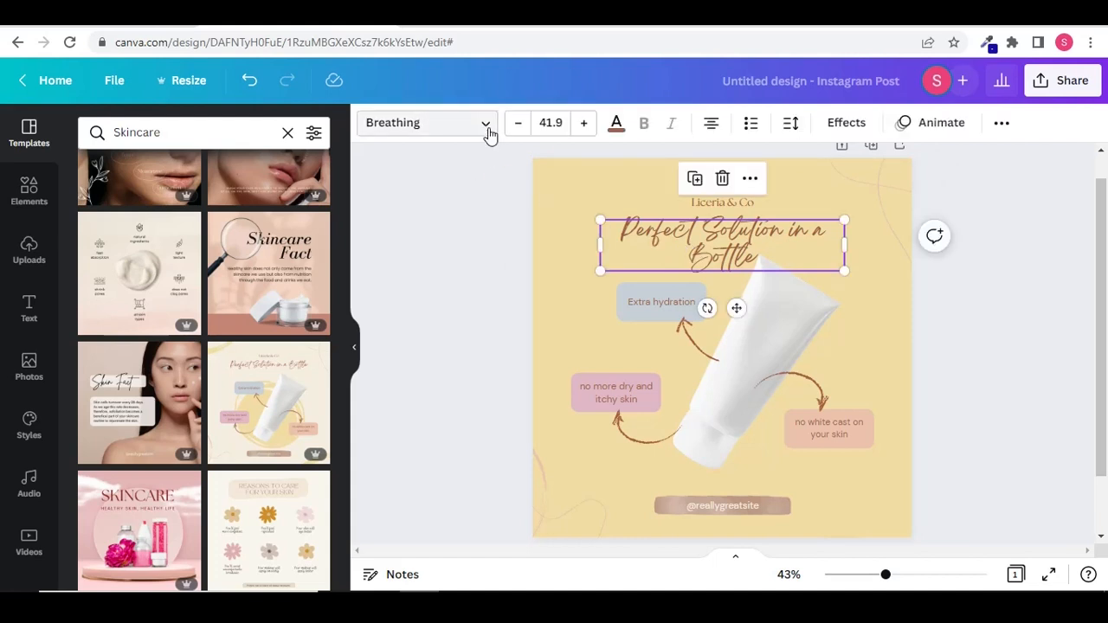
{"action": "left_click", "coordinate": [424, 121]}
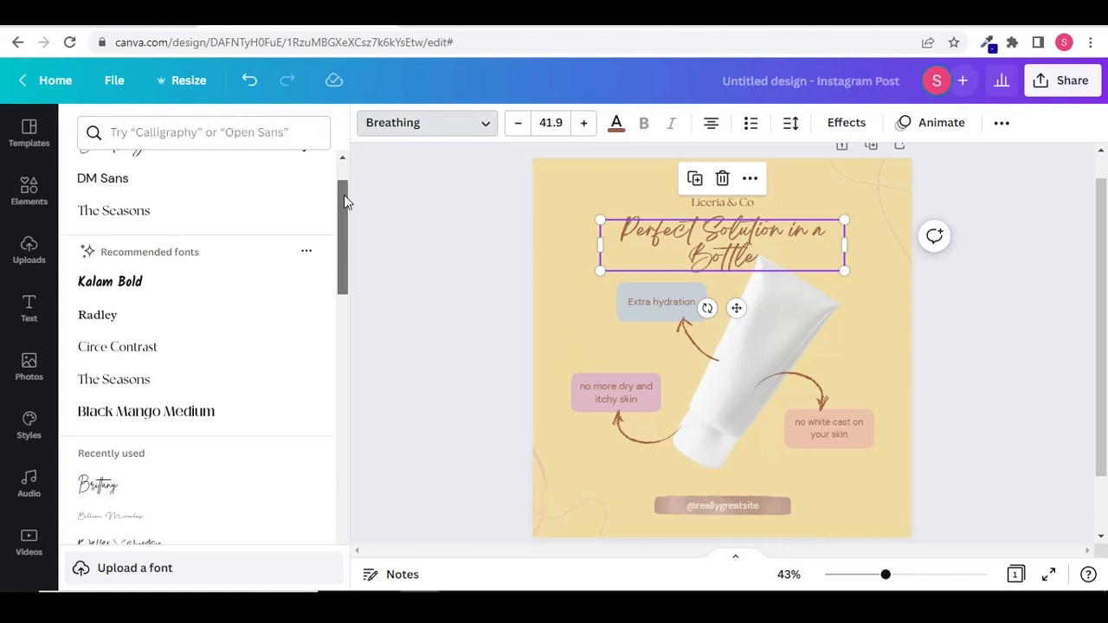
{"action": "left_click", "coordinate": [115, 211]}
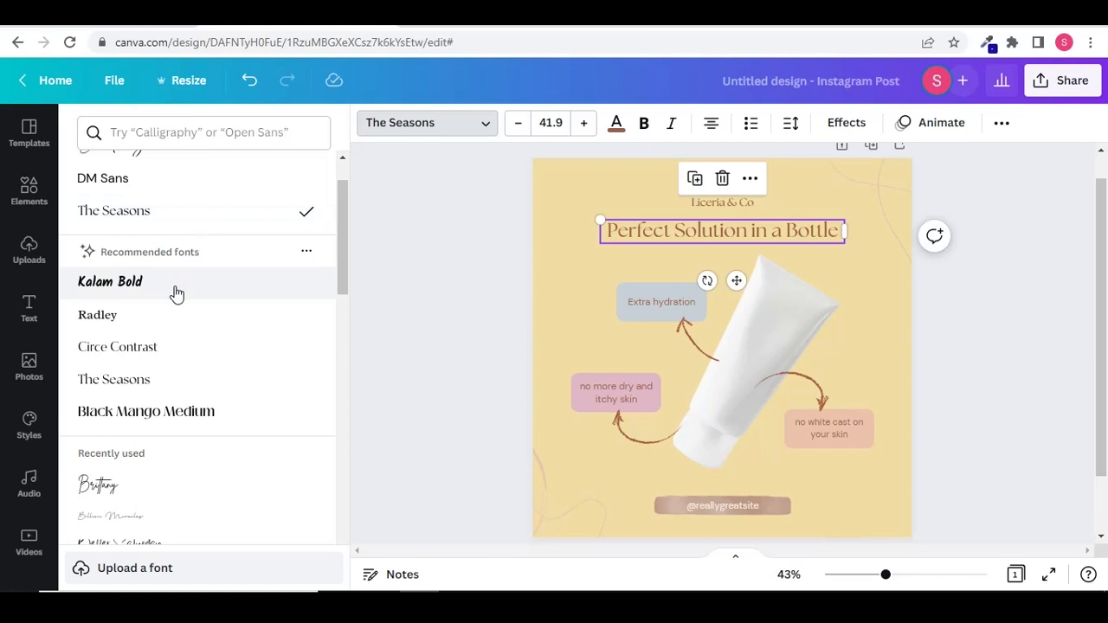
{"action": "left_click", "coordinate": [111, 281]}
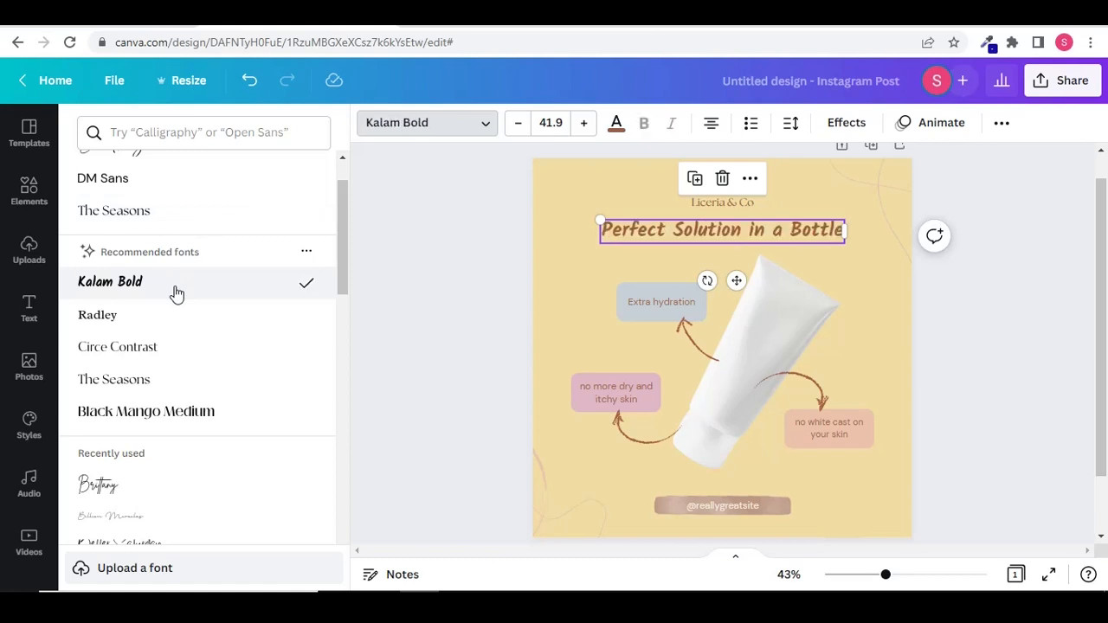
{"action": "left_click", "coordinate": [146, 412]}
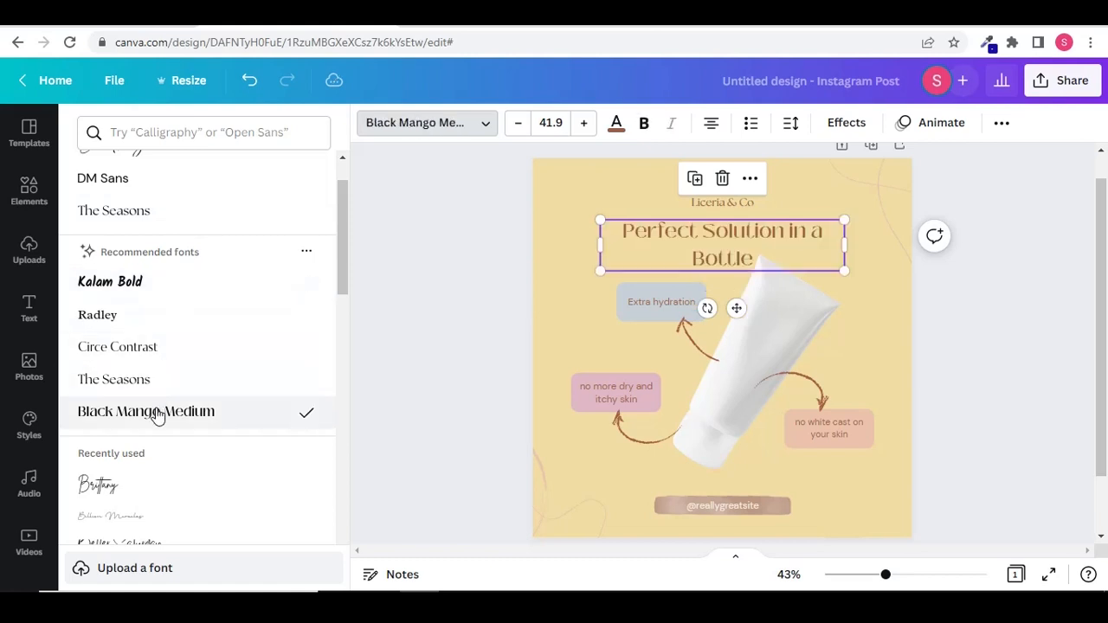
{"action": "left_click", "coordinate": [146, 413]}
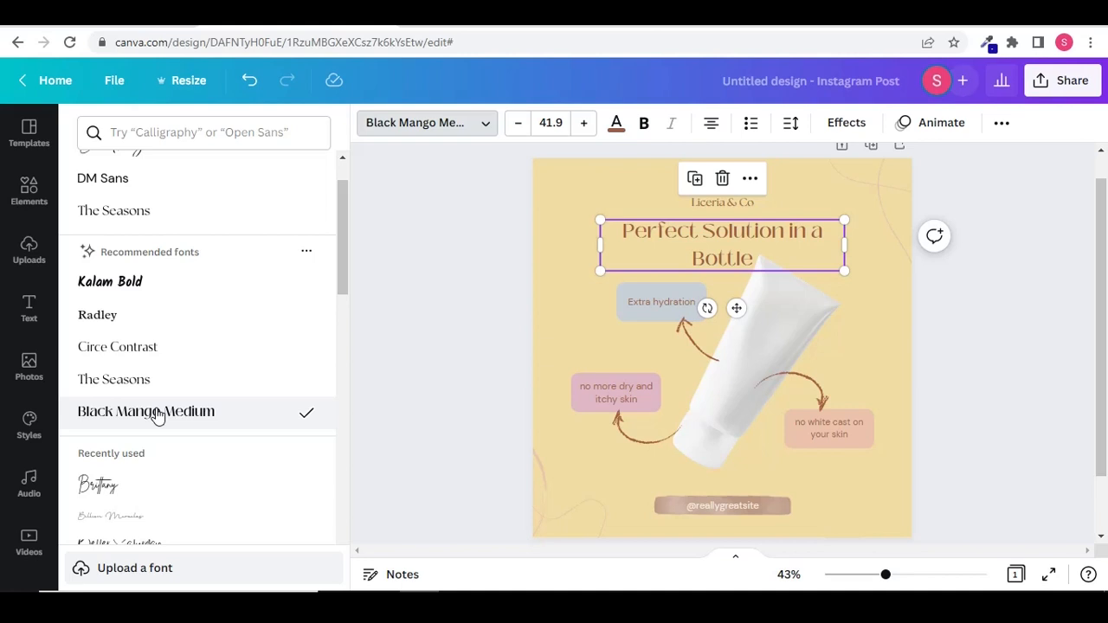
{"action": "left_click", "coordinate": [27, 136]}
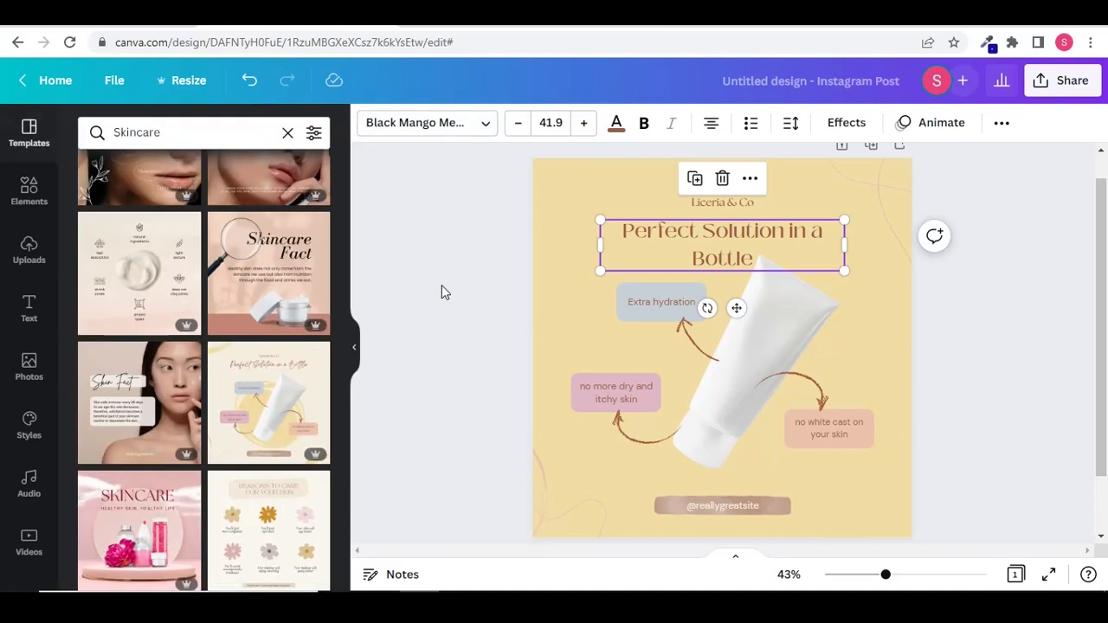
{"action": "mouse_move", "coordinate": [617, 121]}
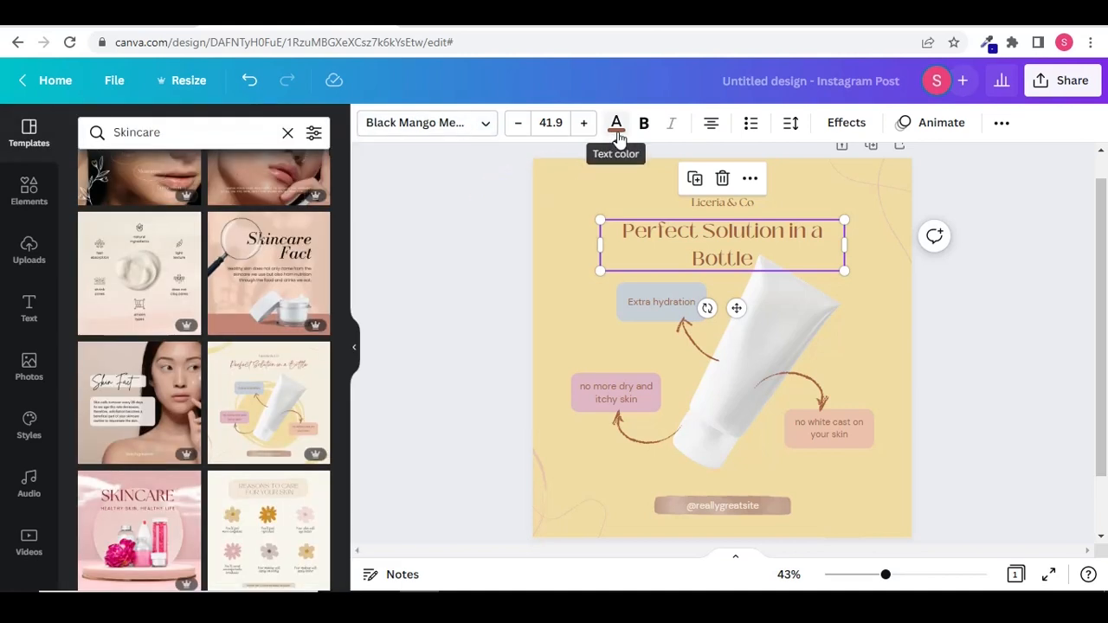
{"action": "mouse_move", "coordinate": [617, 121]}
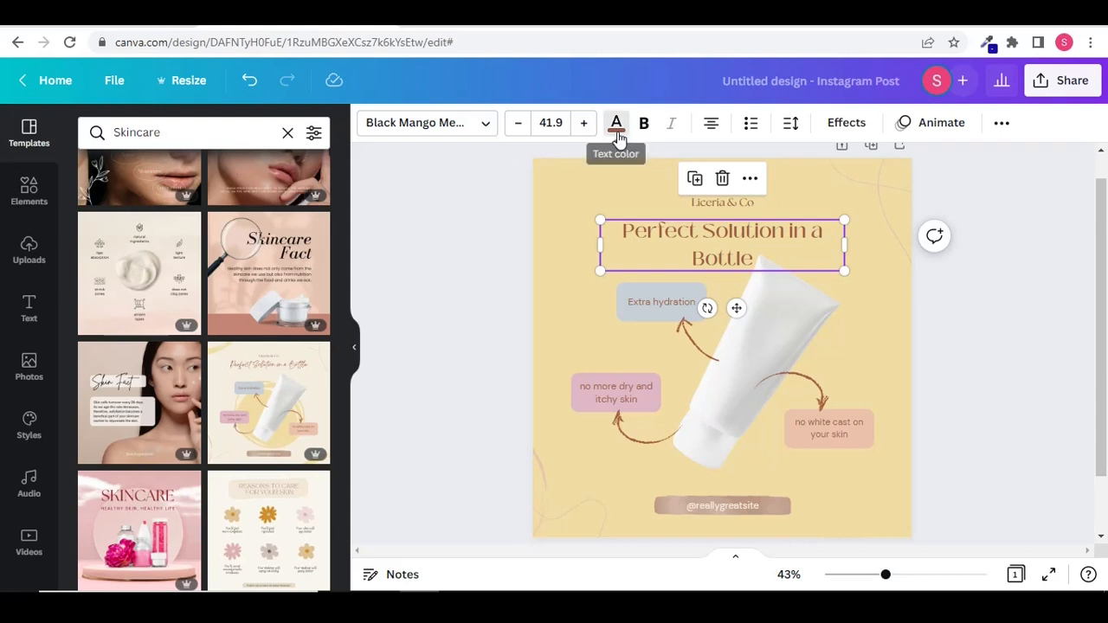
Recolour the two-line headline from brown to black via the Default Colors
{"action": "left_click", "coordinate": [617, 121]}
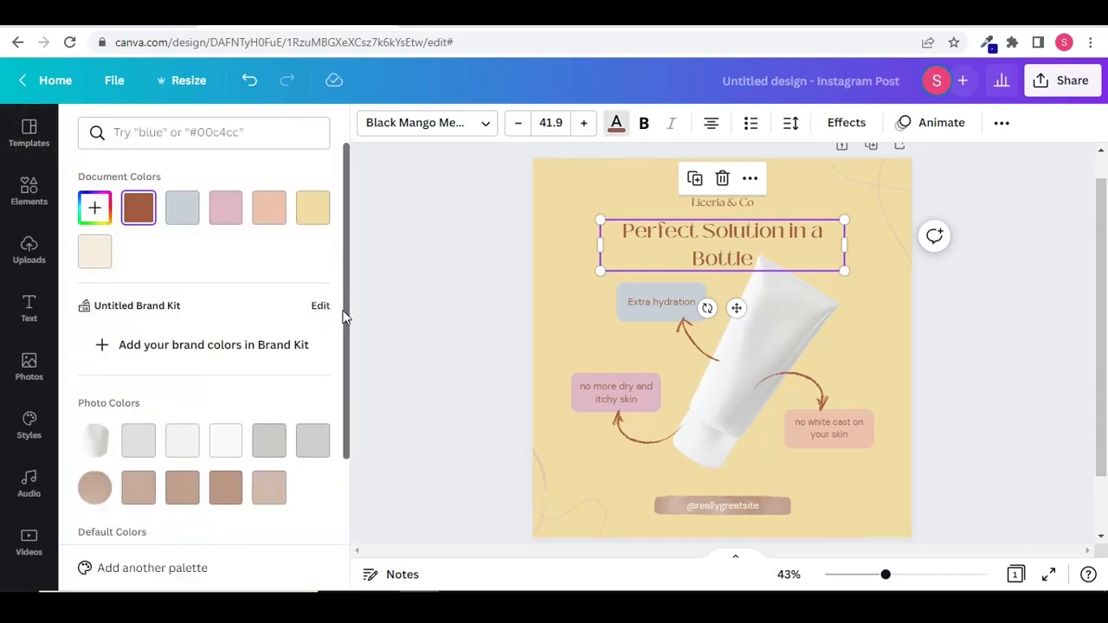
{"action": "scroll", "scroll_direction": "down", "scroll_amount": 3}
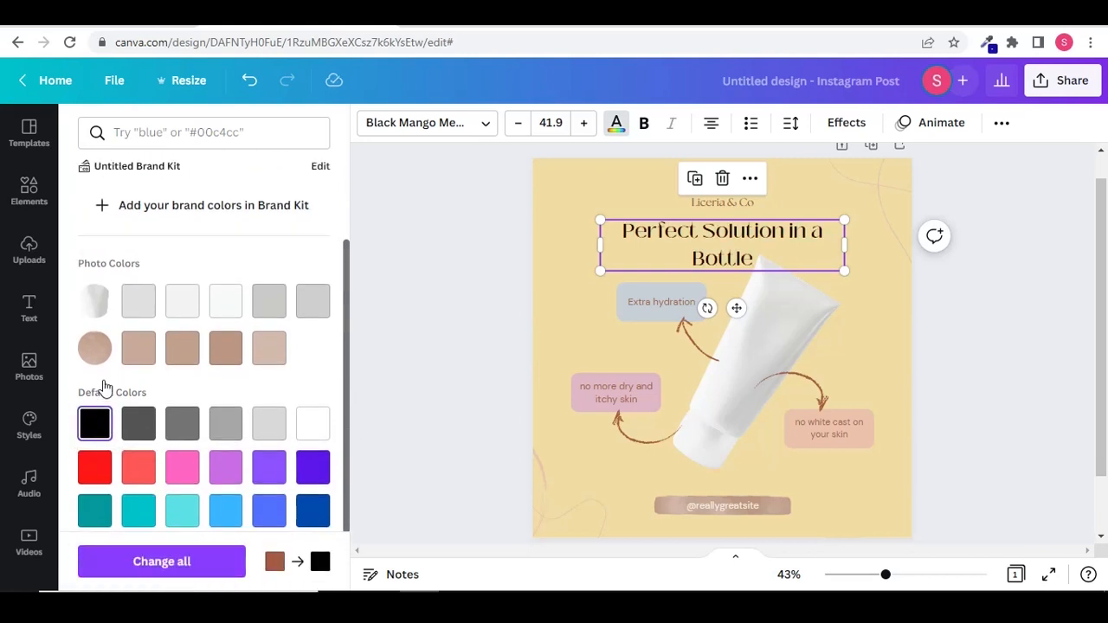
{"action": "type", "text": "Skincare"}
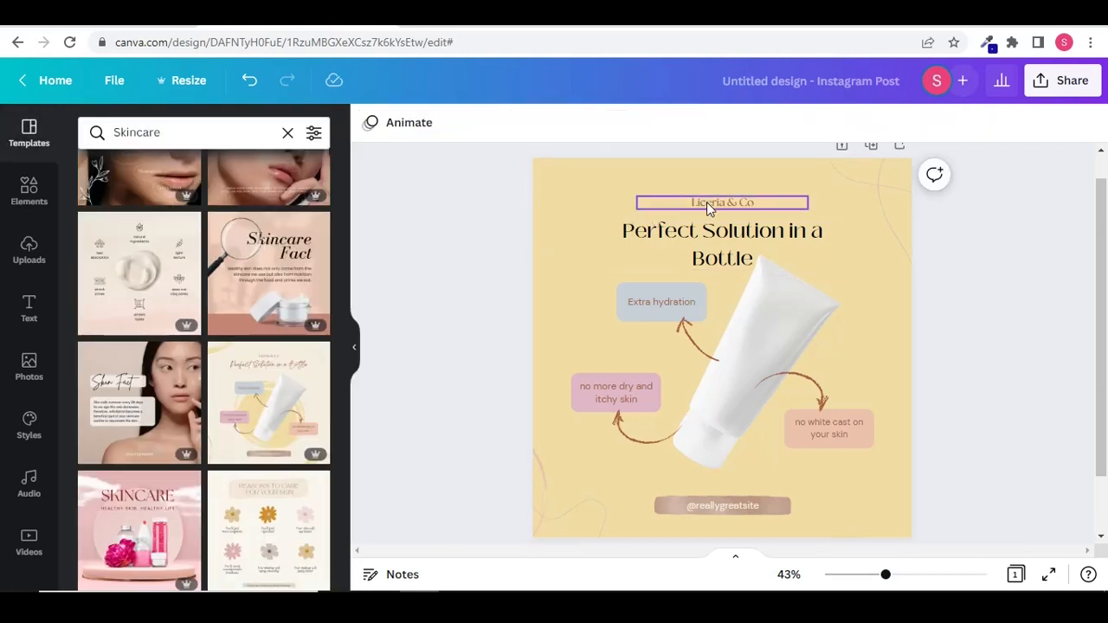
Delete the small brand name line and move the headline up to the top of the post
{"action": "left_click", "coordinate": [722, 203]}
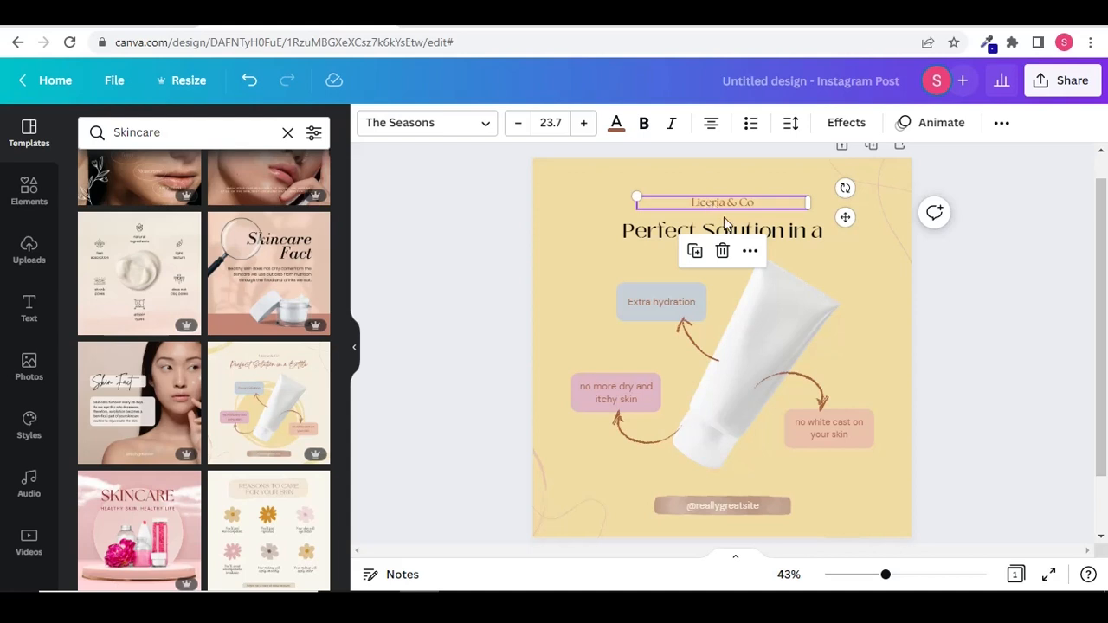
{"action": "left_click", "coordinate": [724, 232]}
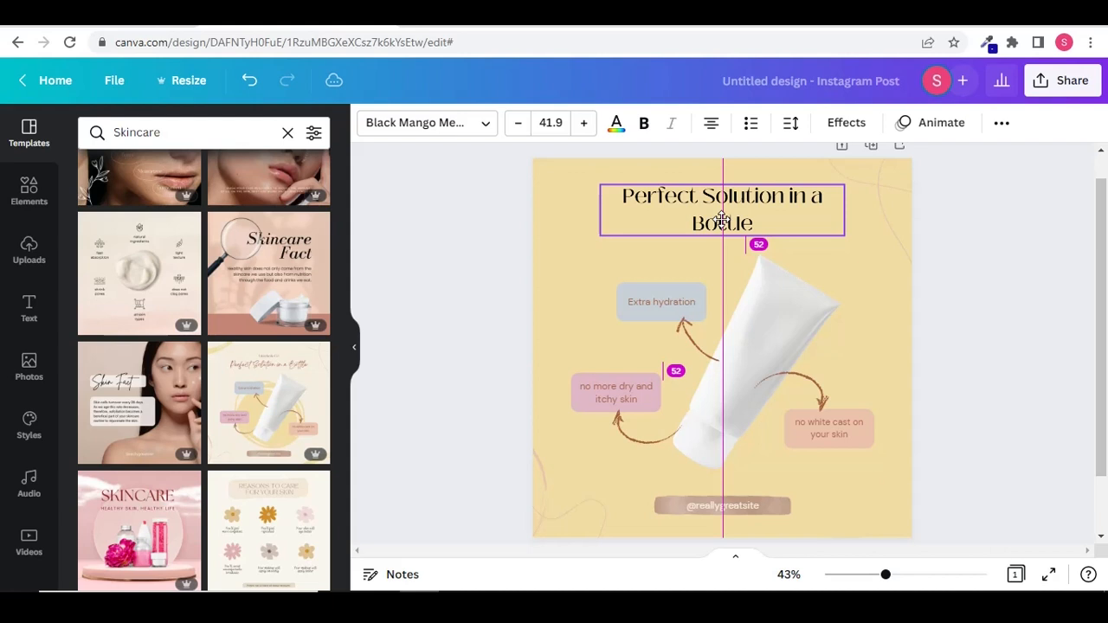
{"action": "left_click", "coordinate": [722, 210]}
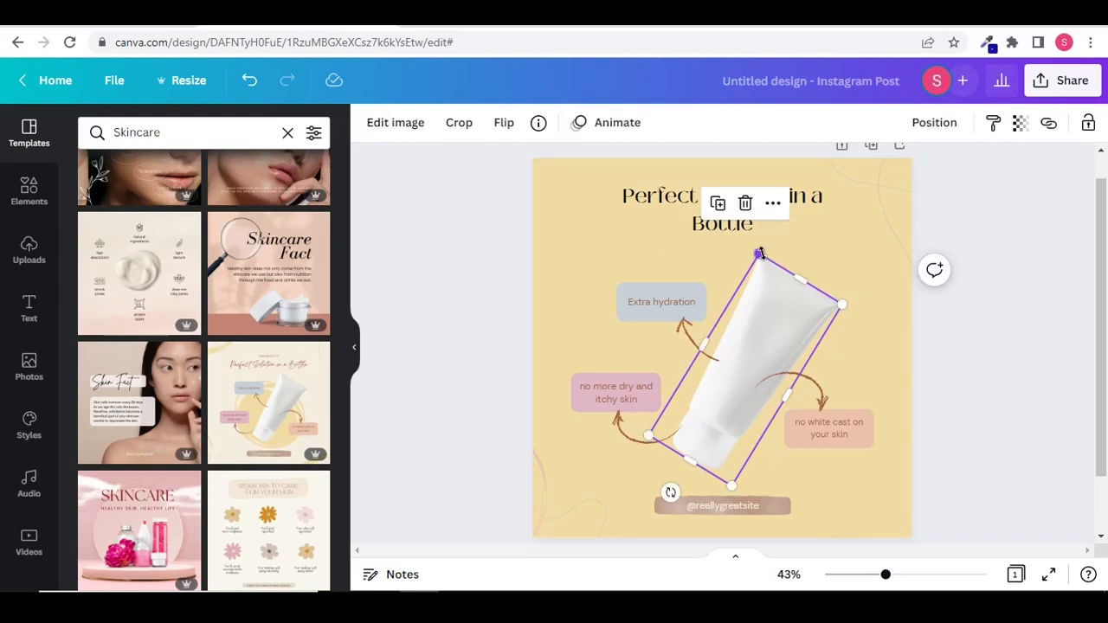
Enlarge the product tube image so it fills more of the post
{"action": "left_click_drag", "start_coordinate": [760, 253], "coordinate": [761, 228]}
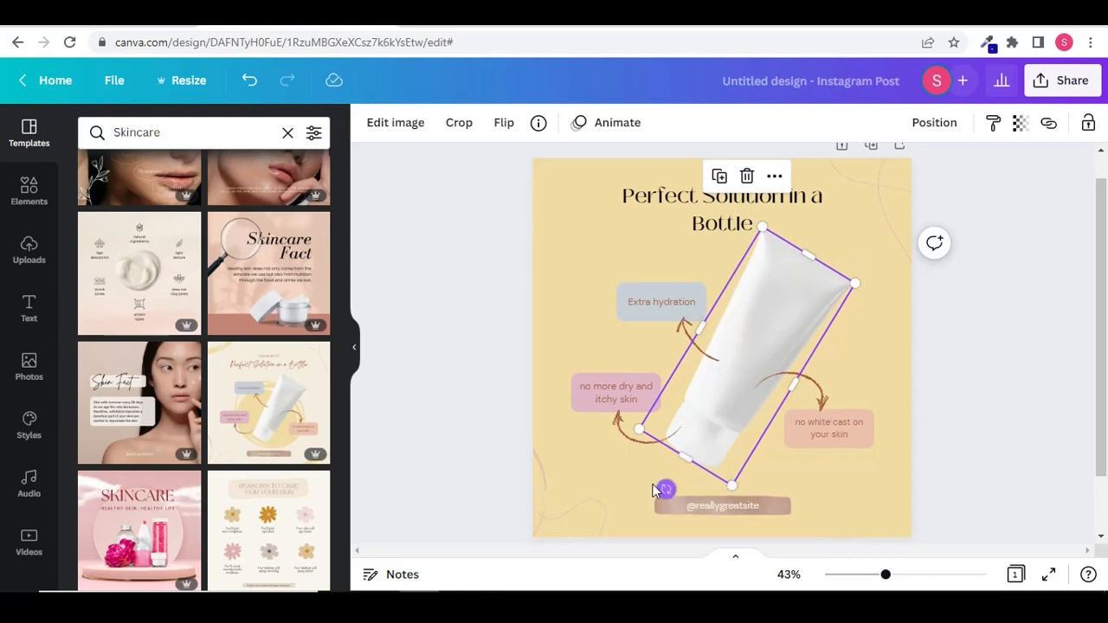
{"action": "mouse_move", "coordinate": [483, 338]}
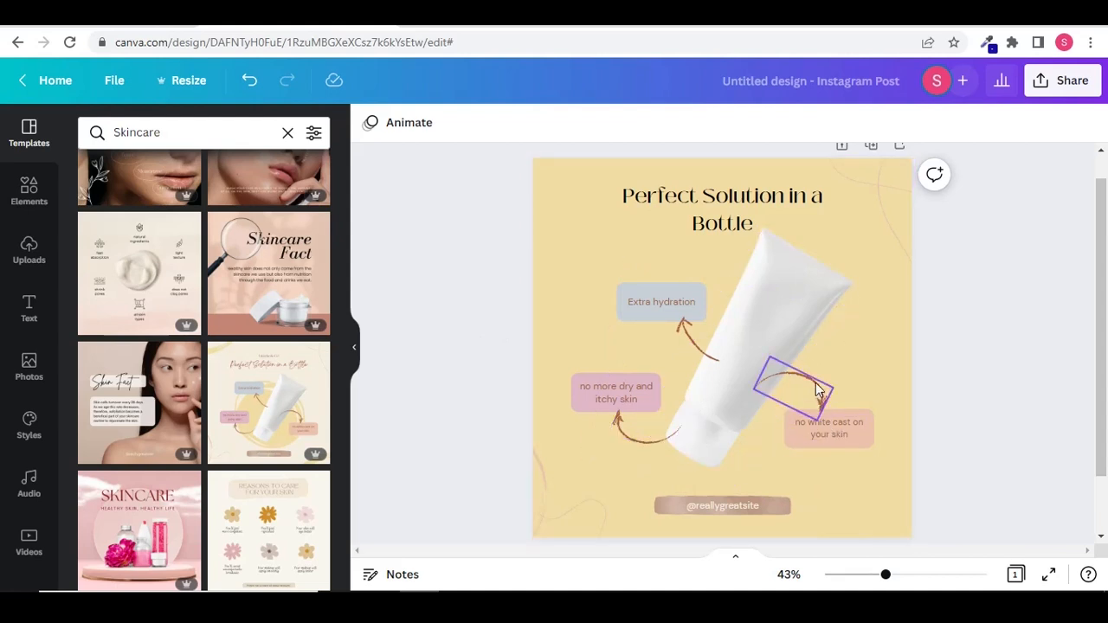
Move the 'no white cast' arrow up beside the tube's right side and adjust its angle
{"action": "left_click", "coordinate": [793, 388]}
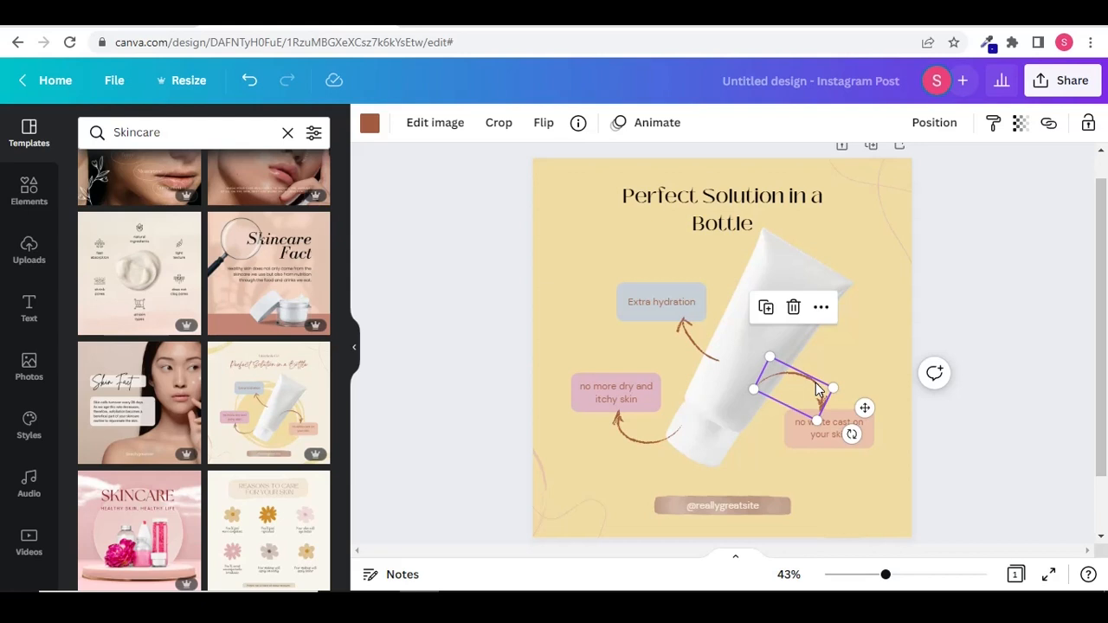
{"action": "right_click", "coordinate": [818, 389]}
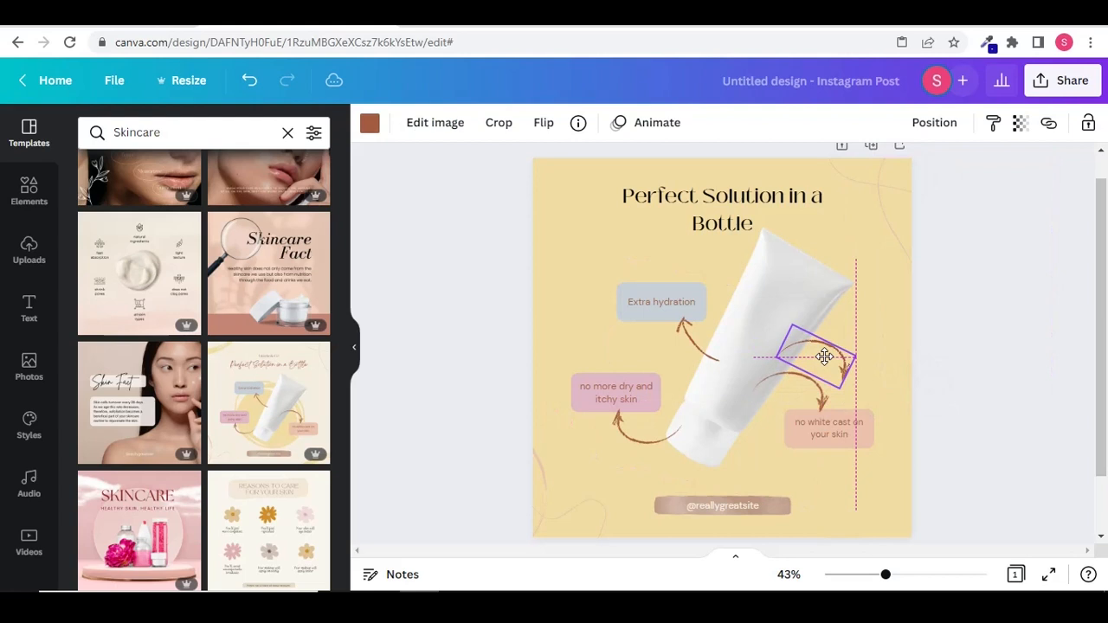
{"action": "left_click_drag", "start_coordinate": [823, 357], "coordinate": [838, 326]}
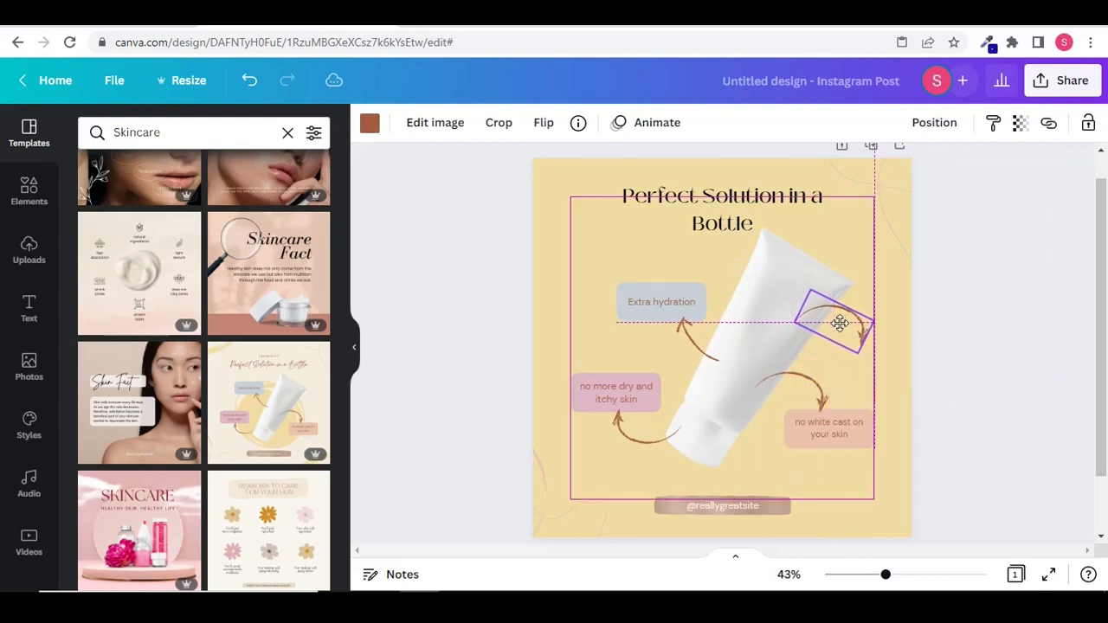
{"action": "left_click", "coordinate": [834, 326]}
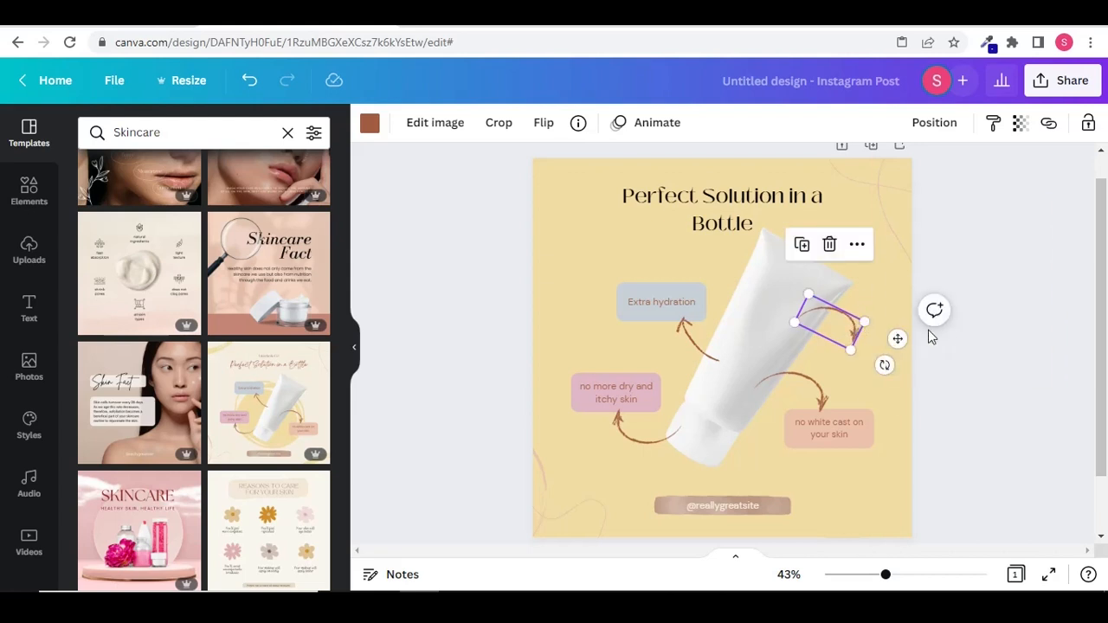
{"action": "left_click", "coordinate": [970, 367]}
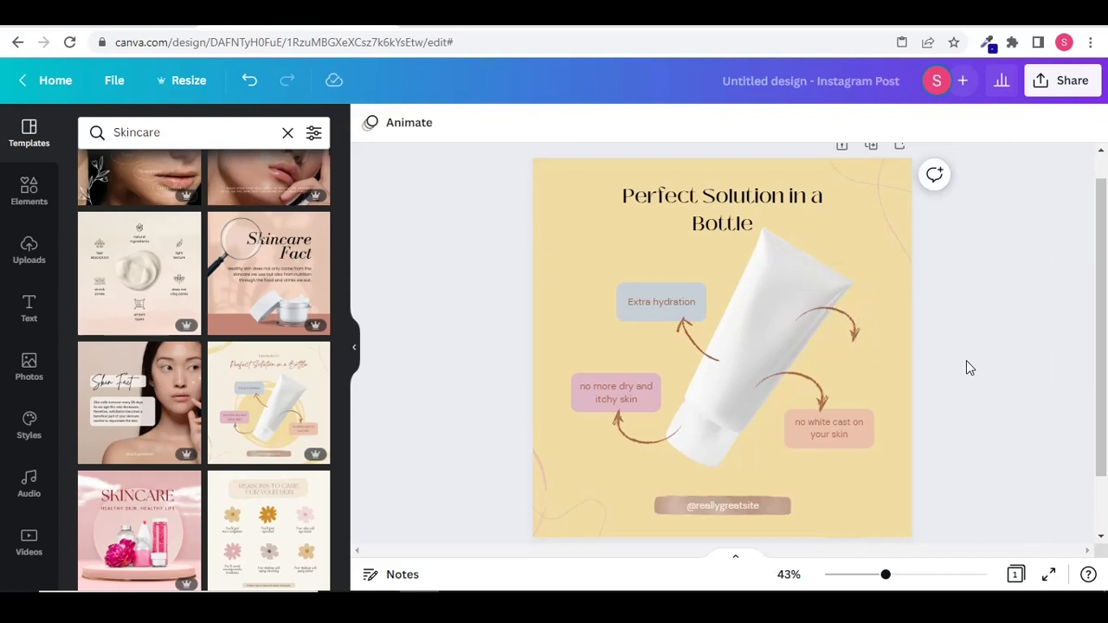
{"action": "left_click", "coordinate": [828, 428]}
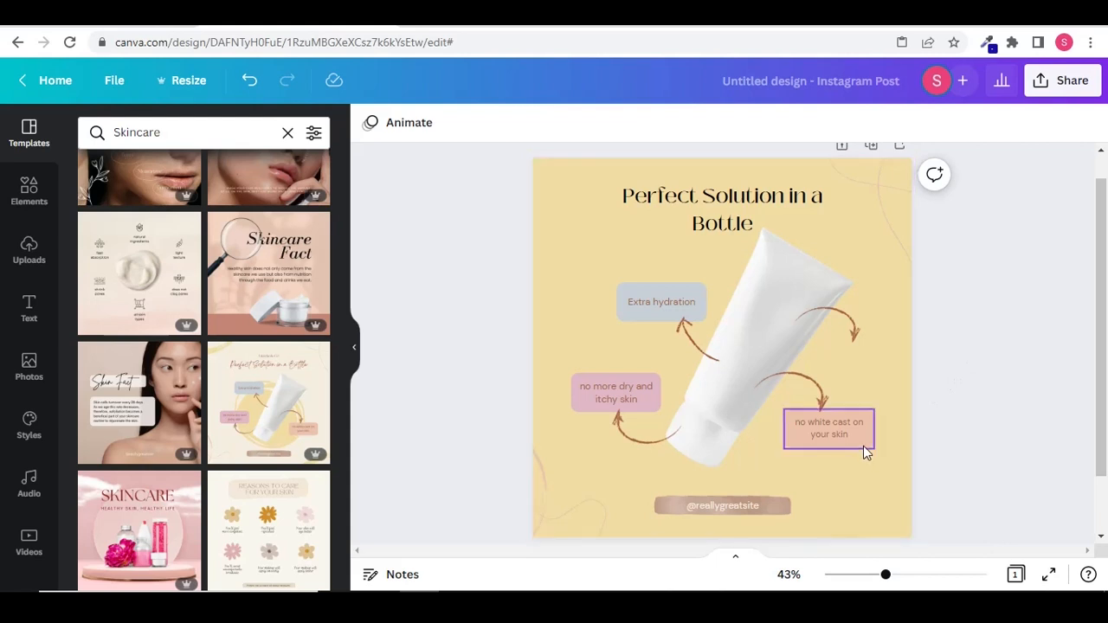
Paste a copy of the pink label box and place the blank box at the raised arrow's tip
{"action": "right_click", "coordinate": [828, 428]}
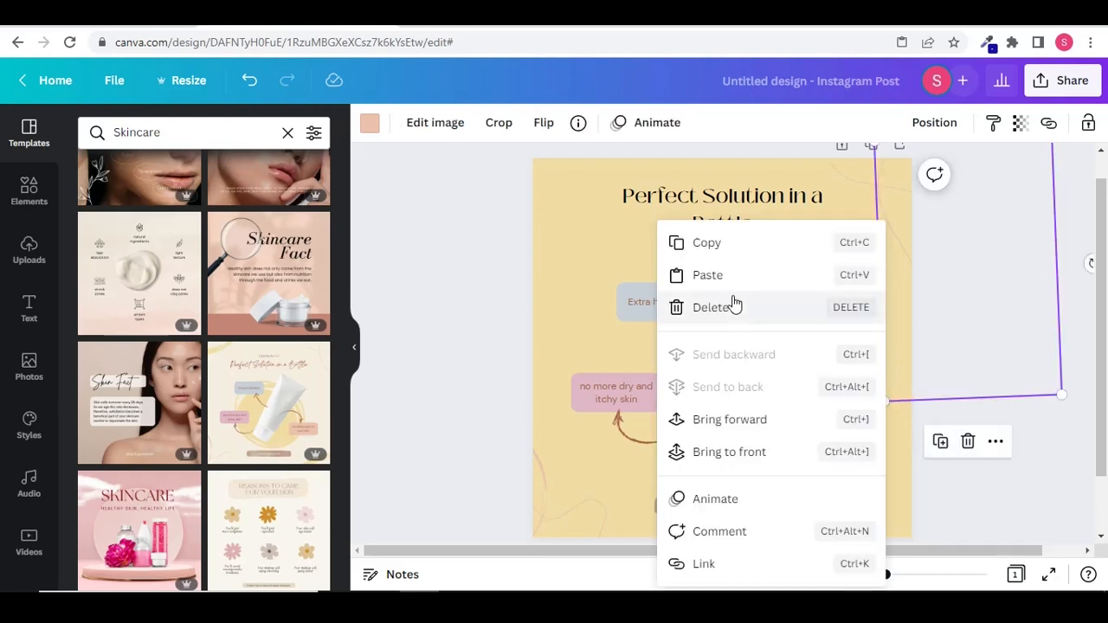
{"action": "left_click", "coordinate": [835, 433]}
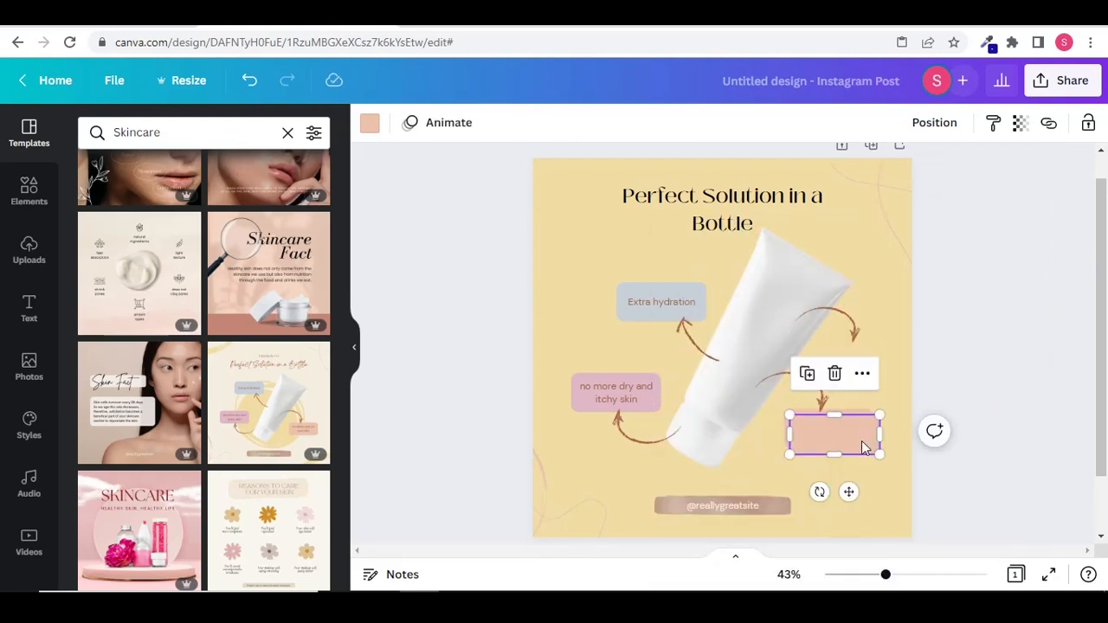
{"action": "left_click_drag", "start_coordinate": [835, 437], "coordinate": [855, 363]}
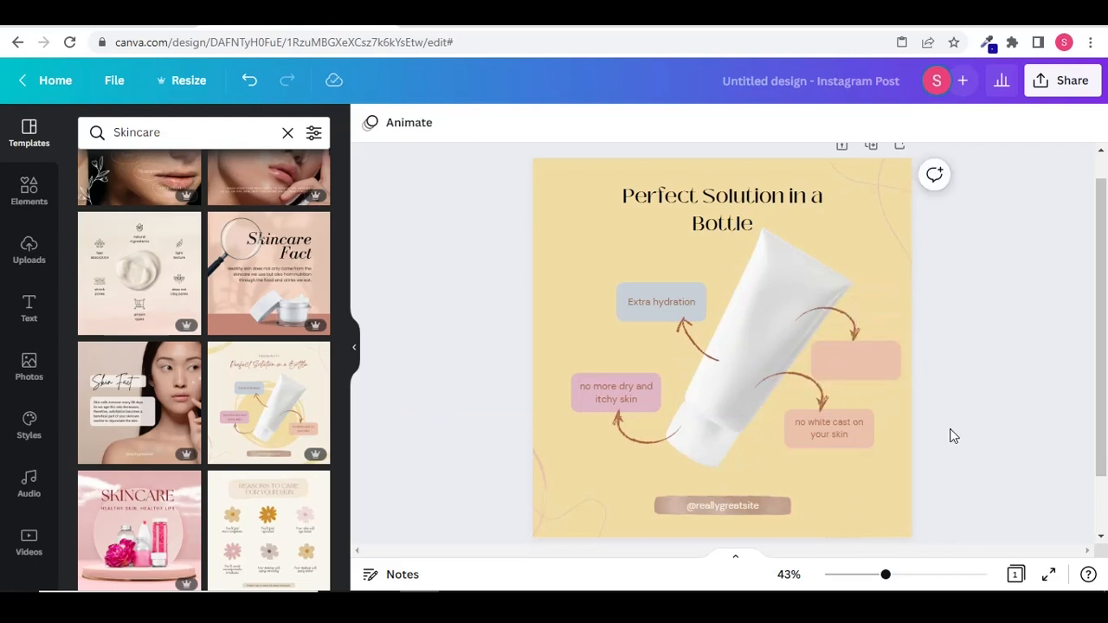
{"action": "left_click", "coordinate": [856, 358]}
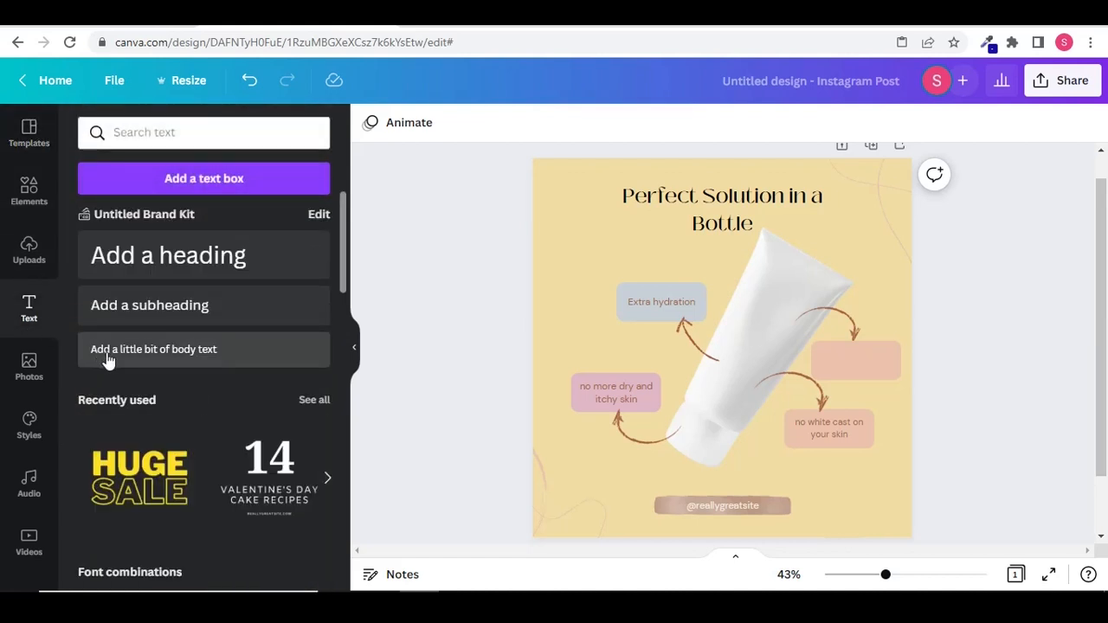
Add body text 'Rejuvenate Your Skin' and move it onto the blank pink box
{"action": "left_click", "coordinate": [152, 350]}
{"action": "type", "text": "Rejuvenate"}
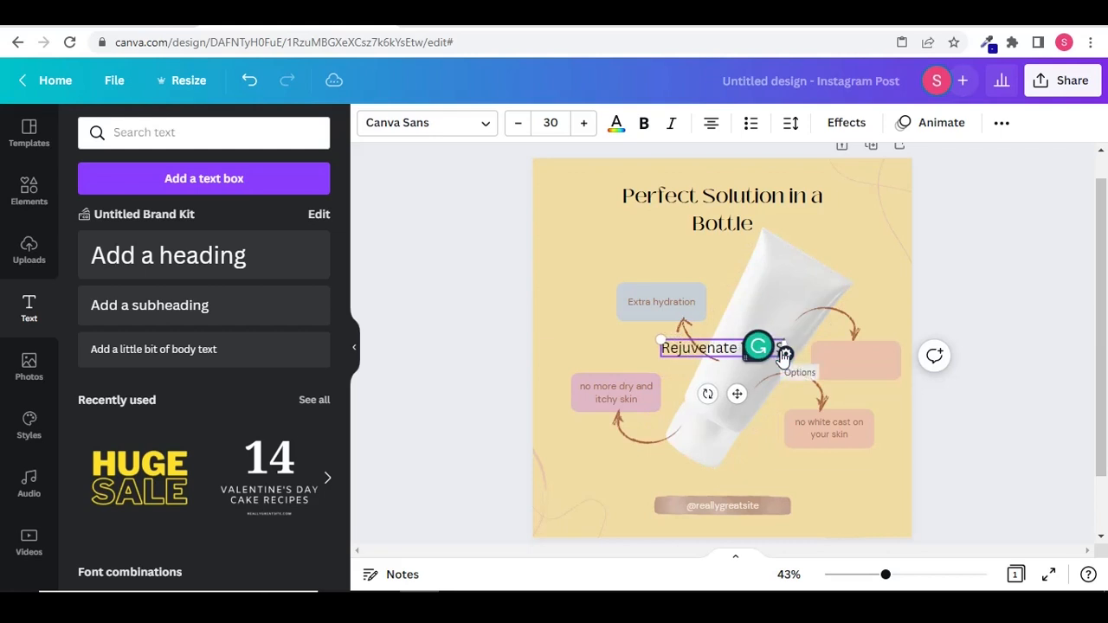
{"action": "type", "text": "Your Skin"}
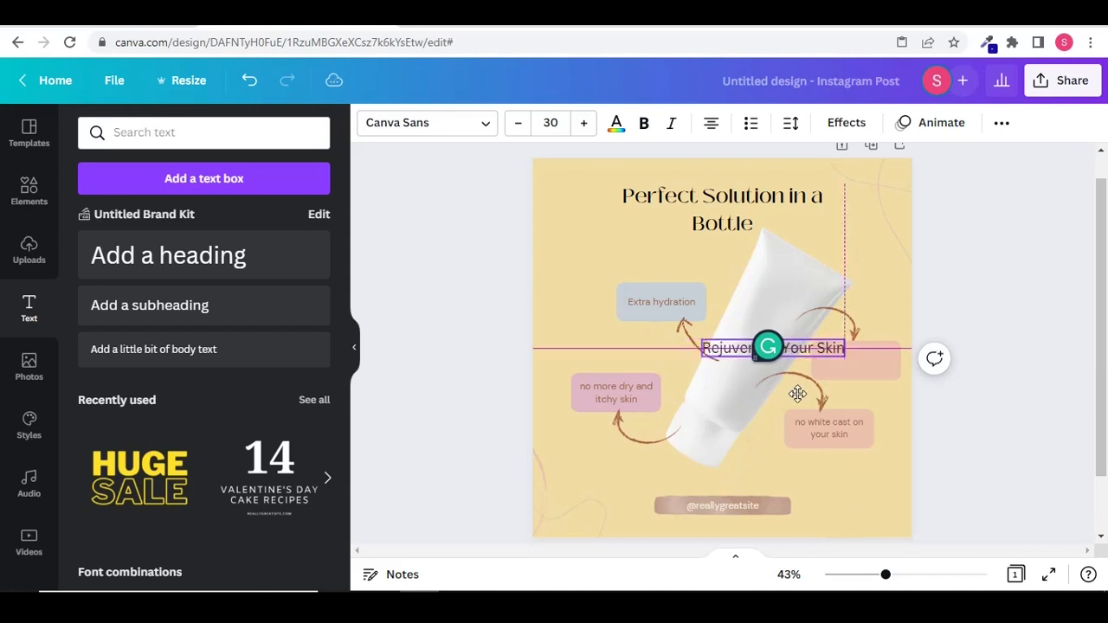
{"action": "left_click_drag", "start_coordinate": [771, 346], "coordinate": [831, 356]}
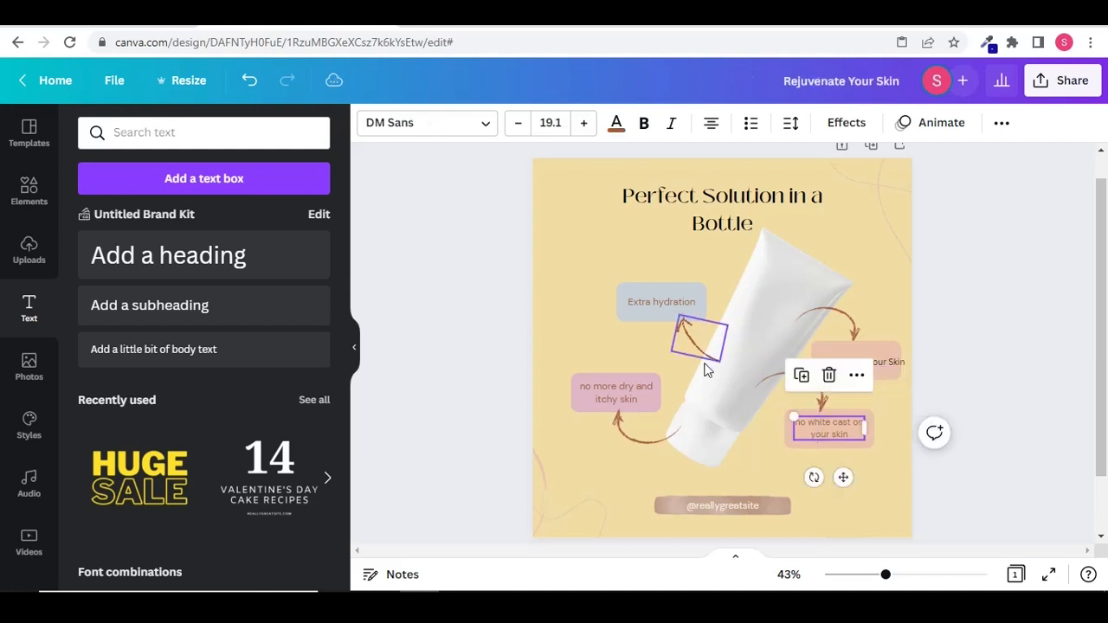
{"action": "mouse_move", "coordinate": [551, 121]}
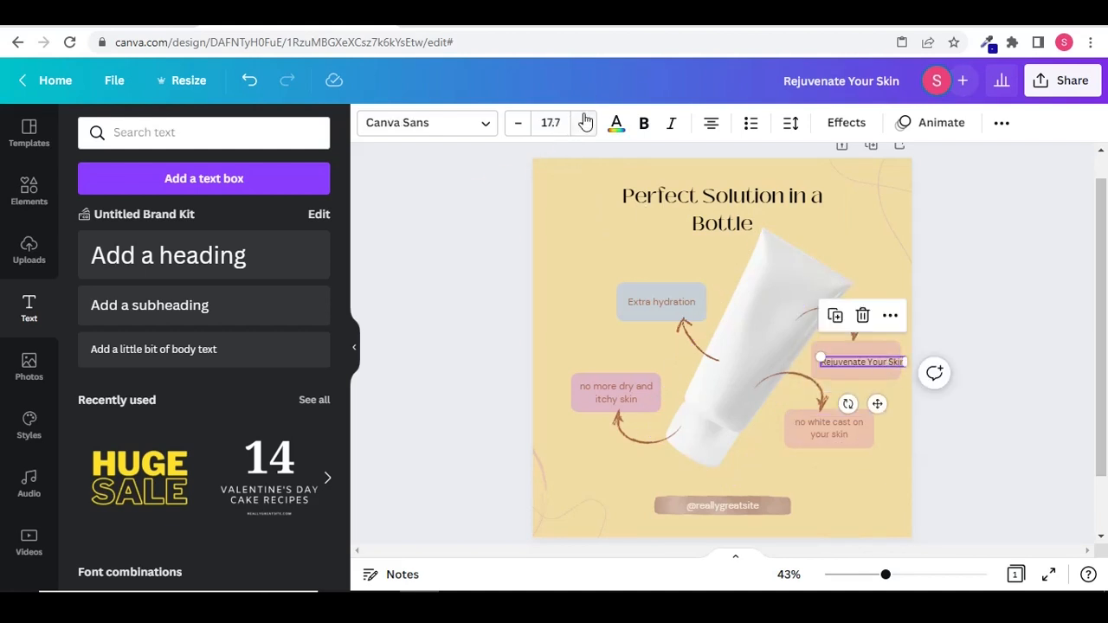
Set the label to font size 19.1 and fit it as two lines inside the peach box
{"action": "left_click", "coordinate": [583, 122]}
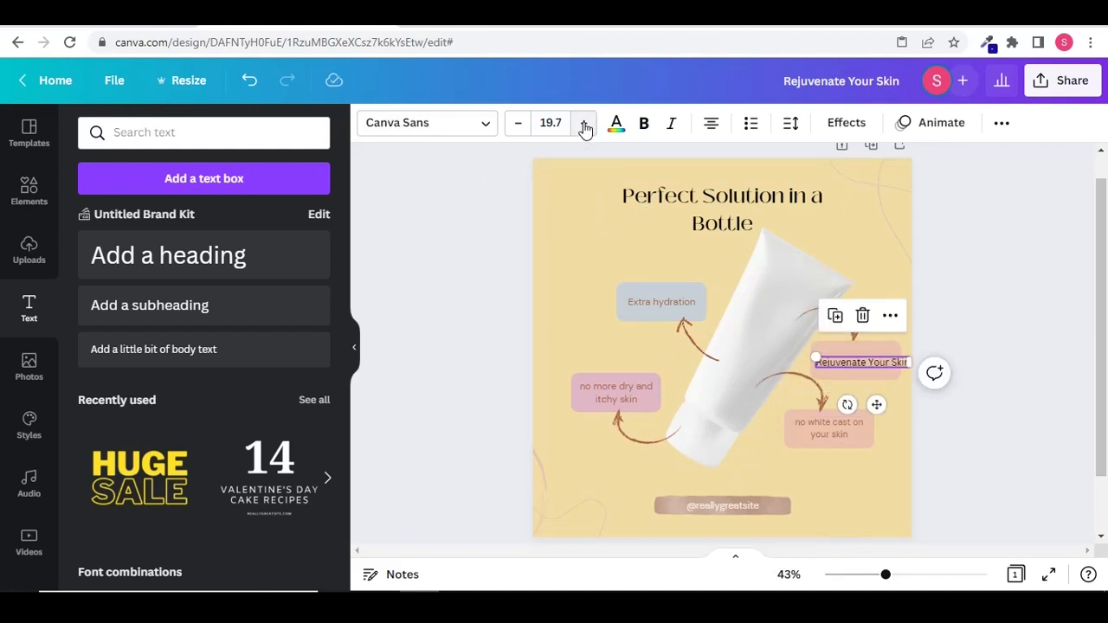
{"action": "left_click", "coordinate": [550, 121]}
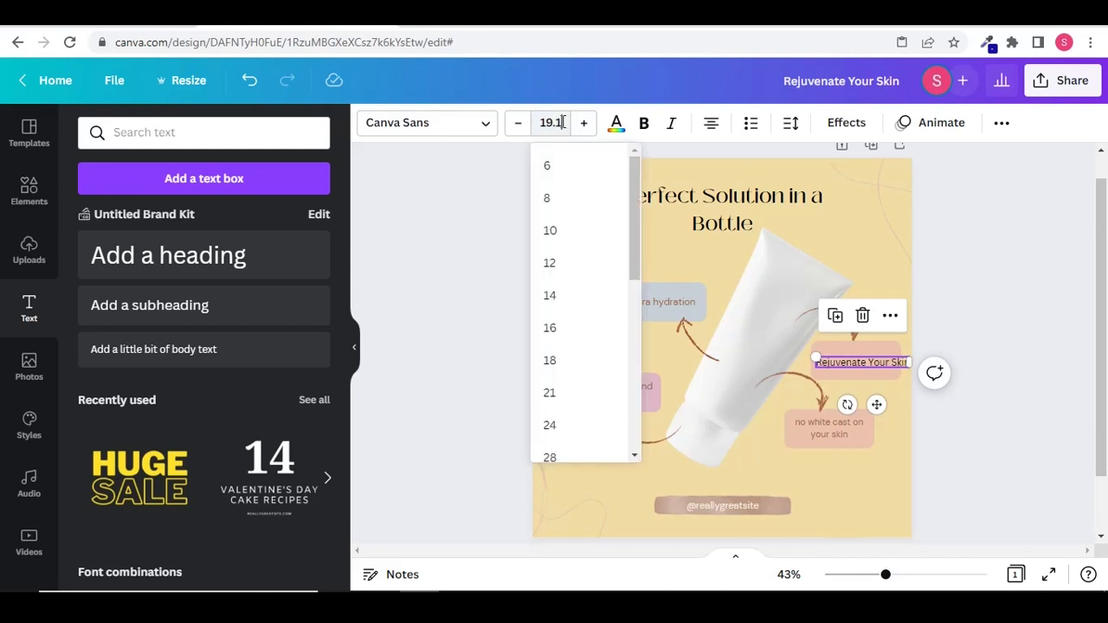
{"action": "left_click", "coordinate": [904, 329]}
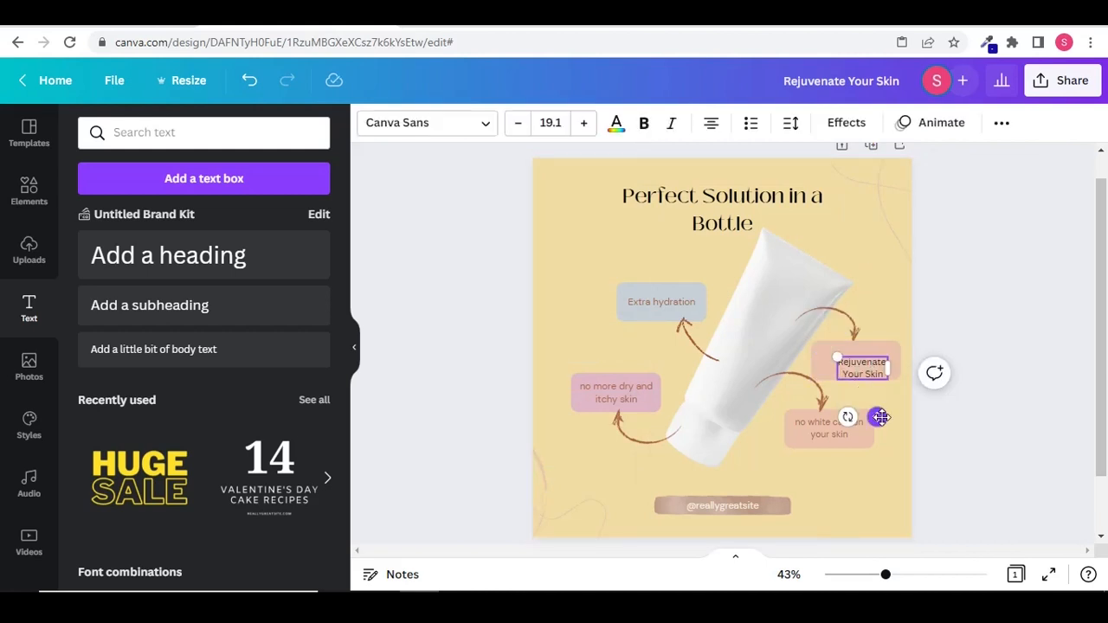
{"action": "left_click_drag", "start_coordinate": [862, 372], "coordinate": [855, 357]}
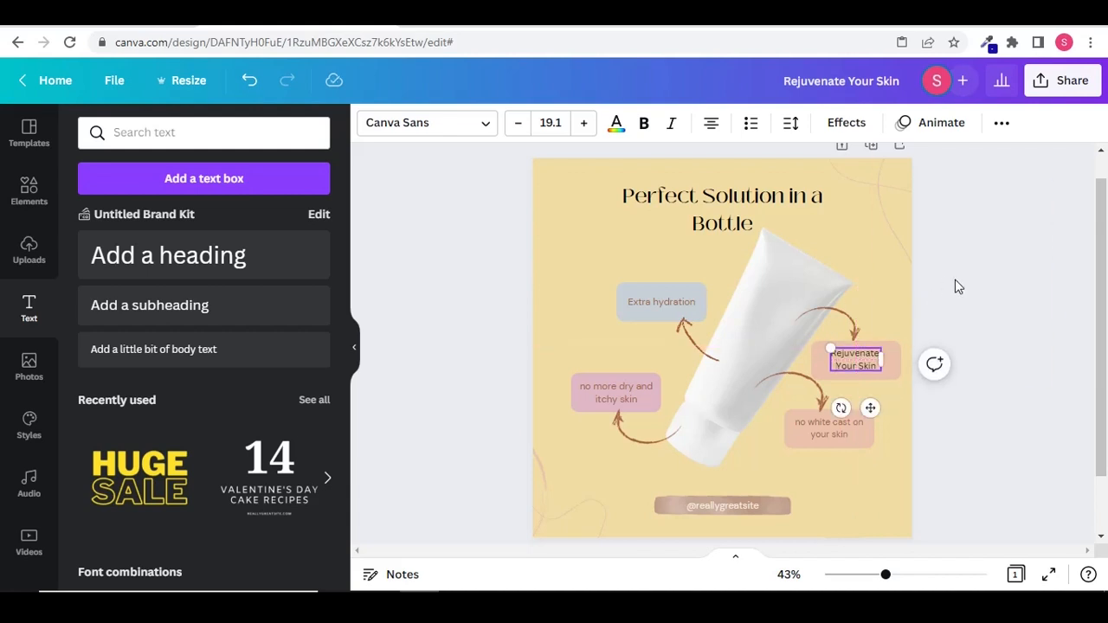
{"action": "left_click", "coordinate": [828, 428]}
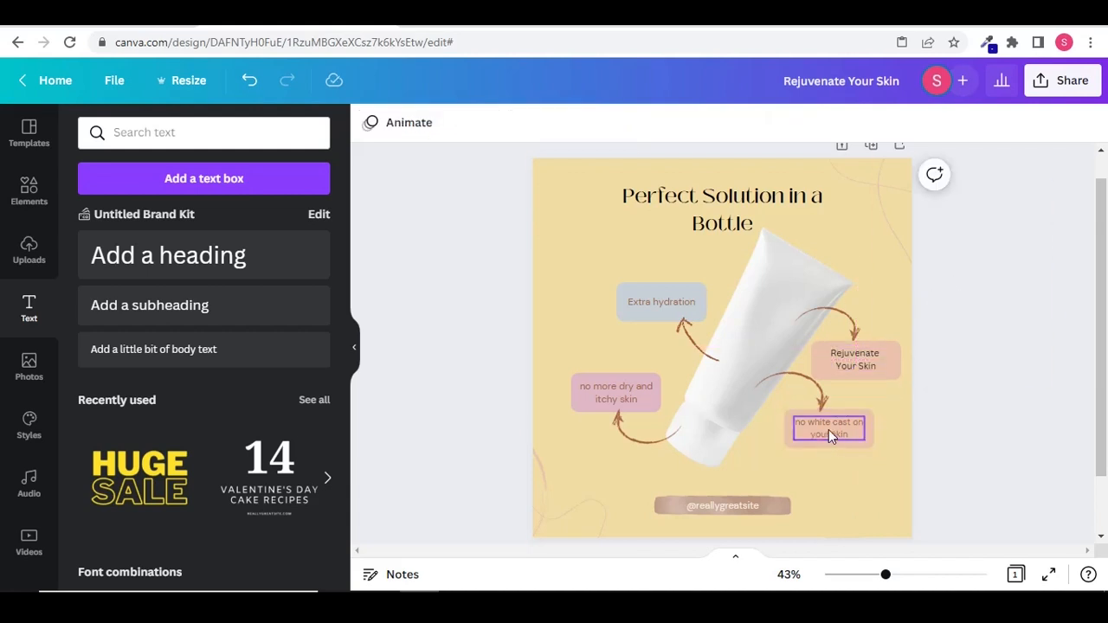
{"action": "left_click", "coordinate": [828, 430]}
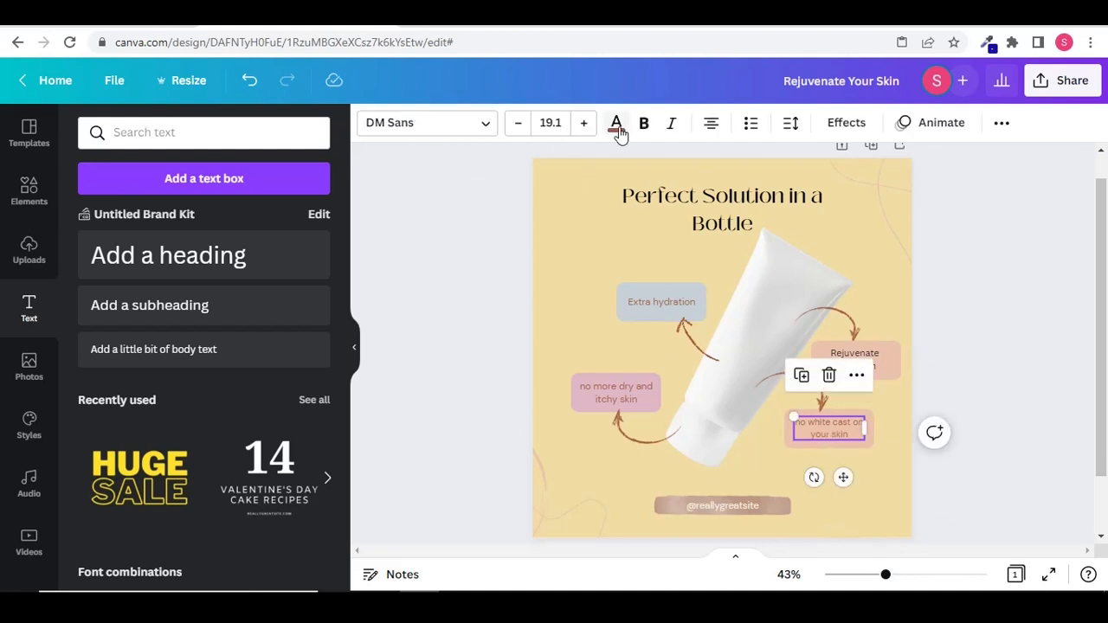
{"action": "left_click", "coordinate": [617, 123]}
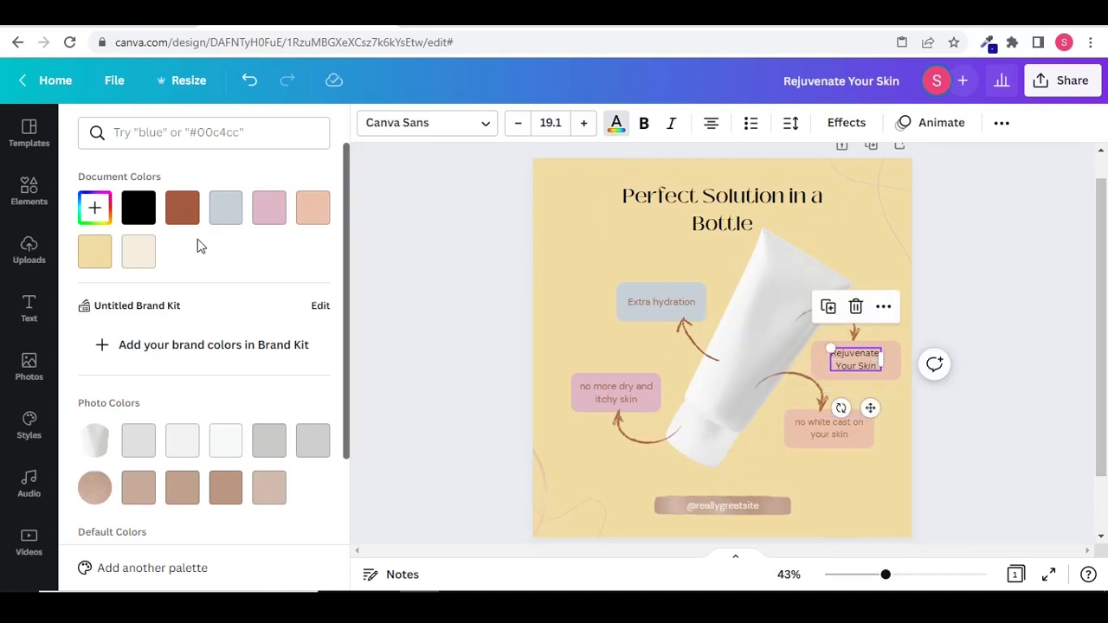
{"action": "left_click", "coordinate": [182, 208]}
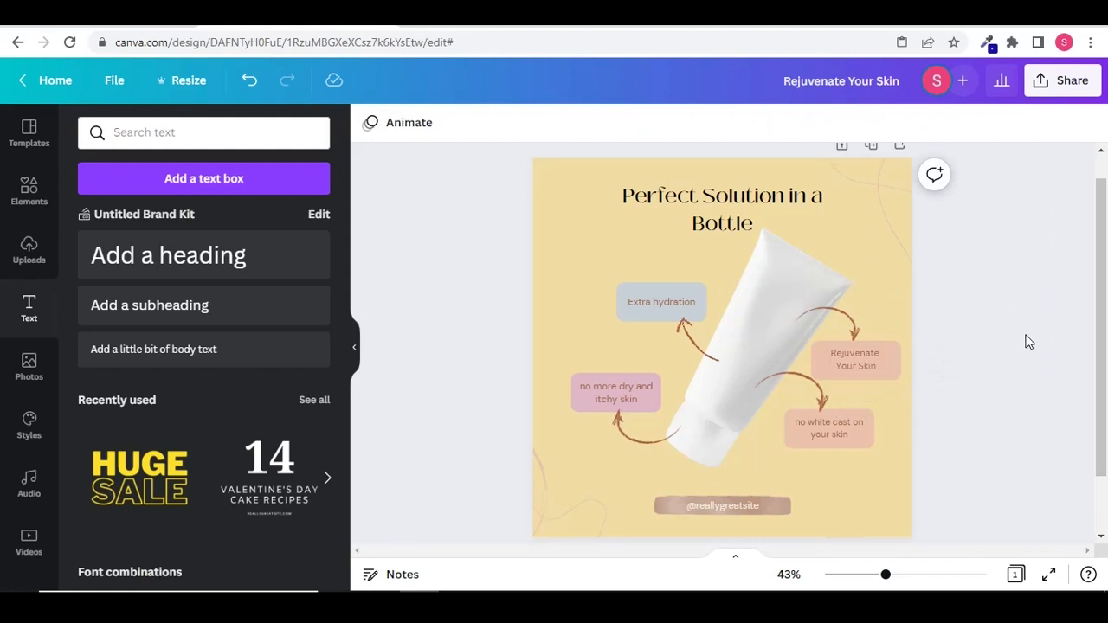
{"action": "left_click", "coordinate": [856, 358]}
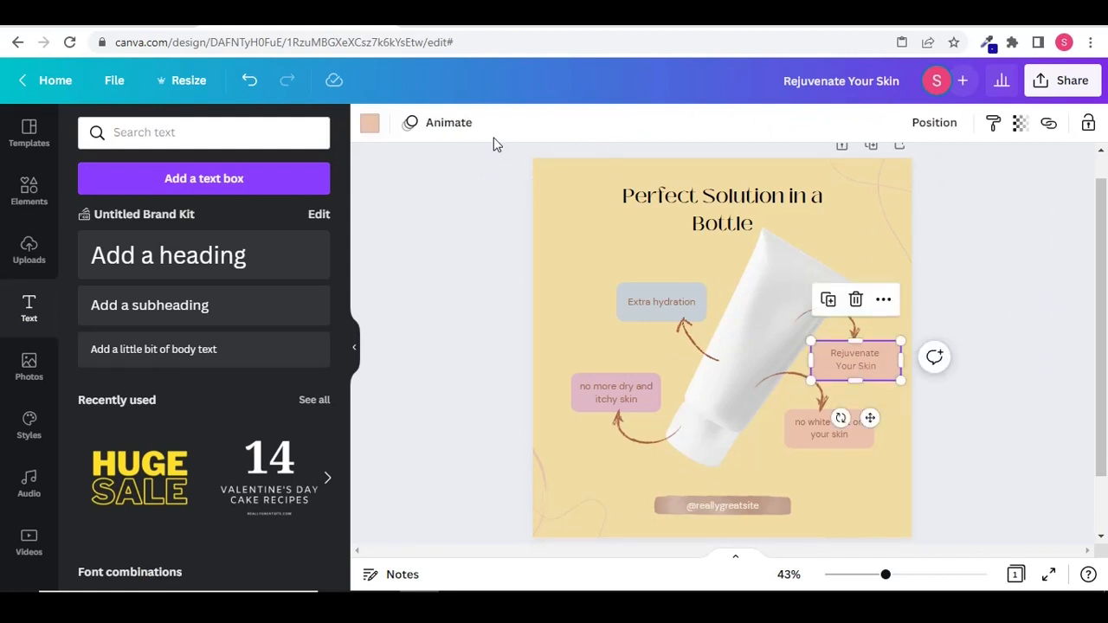
Recolour the box behind 'Rejuvenate Your Skin' to pale cream #f6eee0
{"action": "left_click", "coordinate": [371, 121]}
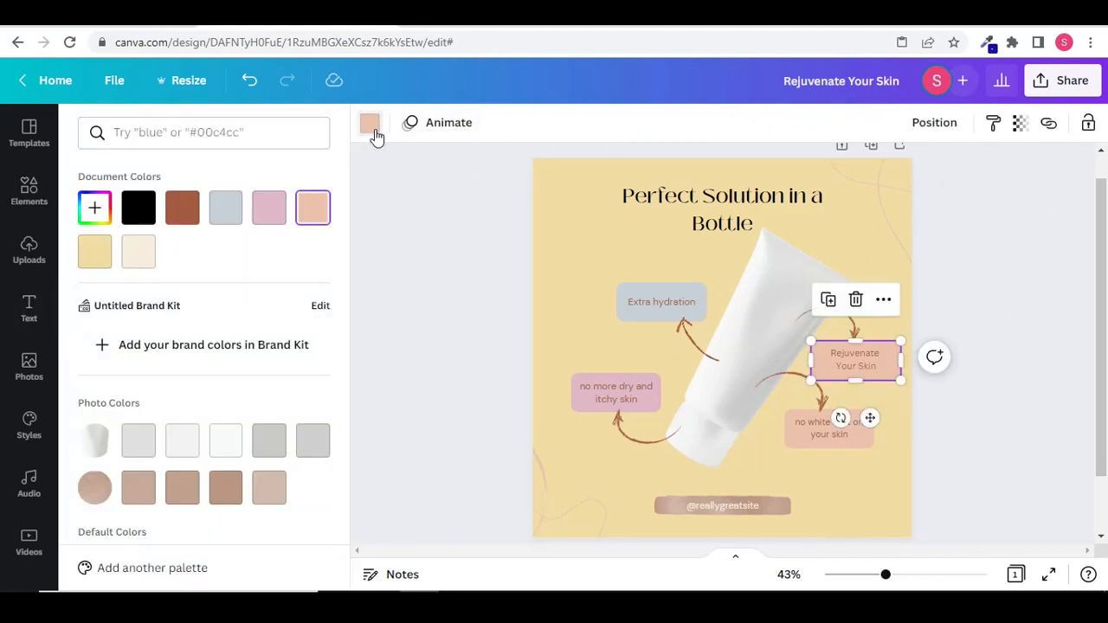
{"action": "left_click", "coordinate": [138, 251]}
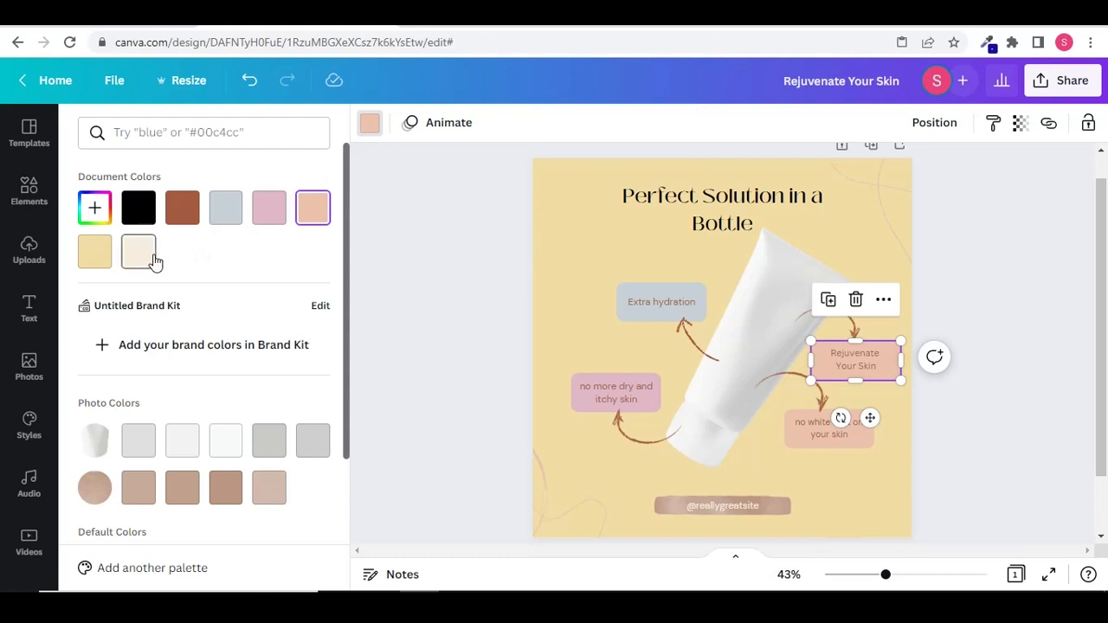
{"action": "mouse_move", "coordinate": [138, 251]}
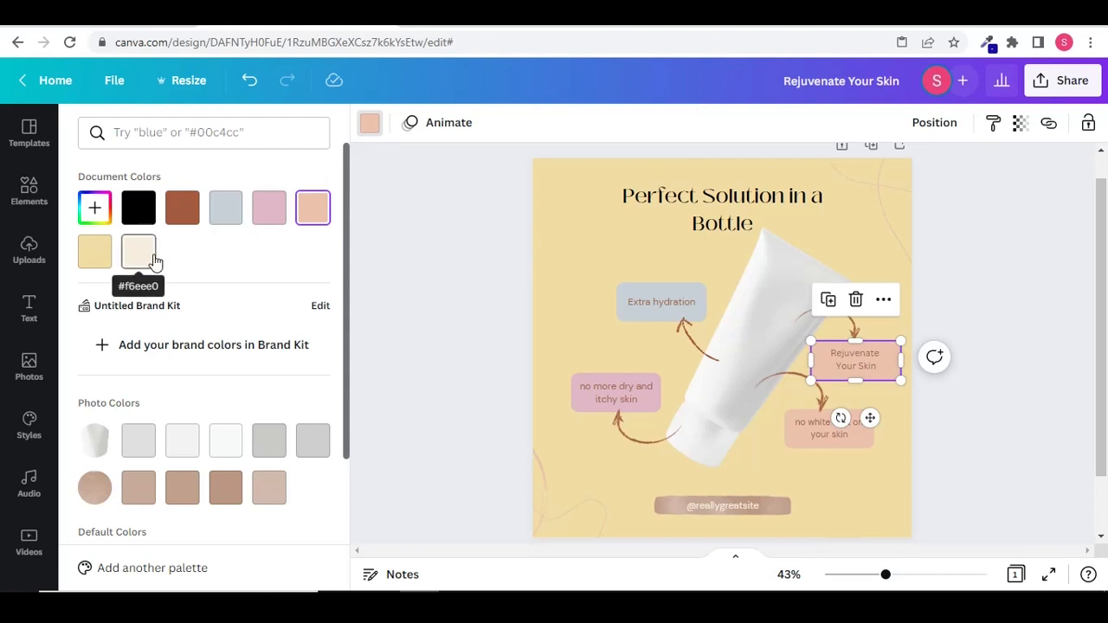
{"action": "left_click", "coordinate": [139, 251]}
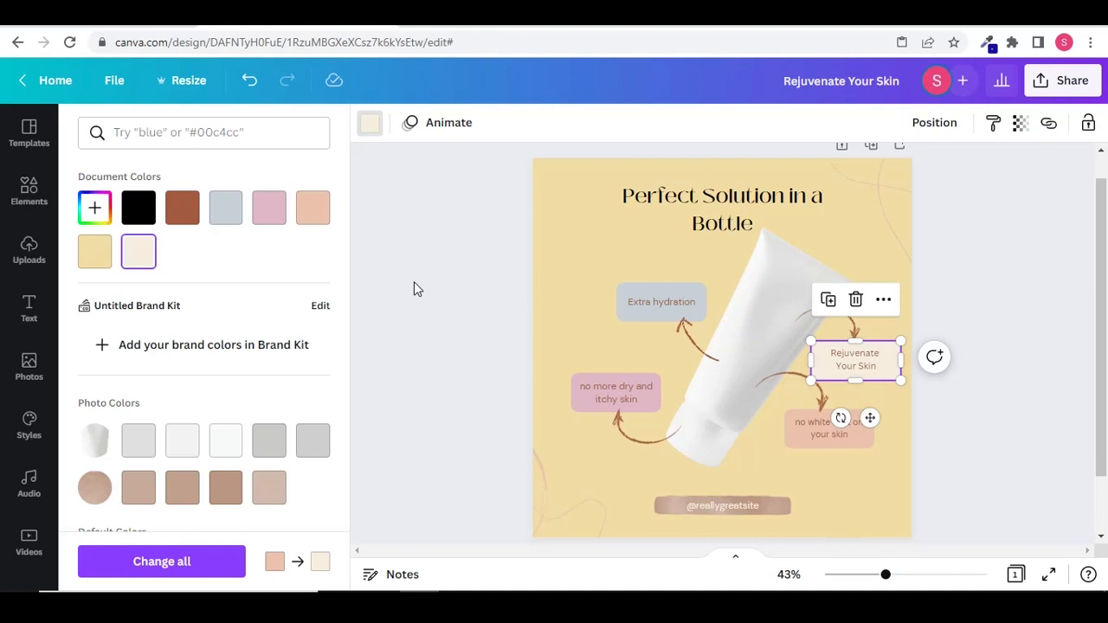
{"action": "left_click", "coordinate": [28, 308]}
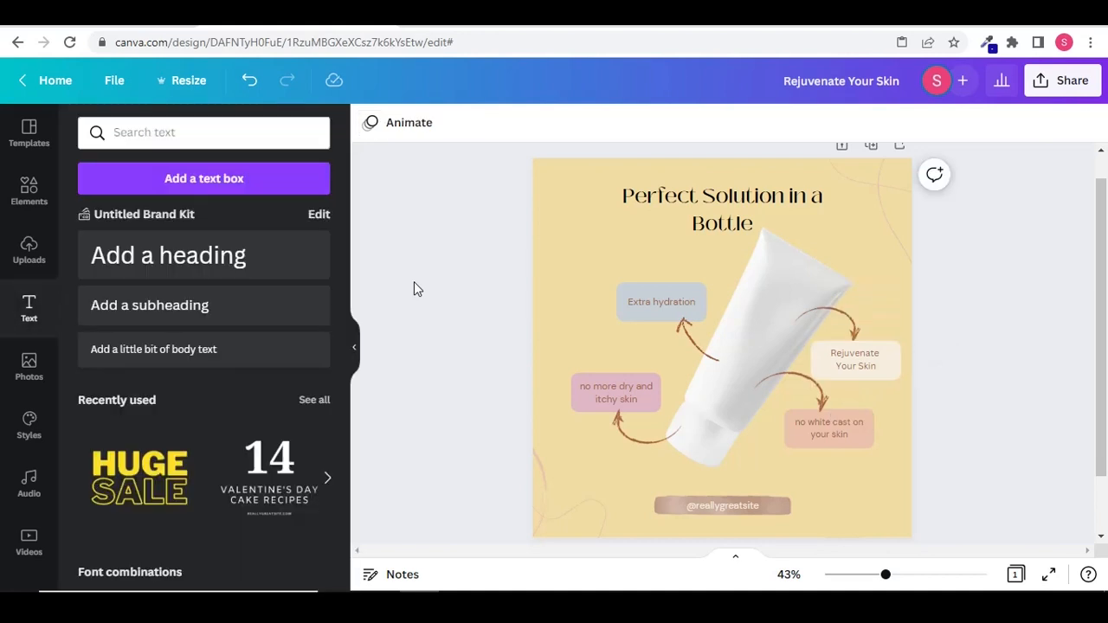
{"action": "left_click", "coordinate": [696, 338]}
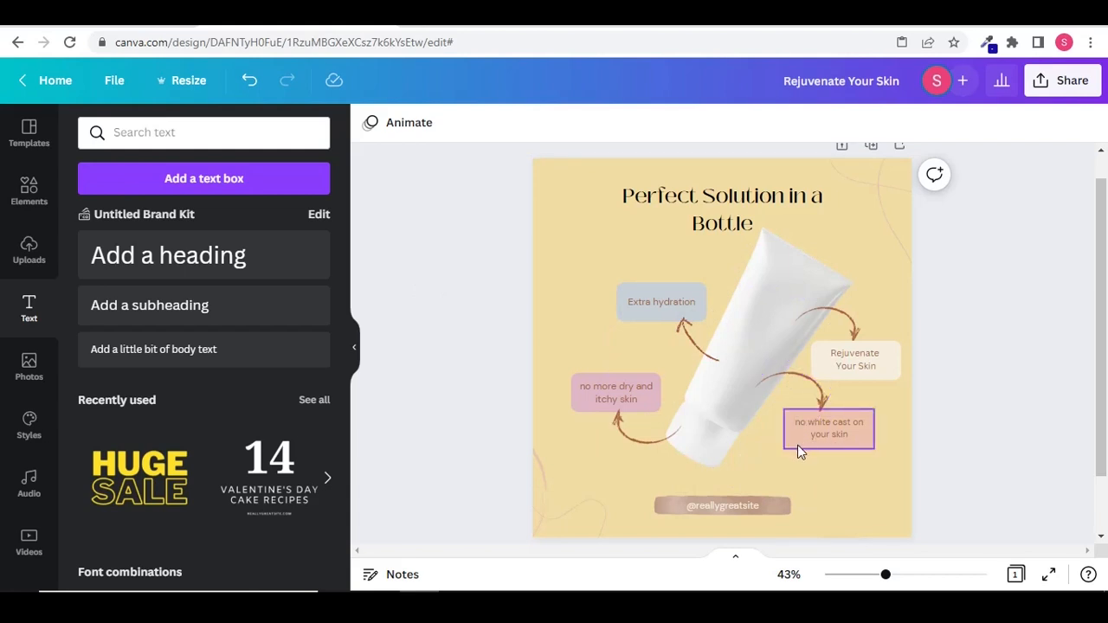
{"action": "left_click", "coordinate": [810, 429]}
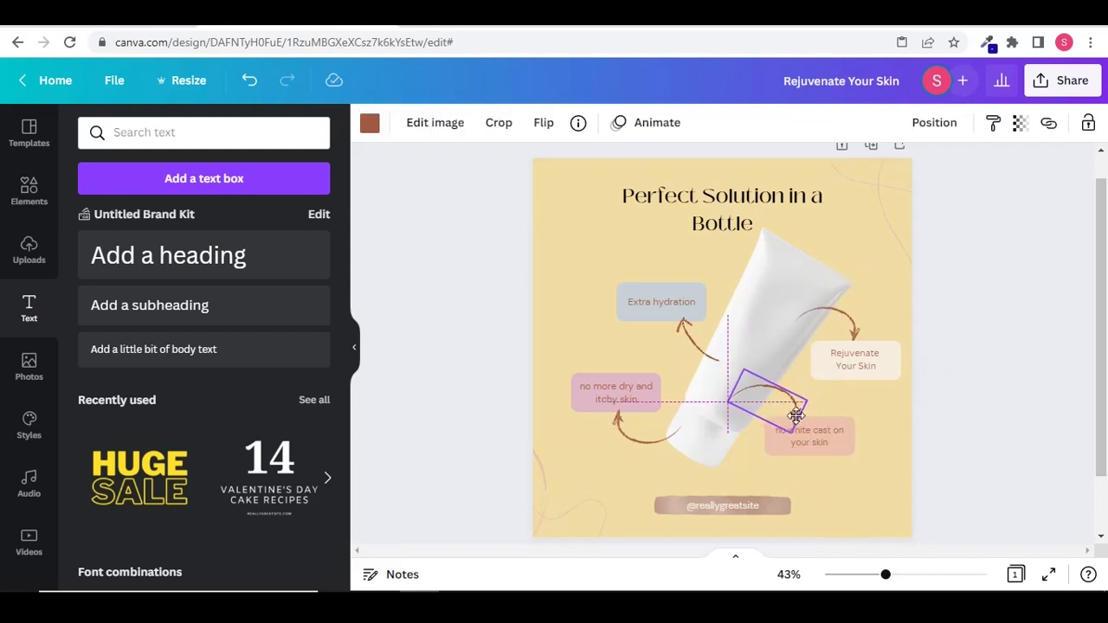
Finish placing the curved arrow, then delete the plain white tube image
{"action": "left_click", "coordinate": [966, 460]}
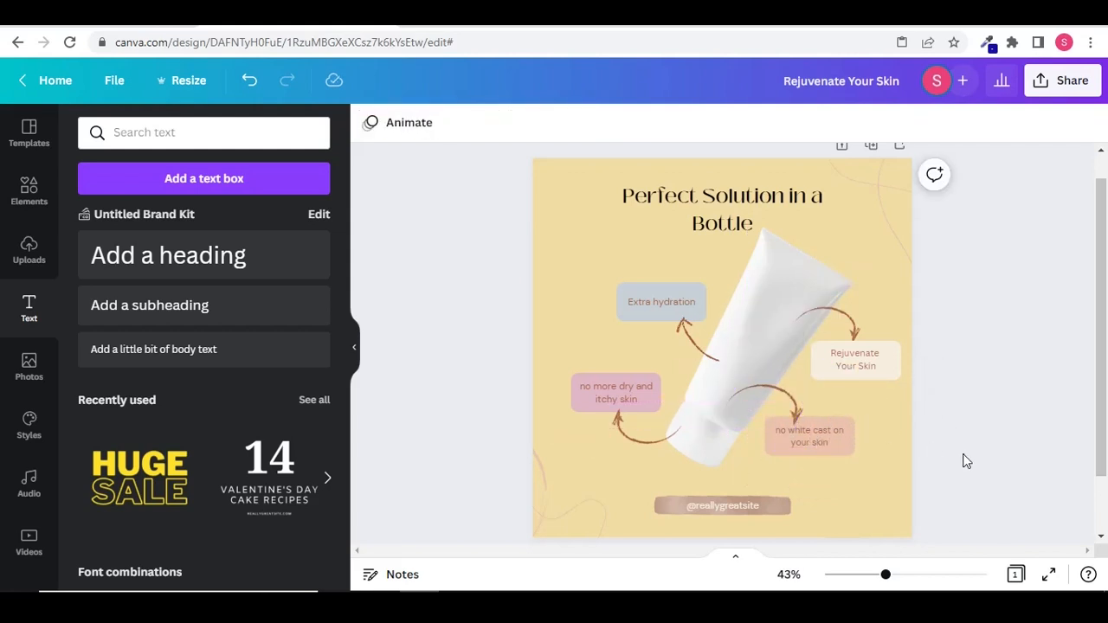
{"action": "mouse_move", "coordinate": [979, 364]}
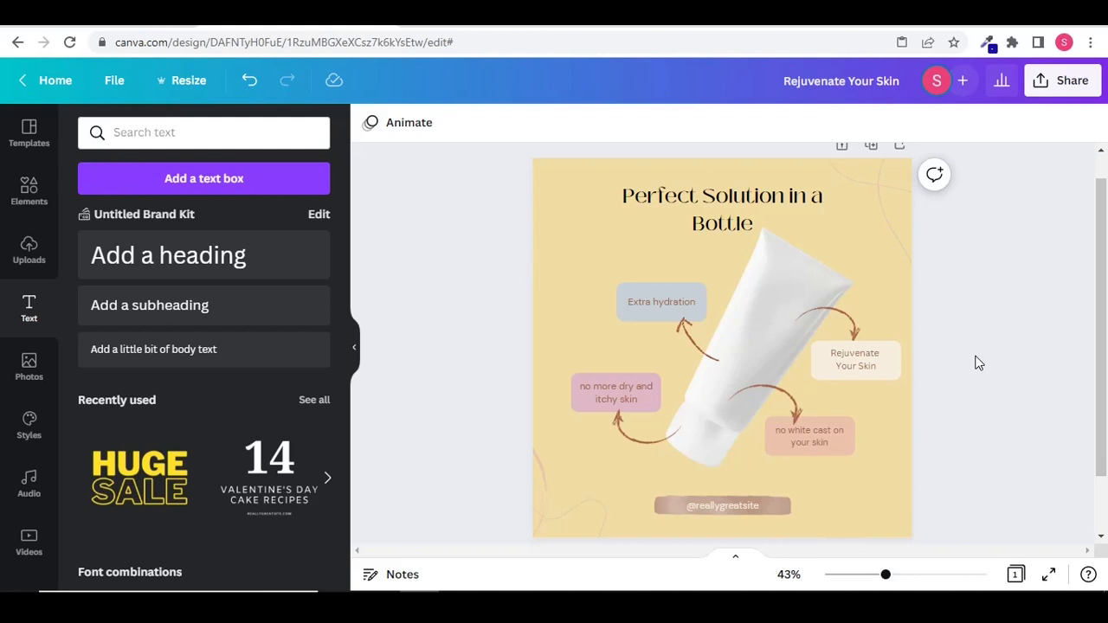
{"action": "left_click", "coordinate": [762, 350]}
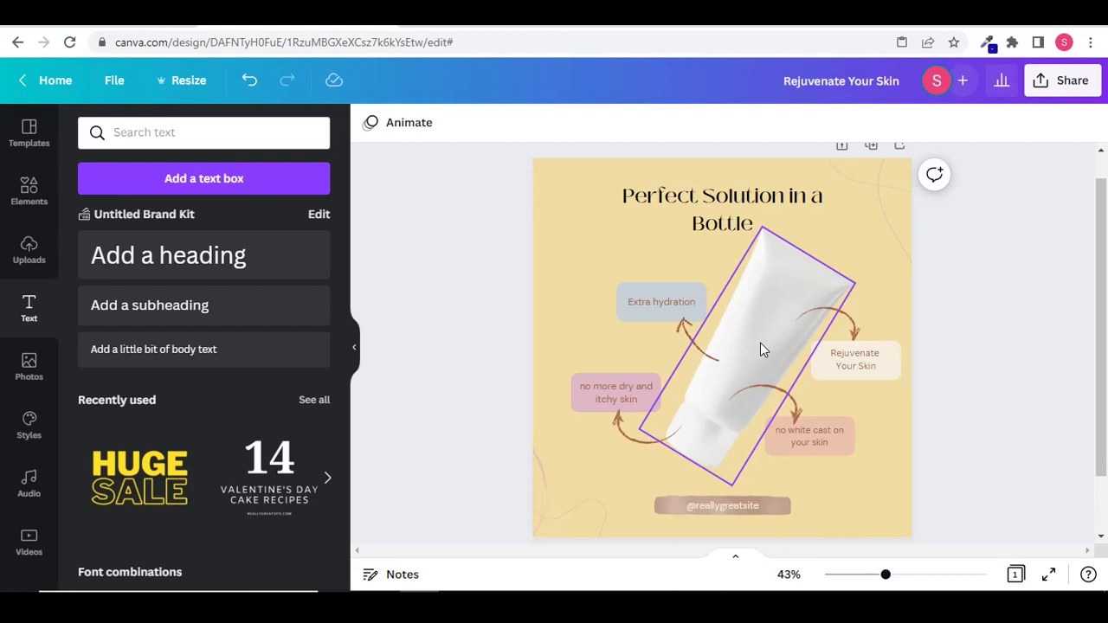
{"action": "left_click", "coordinate": [762, 347]}
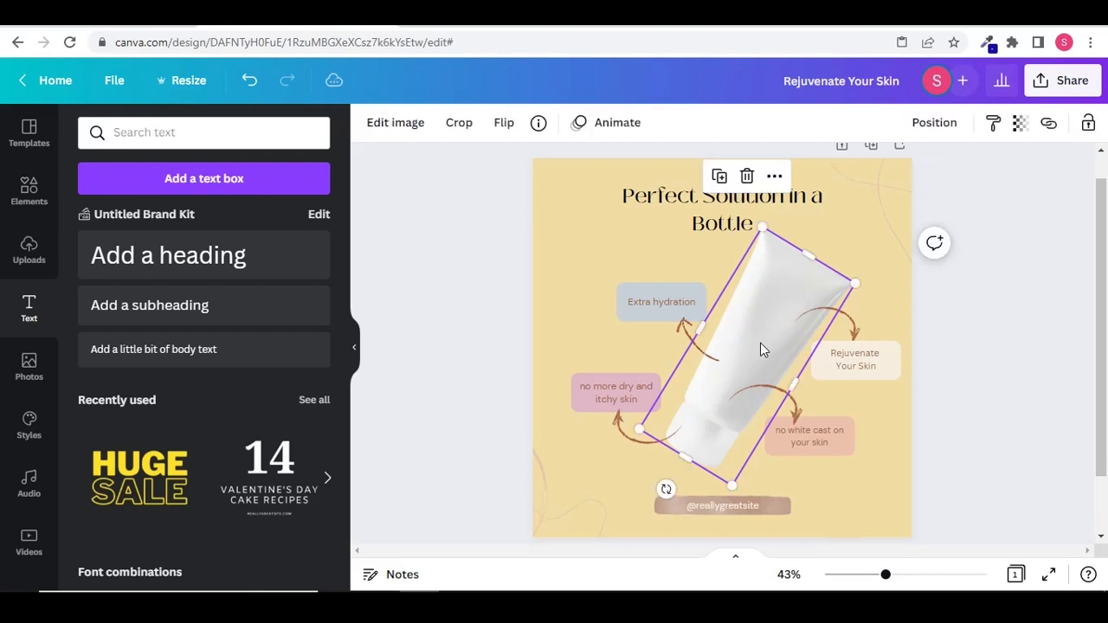
{"action": "left_click", "coordinate": [747, 176]}
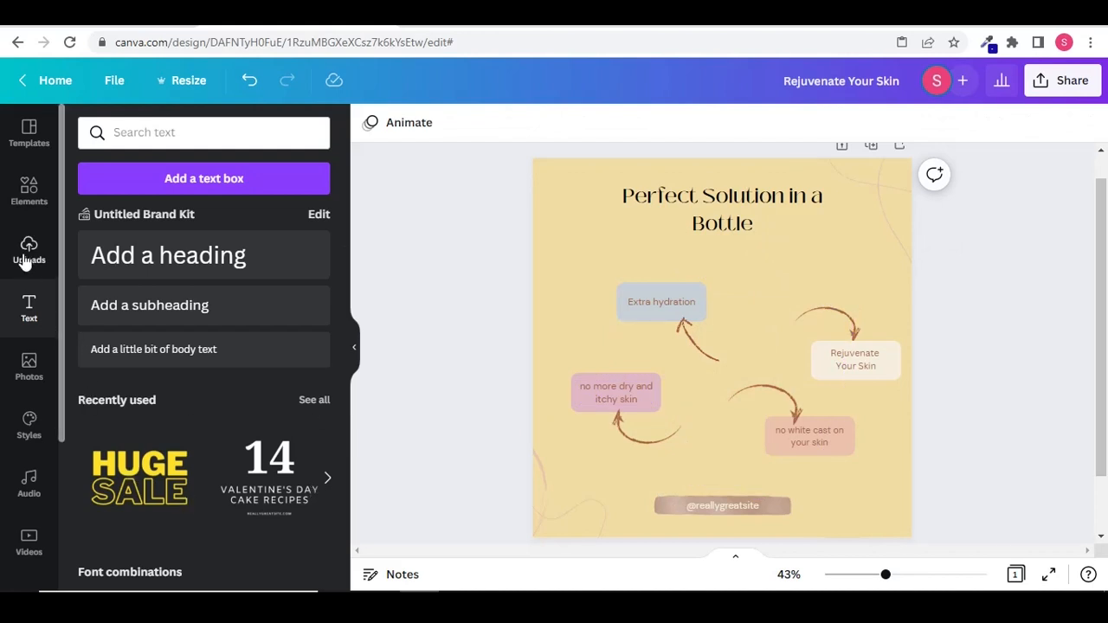
Upload the Aloe Vera Gelly tube photo from the computer and place it at the post's centre
{"action": "left_click", "coordinate": [28, 251]}
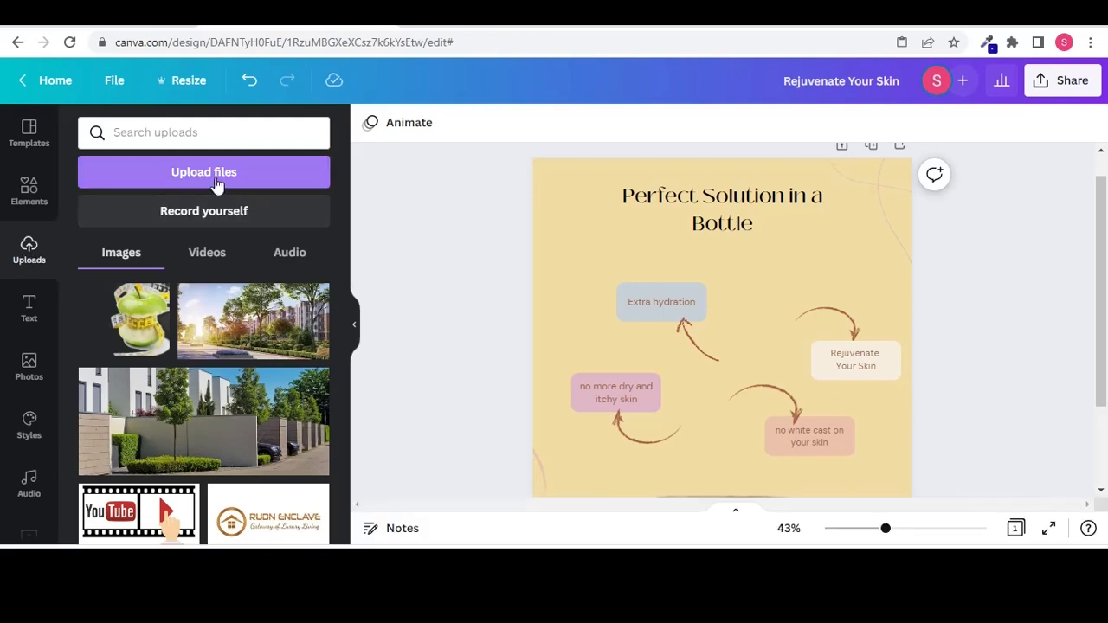
{"action": "left_click", "coordinate": [205, 172]}
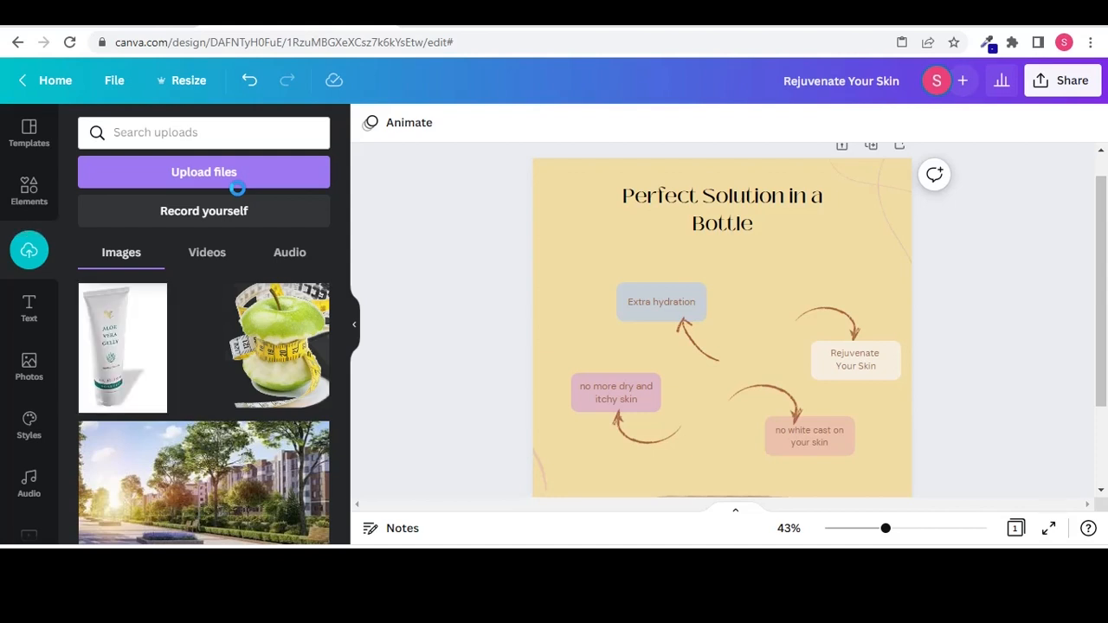
{"action": "left_click", "coordinate": [27, 250]}
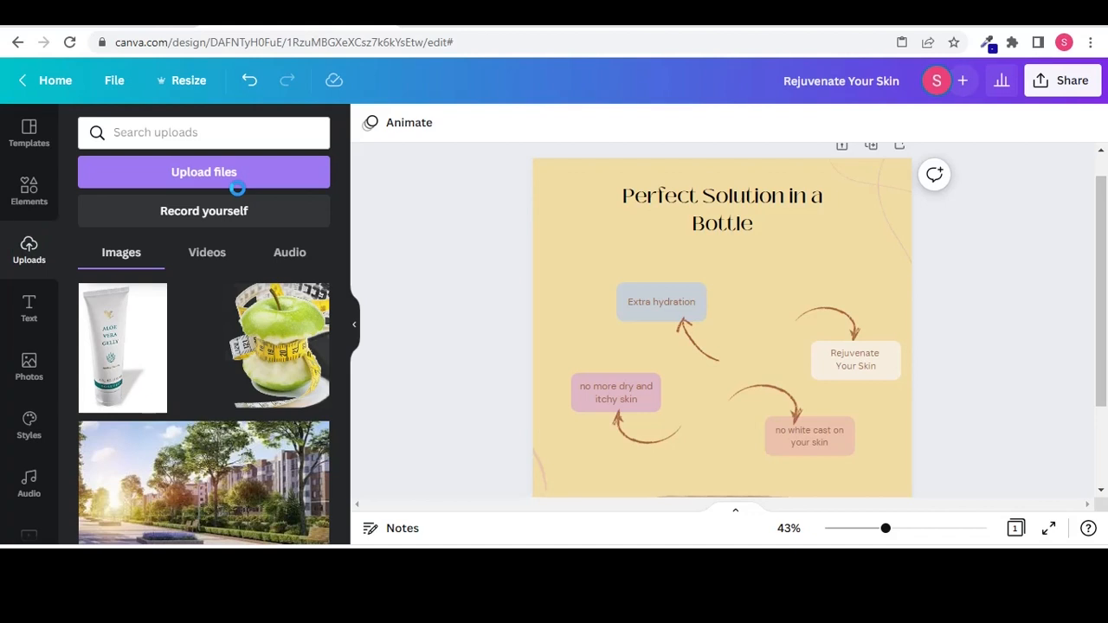
{"action": "left_click", "coordinate": [121, 346]}
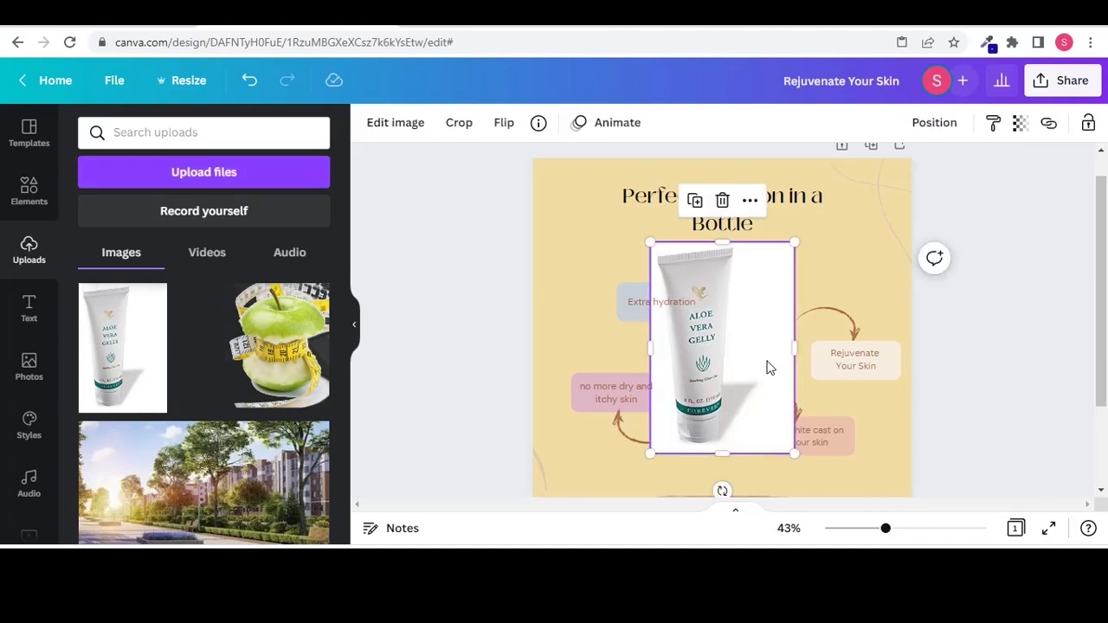
{"action": "left_click_drag", "start_coordinate": [724, 346], "coordinate": [746, 332]}
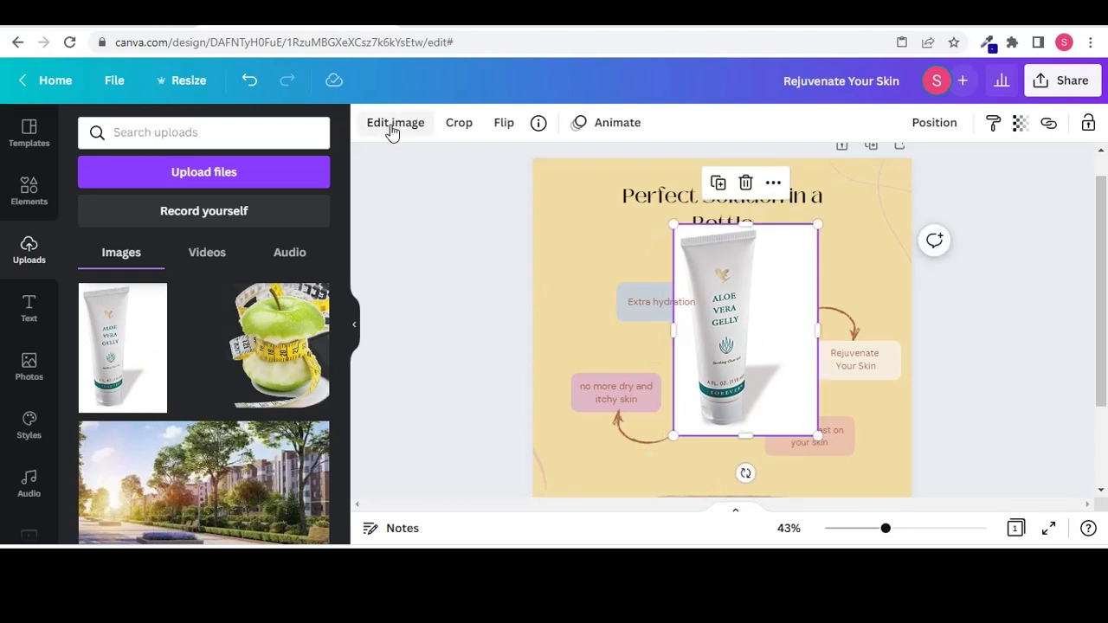
Apply Background Remover to the tube photo, then enlarge and tilt it diagonally
{"action": "left_click", "coordinate": [395, 121]}
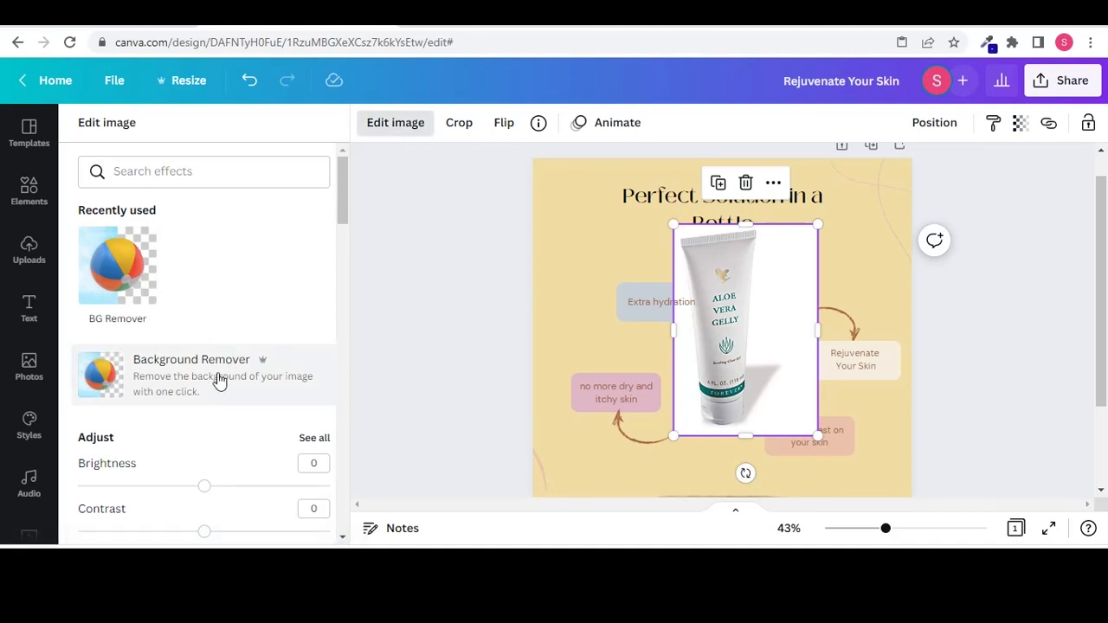
{"action": "left_click", "coordinate": [190, 374]}
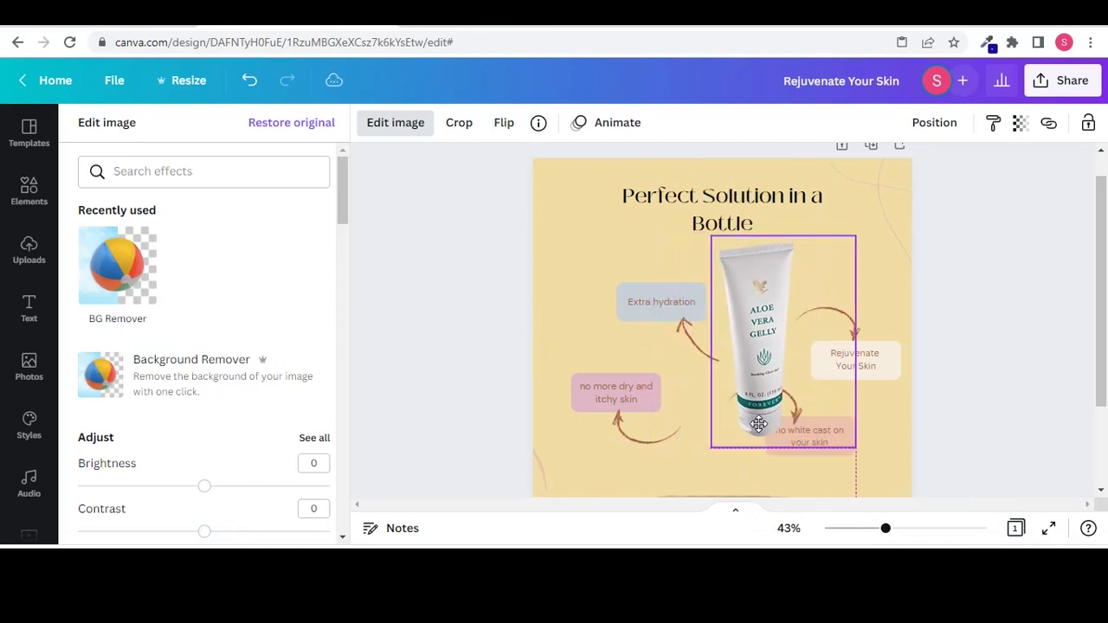
{"action": "left_click_drag", "start_coordinate": [759, 337], "coordinate": [734, 346]}
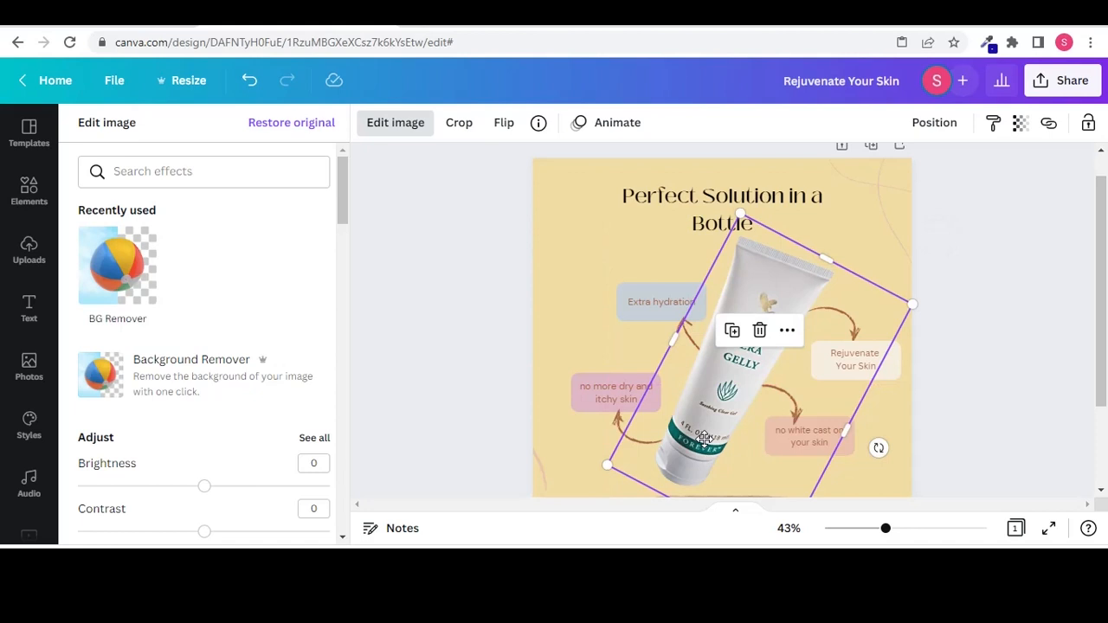
{"action": "left_click", "coordinate": [28, 251]}
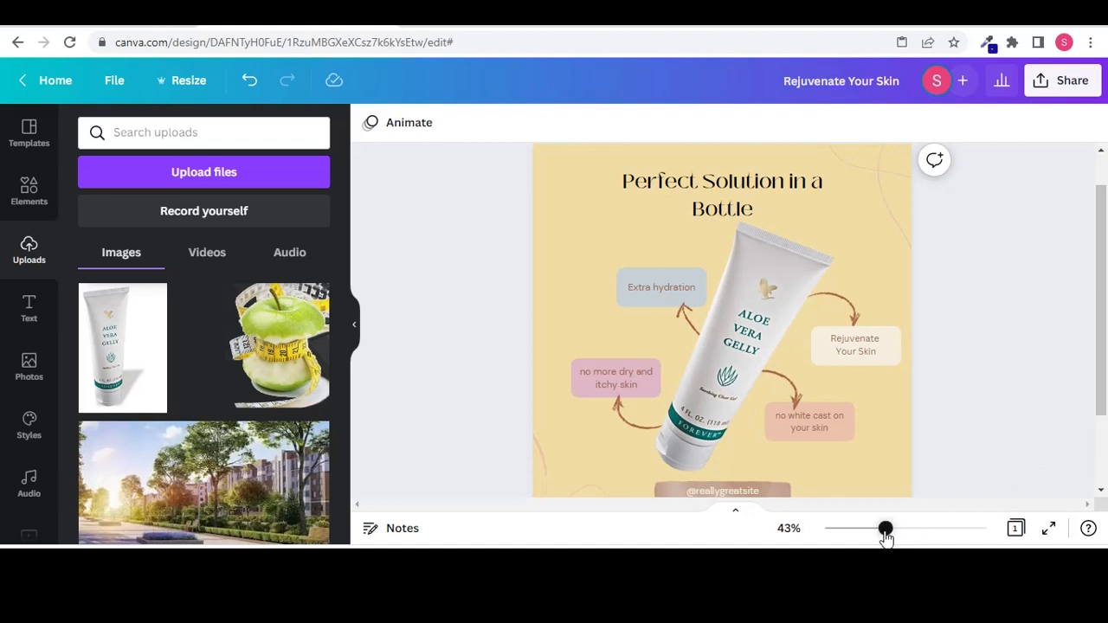
Finish editing the phone number text in the bottom label
{"action": "left_click_drag", "start_coordinate": [887, 528], "coordinate": [877, 528]}
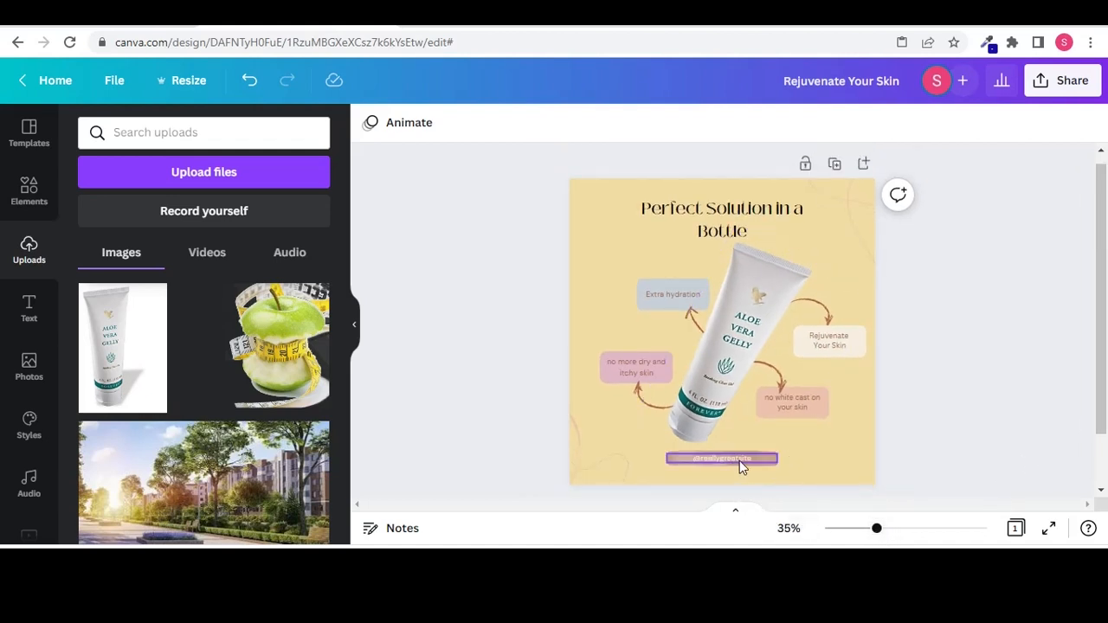
{"action": "left_click", "coordinate": [720, 457]}
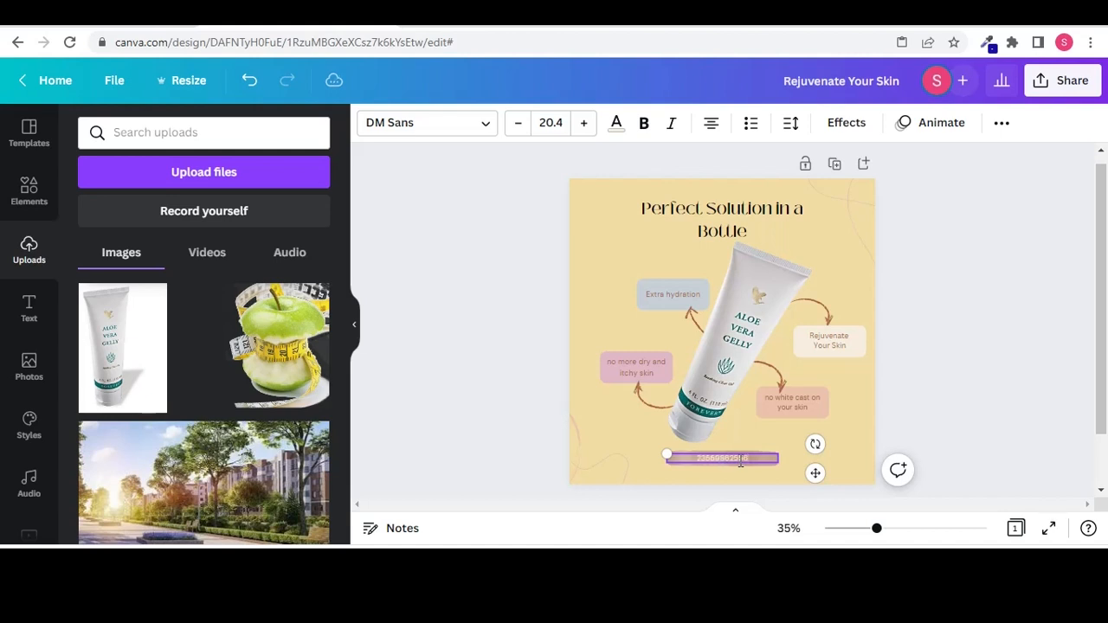
{"action": "left_click", "coordinate": [848, 433]}
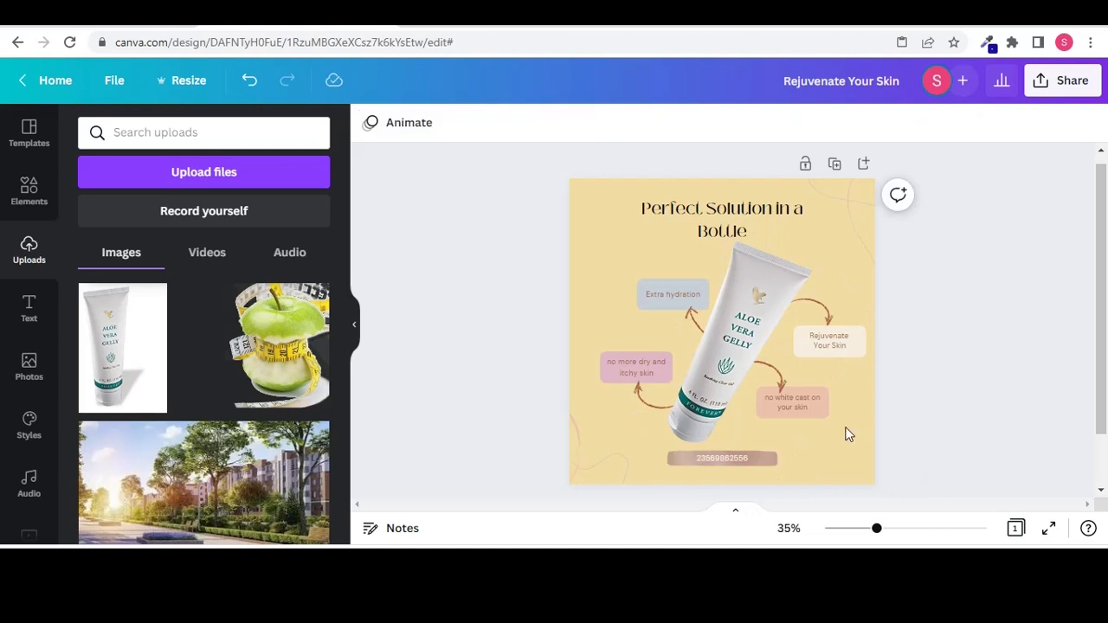
{"action": "left_click", "coordinate": [720, 457]}
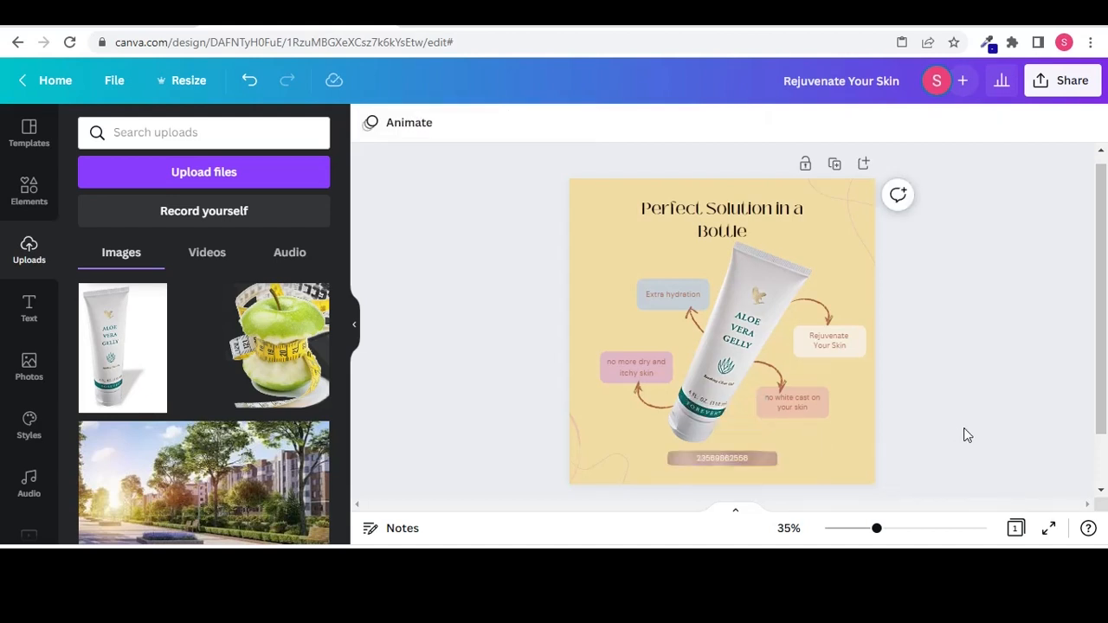
Move the Perfect Solution in a Bottle title slightly higher on the post
{"action": "left_click", "coordinate": [720, 218]}
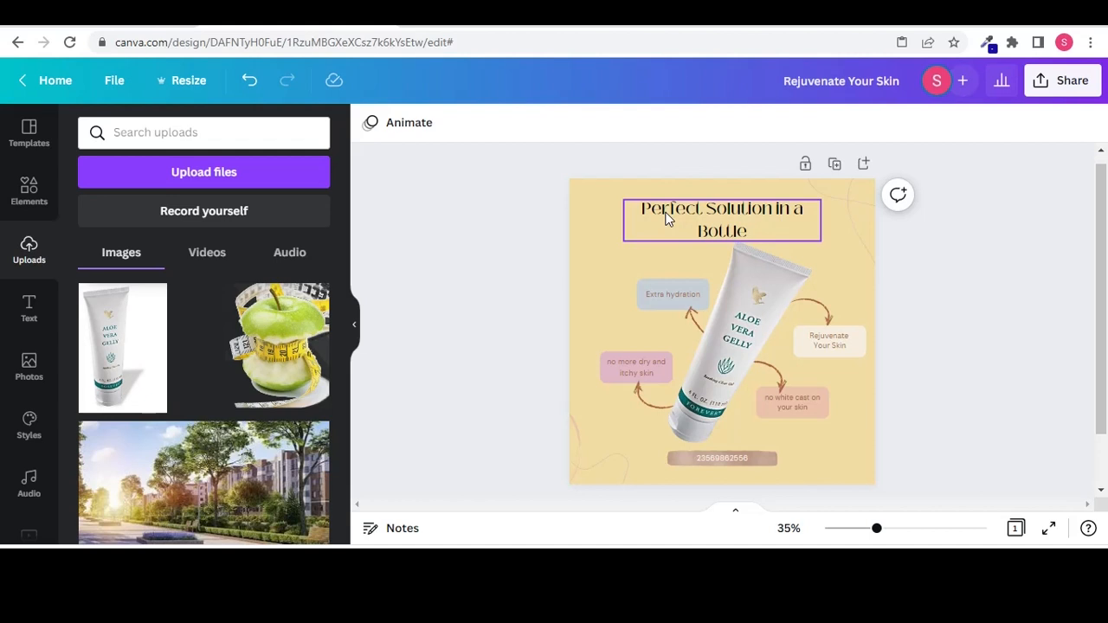
{"action": "left_click", "coordinate": [720, 218]}
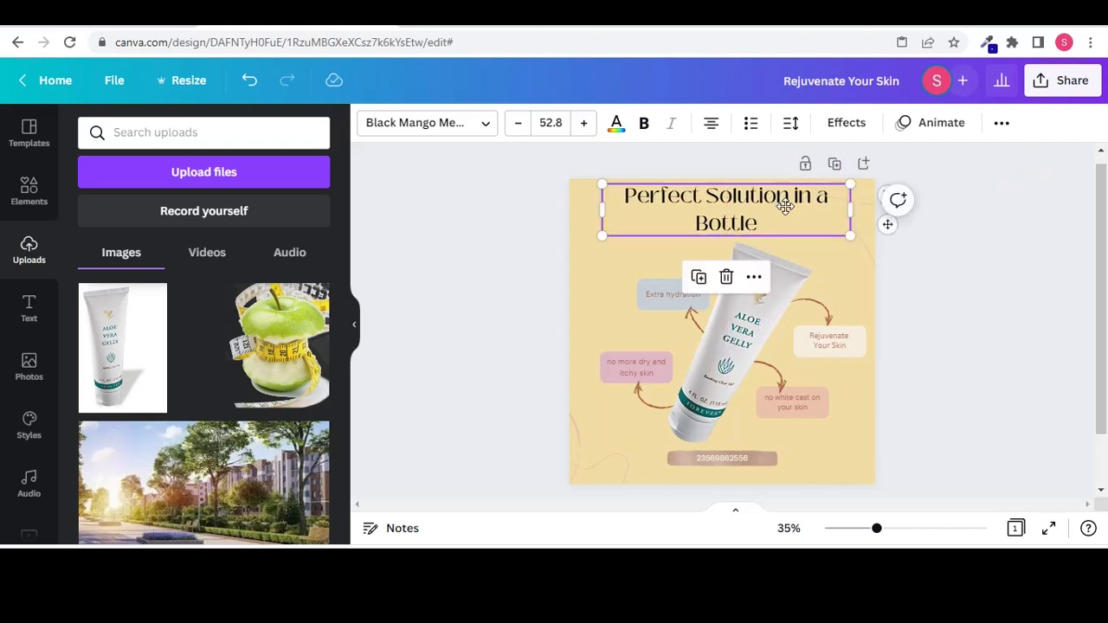
{"action": "left_click", "coordinate": [939, 320]}
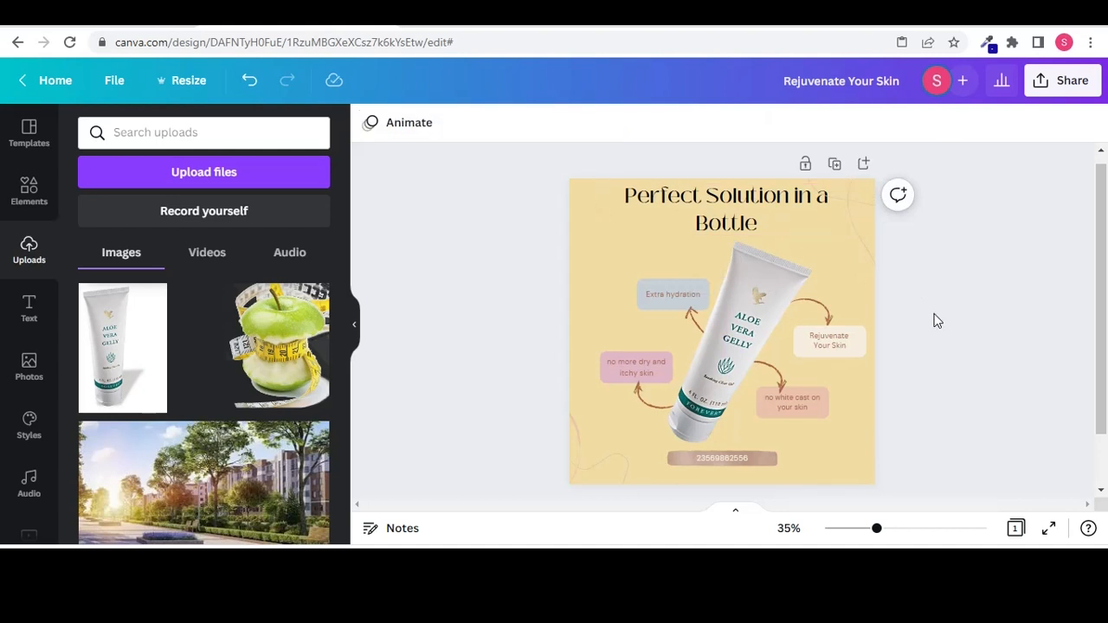
{"action": "left_click", "coordinate": [672, 294]}
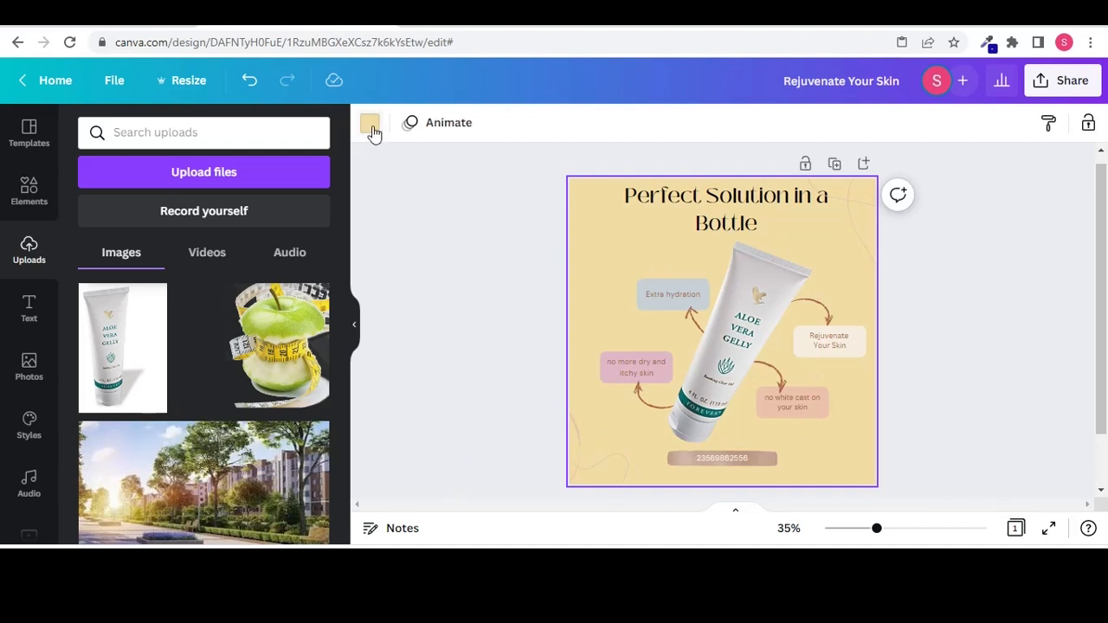
Set the page background to the sage green swatch from Photo Colors
{"action": "left_click", "coordinate": [371, 121]}
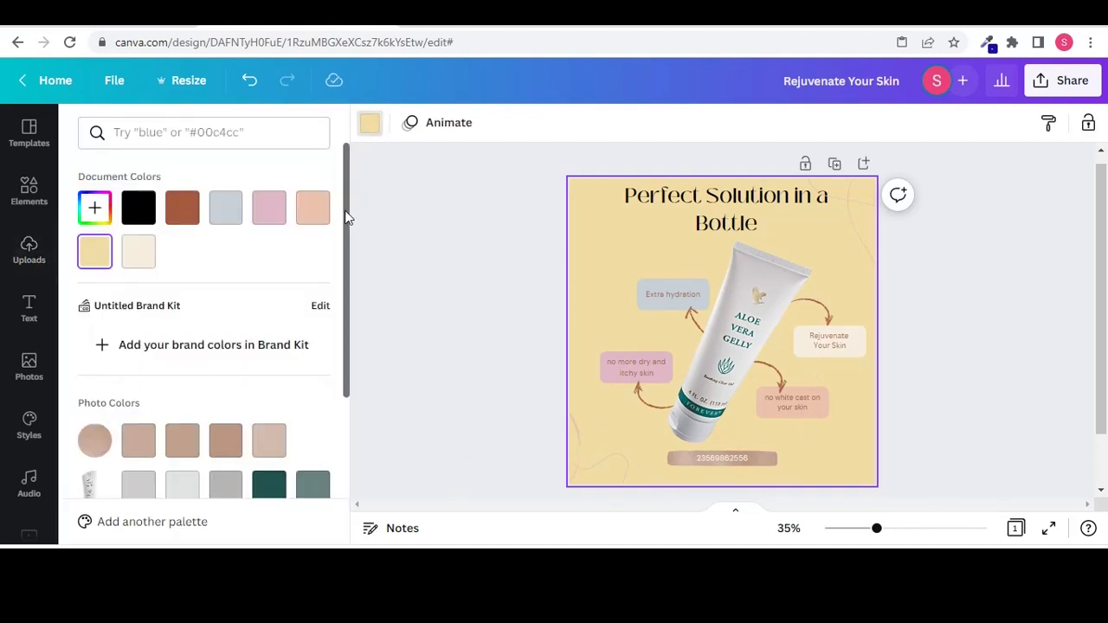
{"action": "scroll", "scroll_direction": "down", "scroll_amount": 3}
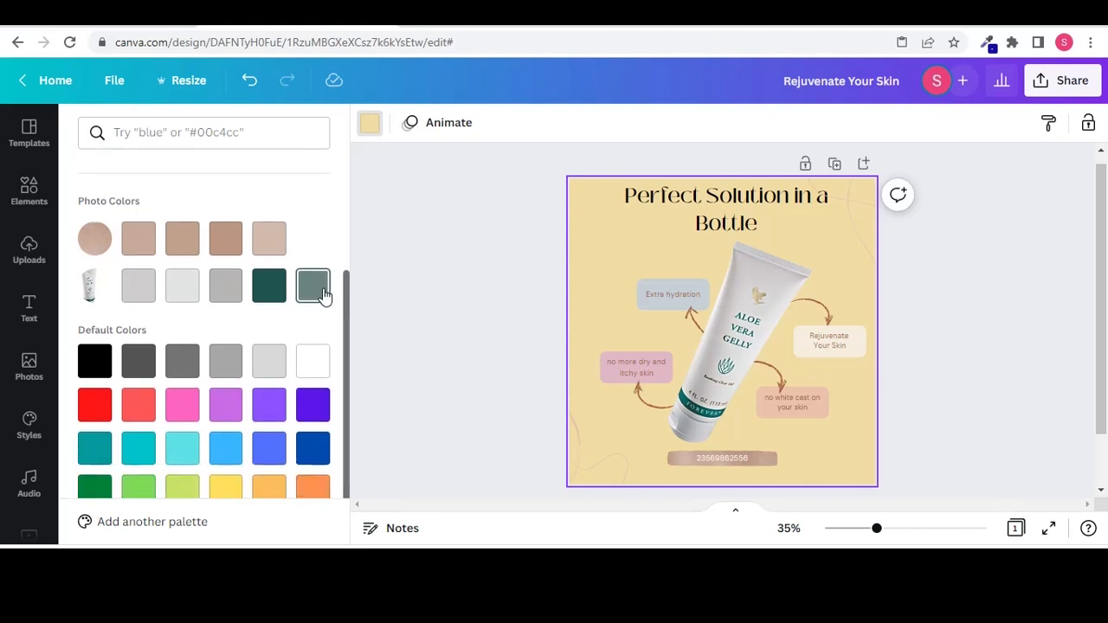
{"action": "left_click", "coordinate": [312, 286]}
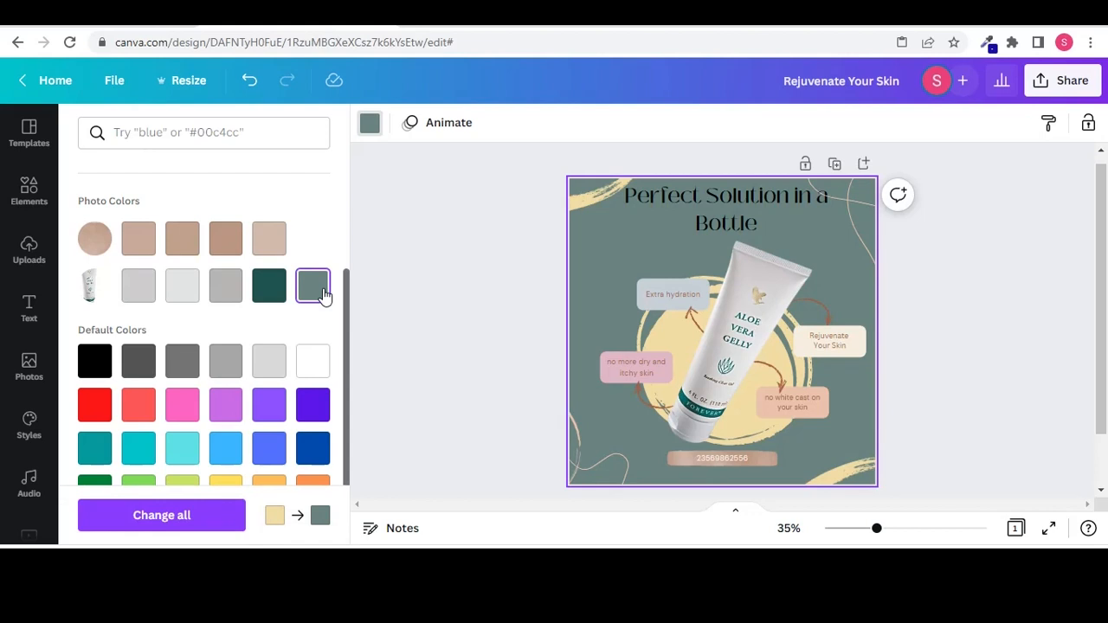
{"action": "left_click", "coordinate": [724, 208]}
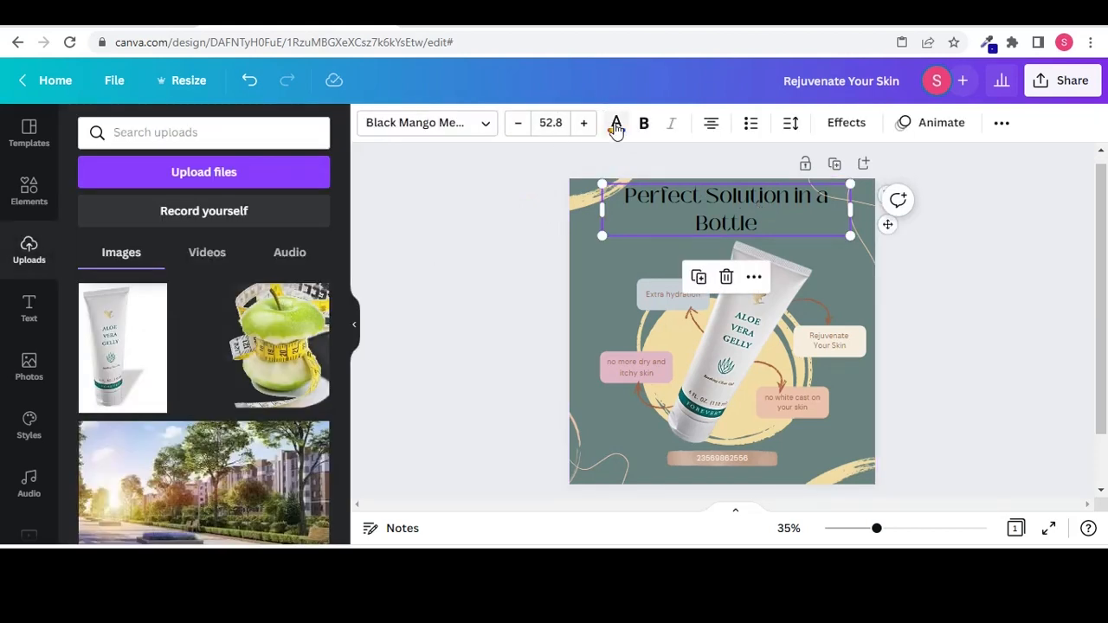
Colour the two-line title white from the Default Colors
{"action": "left_click", "coordinate": [617, 123]}
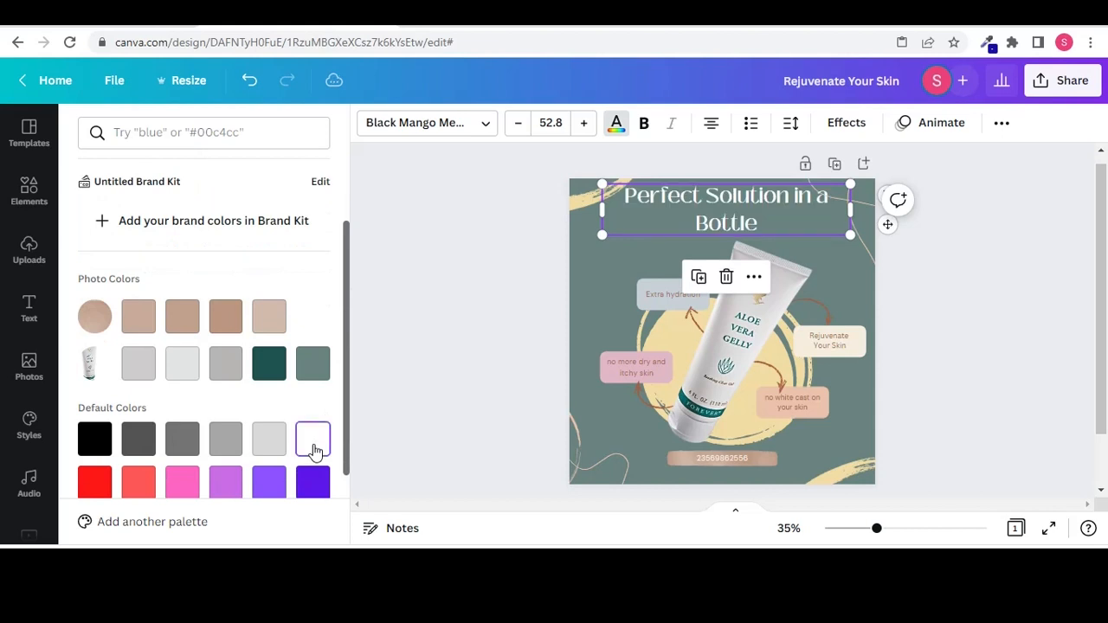
{"action": "left_click", "coordinate": [28, 251]}
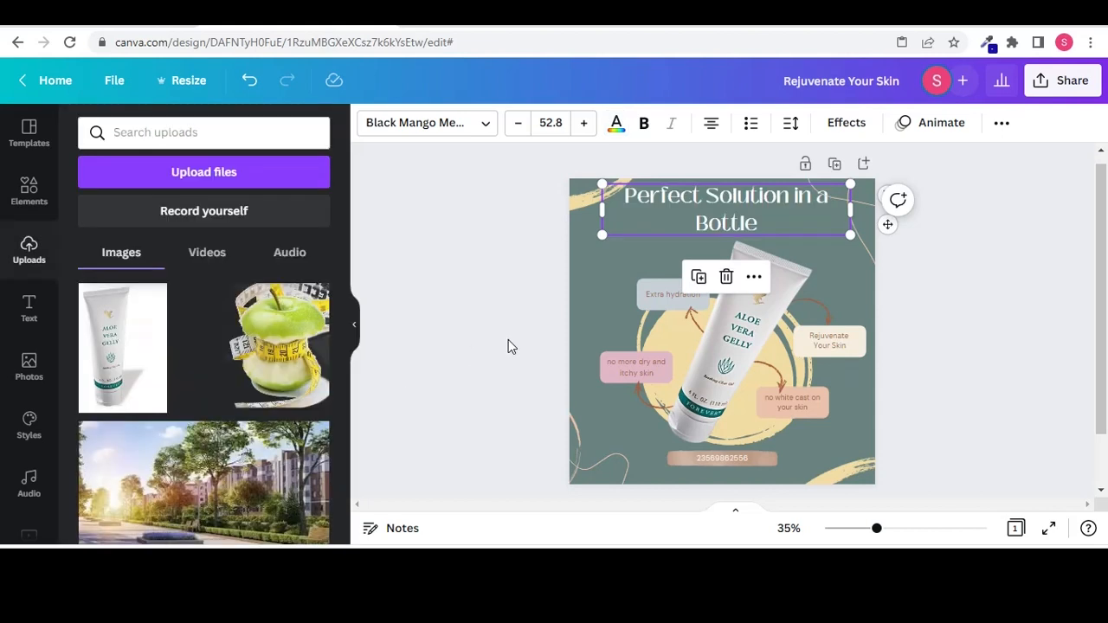
{"action": "left_click", "coordinate": [511, 343]}
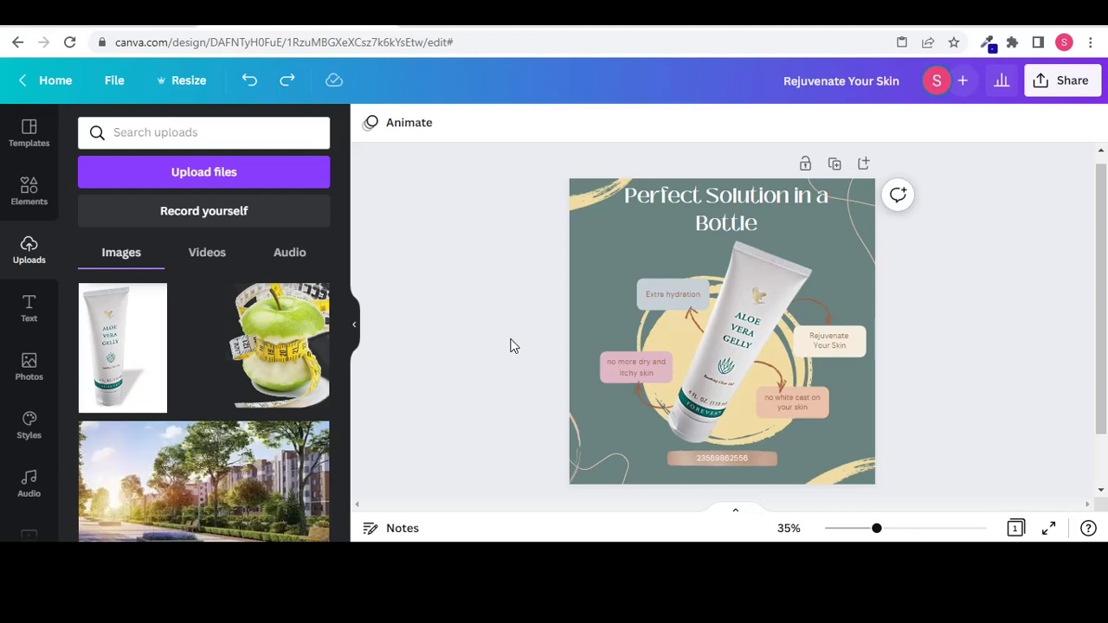
{"action": "mouse_move", "coordinate": [28, 190]}
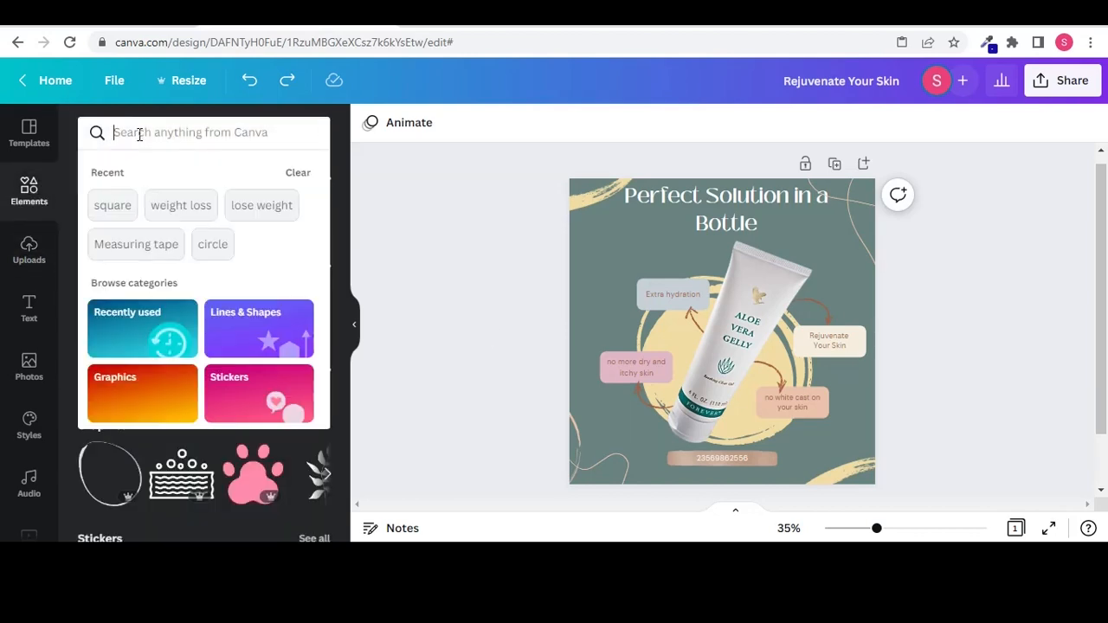
Search Elements for 'call icon', add the phone graphic in white beside the phone number
{"action": "type", "text": "call icon"}
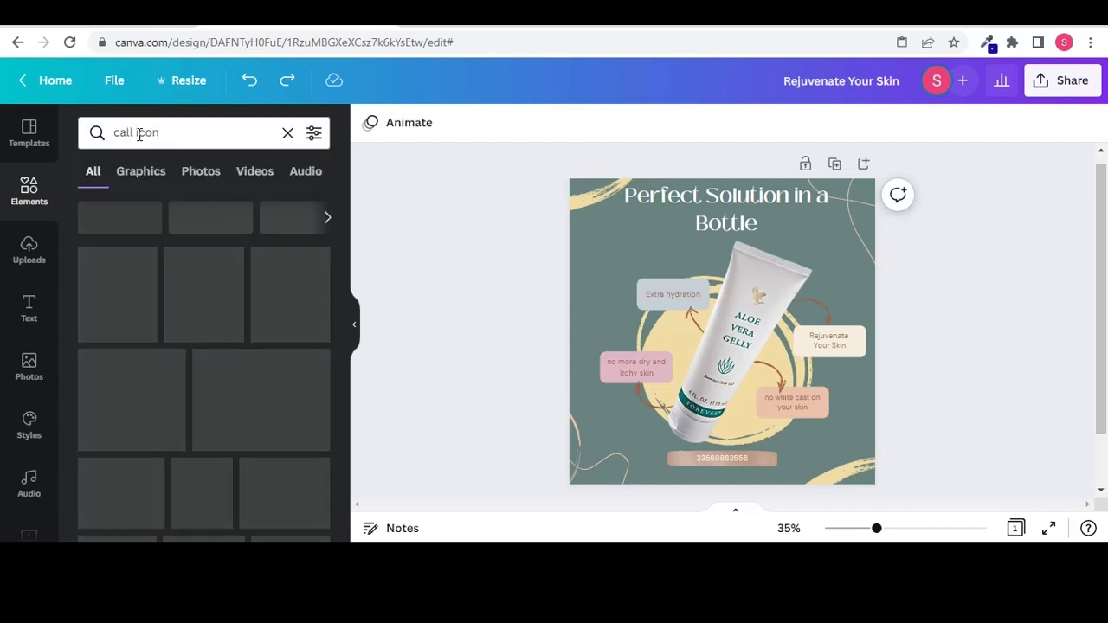
{"action": "key", "text": "Enter"}
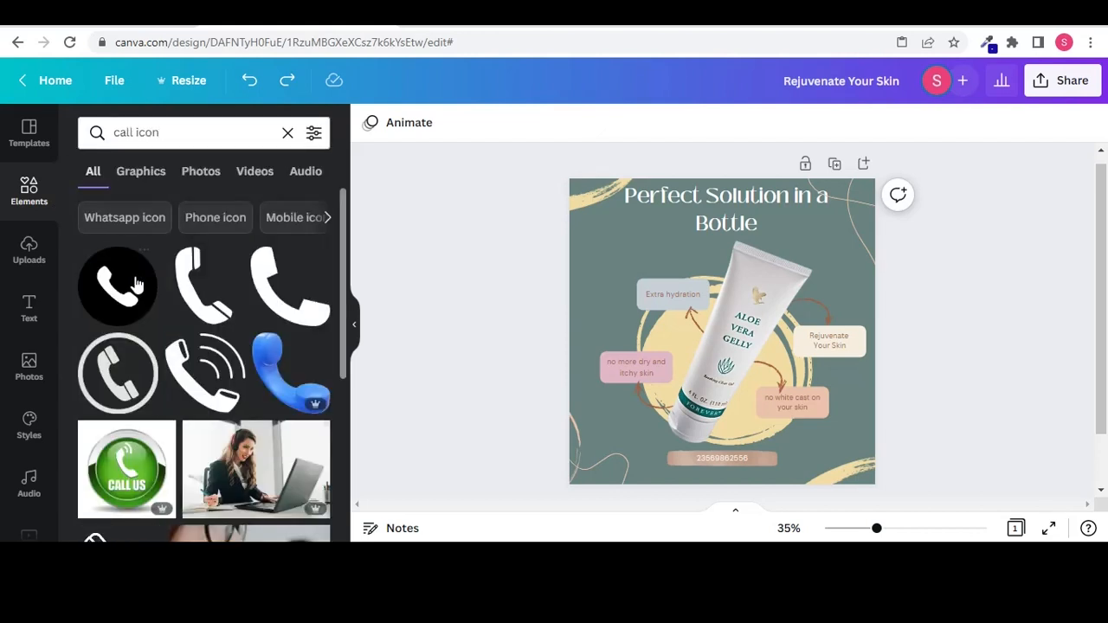
{"action": "mouse_move", "coordinate": [204, 298]}
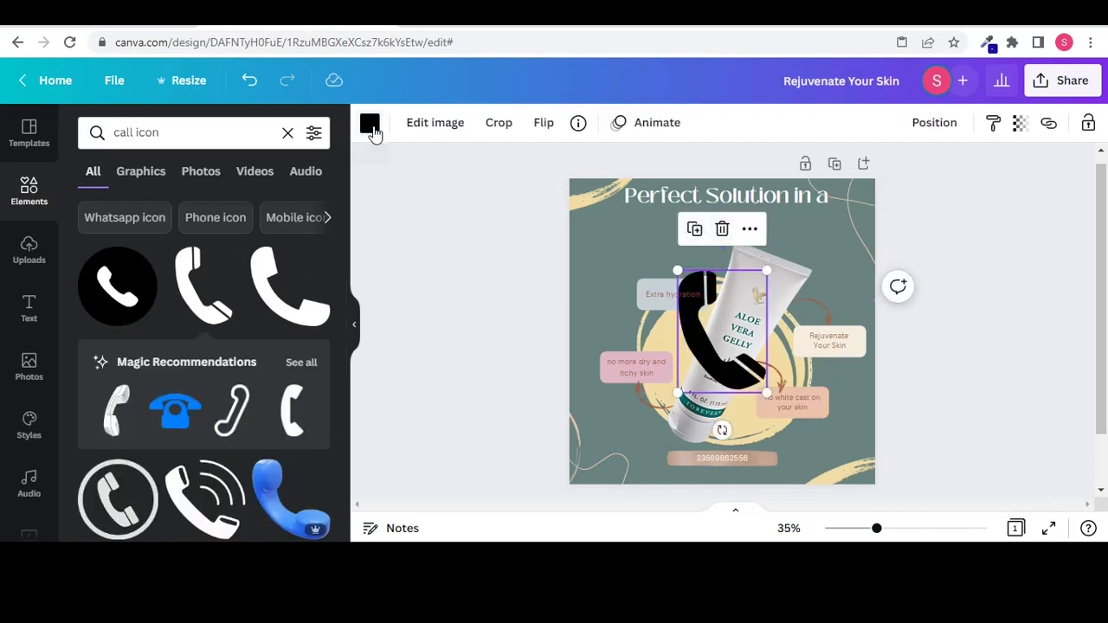
{"action": "left_click", "coordinate": [369, 122]}
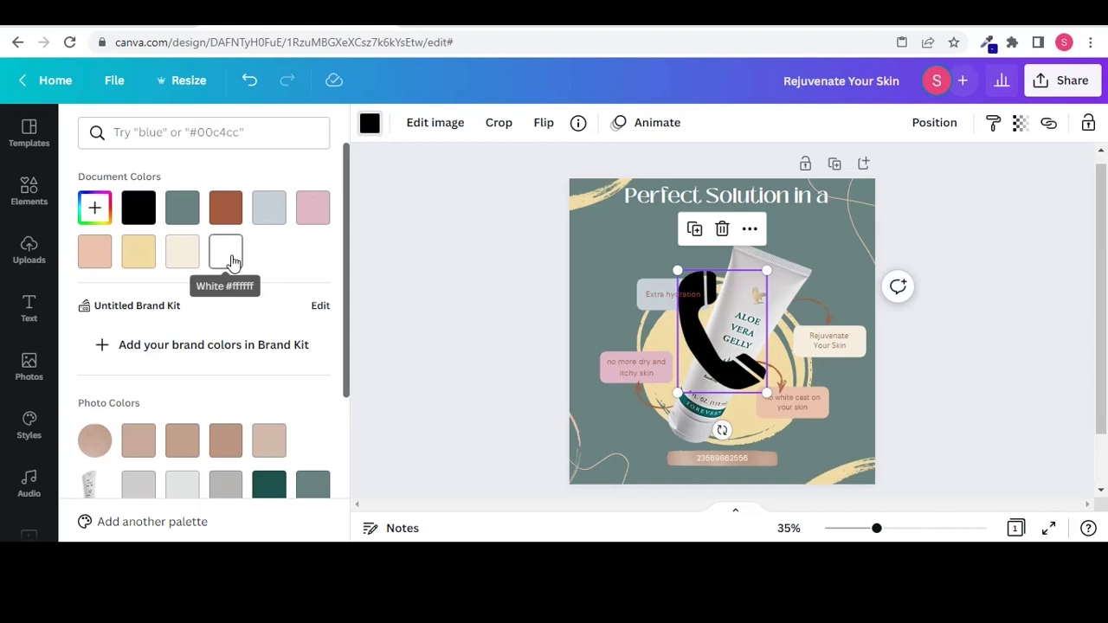
{"action": "left_click", "coordinate": [225, 253]}
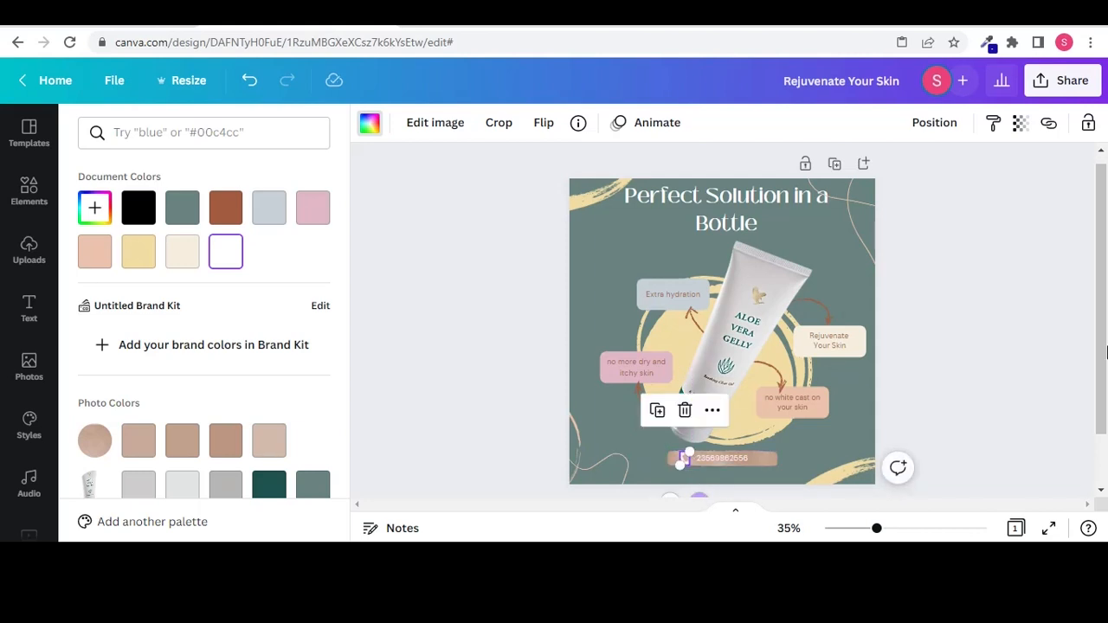
{"action": "type", "text": "call icon"}
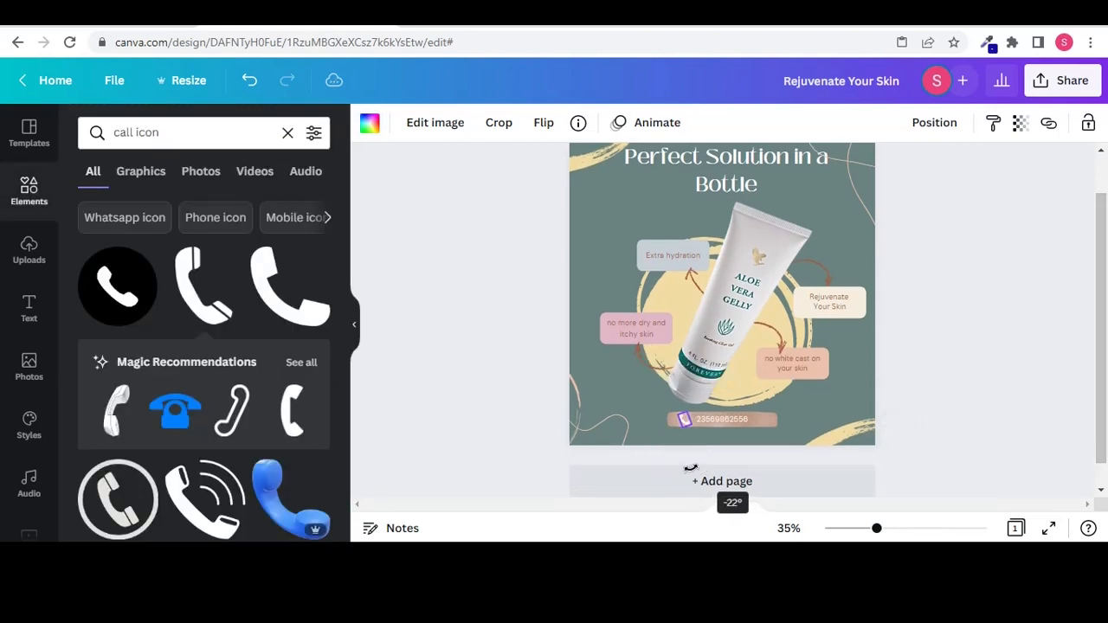
{"action": "left_click", "coordinate": [497, 371]}
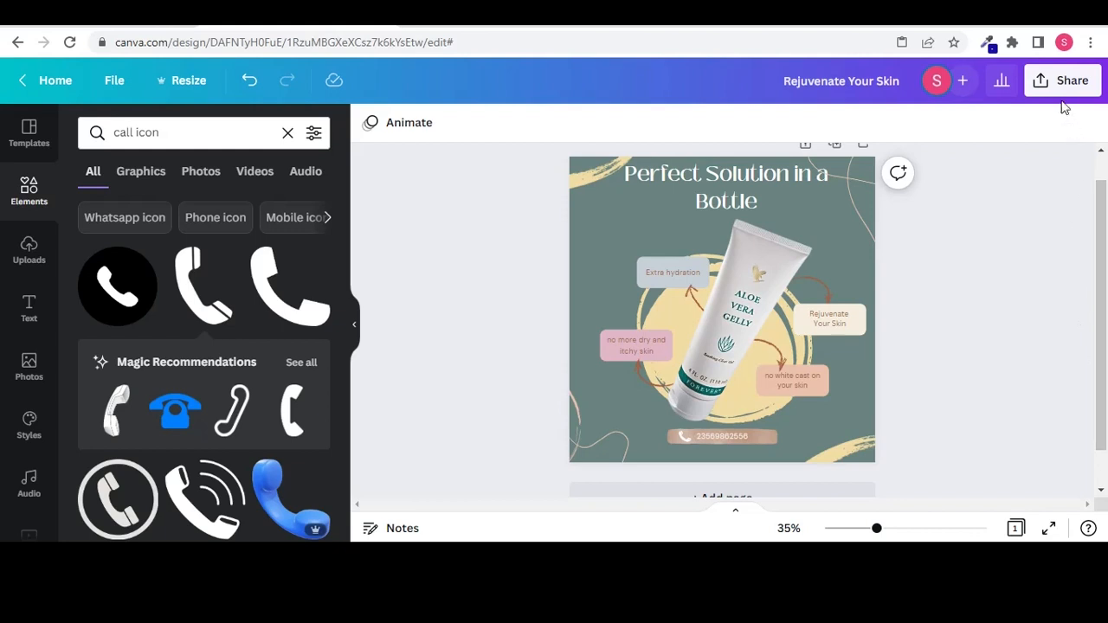
Download the post as a PNG via Share > Download and view the saved image
{"action": "left_click", "coordinate": [1072, 80]}
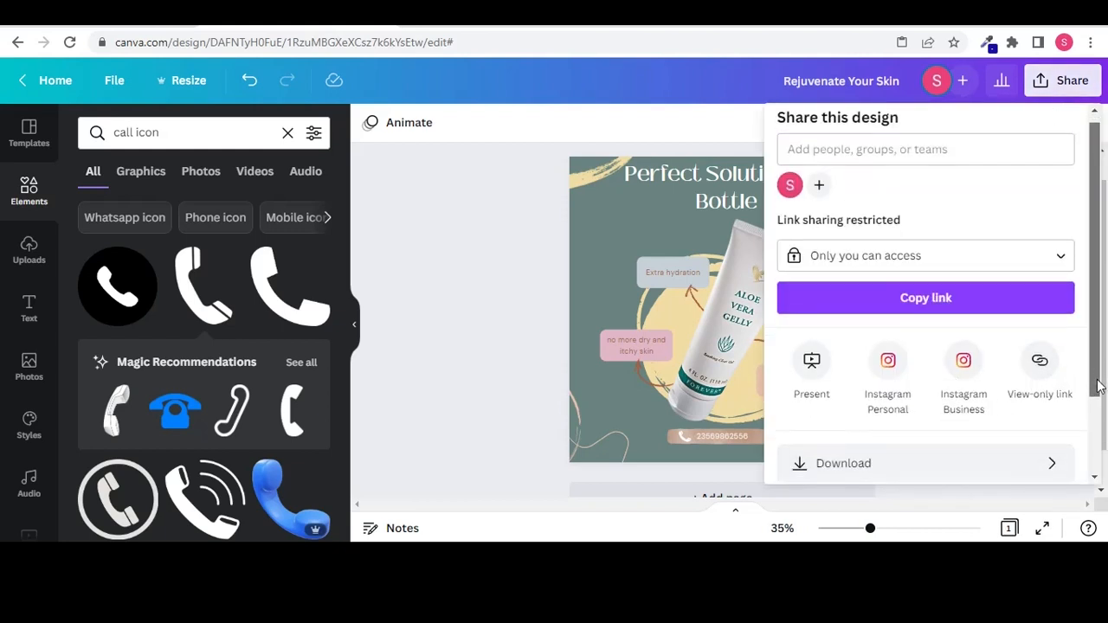
{"action": "scroll", "scroll_direction": "down", "scroll_amount": 3}
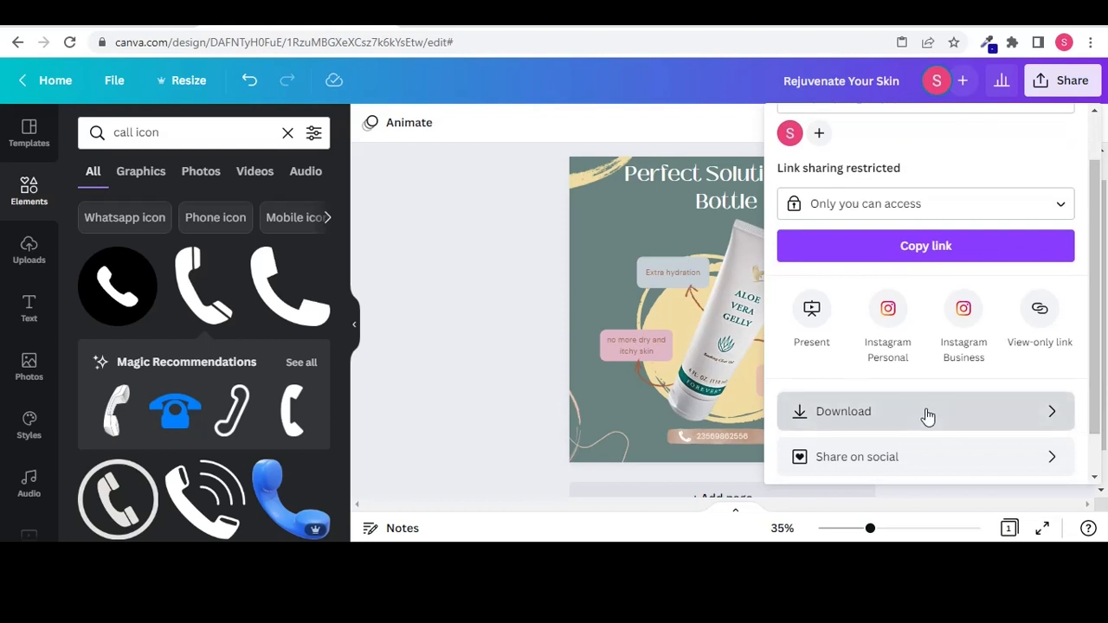
{"action": "left_click", "coordinate": [843, 412]}
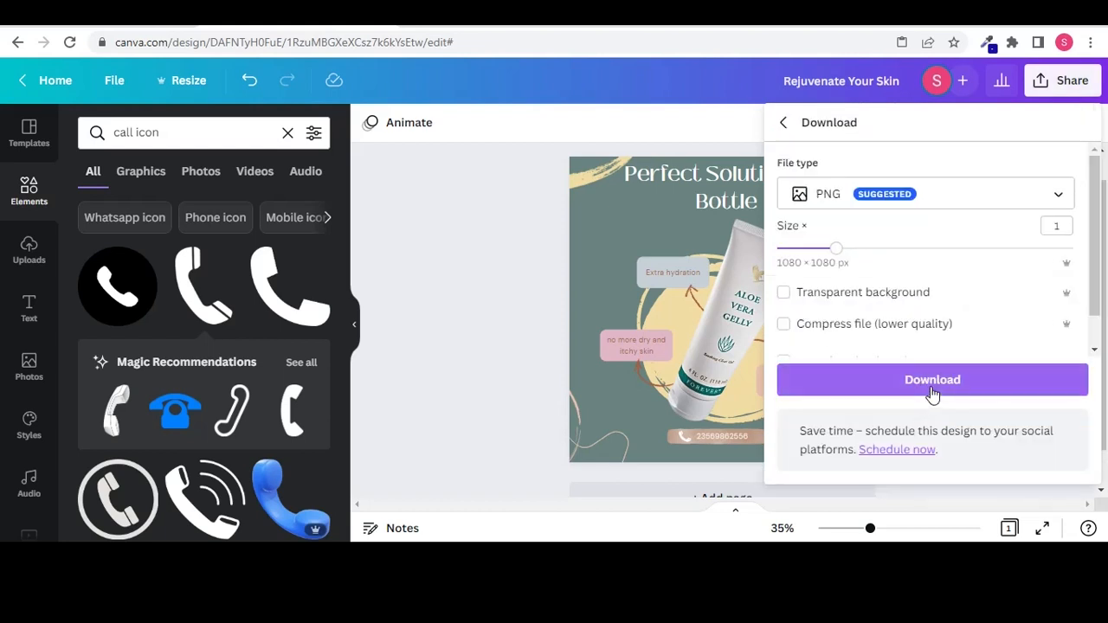
{"action": "left_click", "coordinate": [931, 379]}
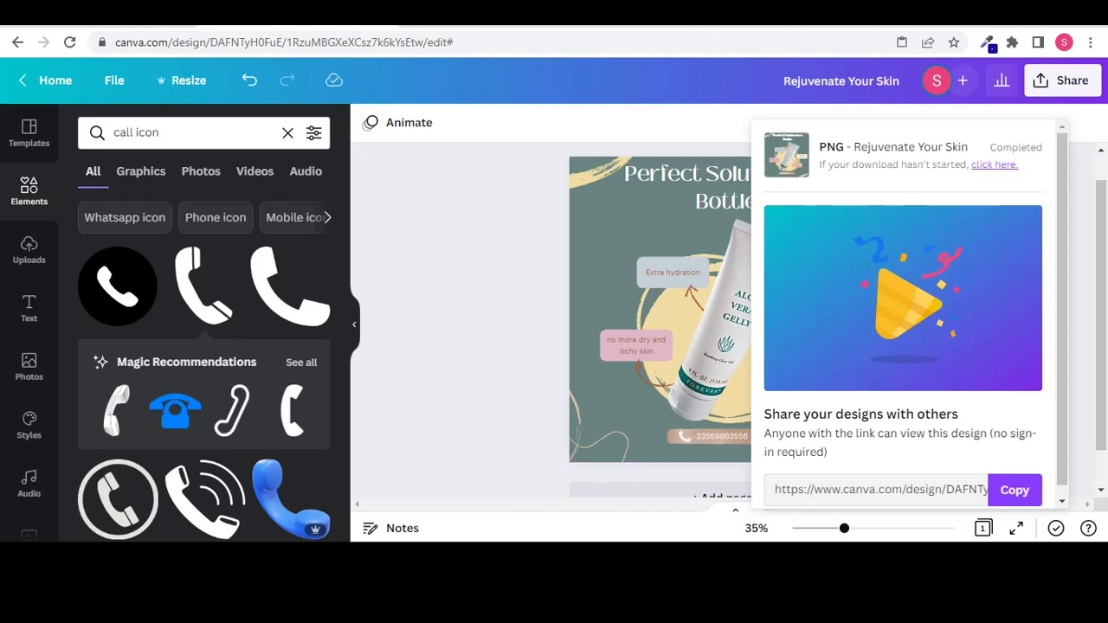
{"action": "left_click", "coordinate": [1016, 528]}
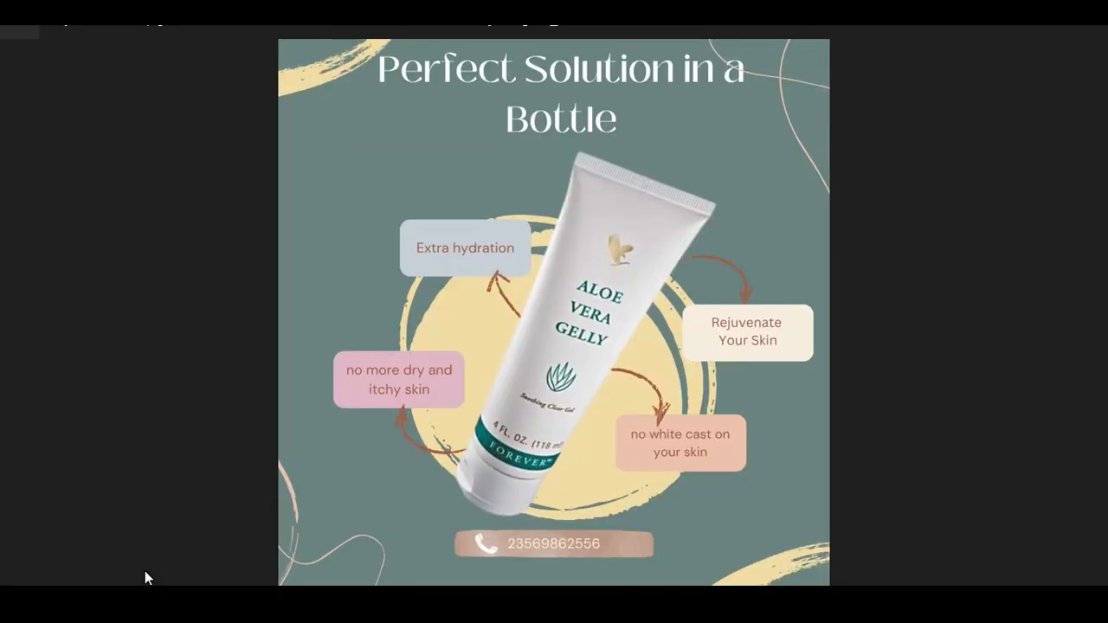